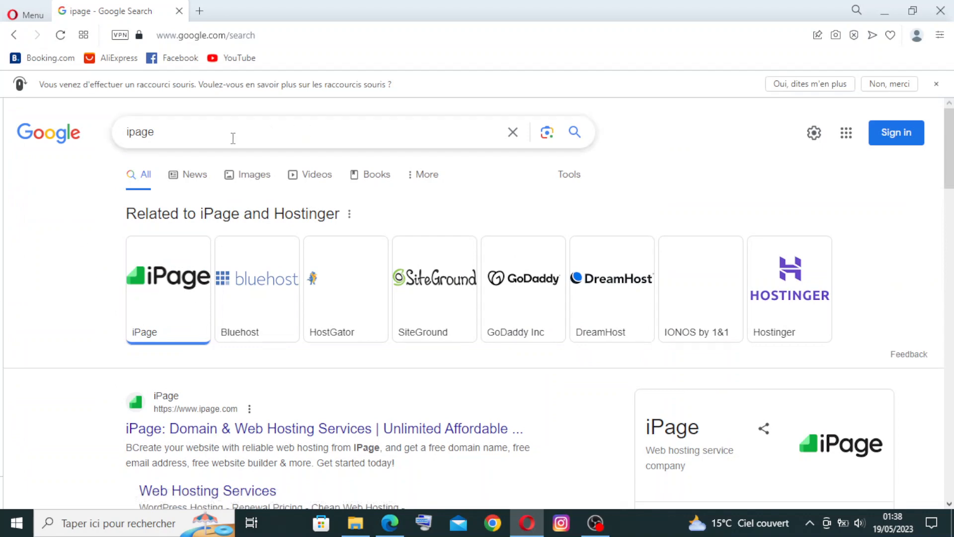
{"action": "mouse_move", "coordinate": [236, 132]}
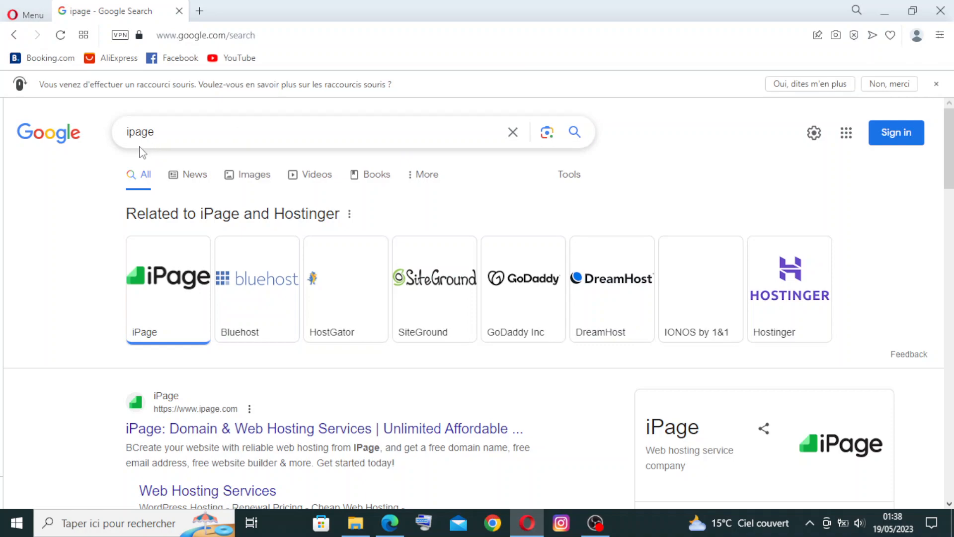
- Browse down the homepage's first feature sections and return to the top
{"action": "scroll", "scroll_direction": "down", "scroll_amount": 3}
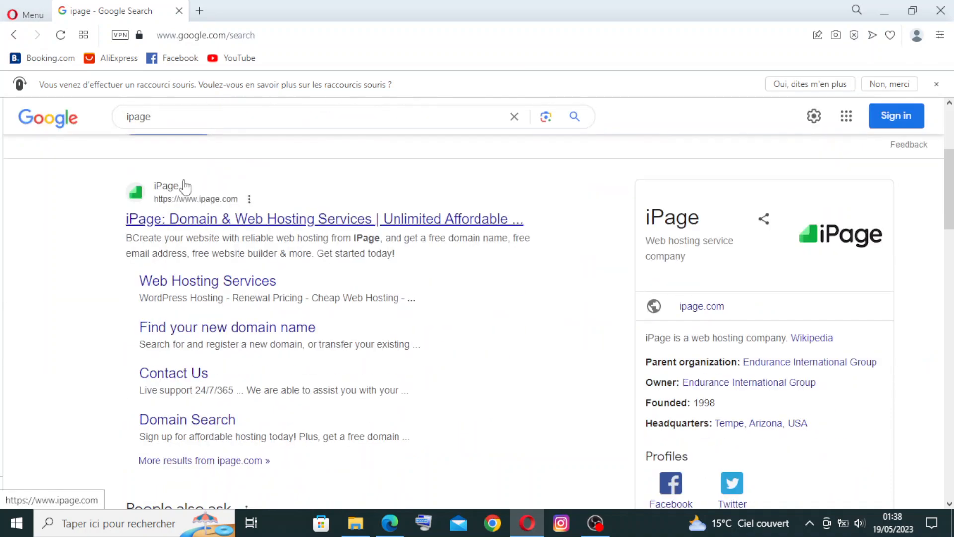
{"action": "scroll", "scroll_direction": "down", "scroll_amount": 3}
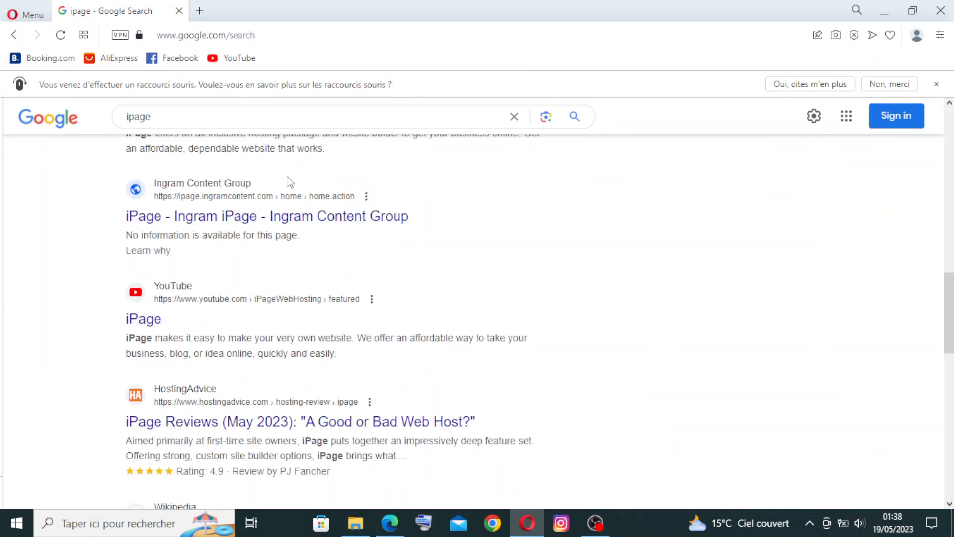
{"action": "scroll", "scroll_direction": "down", "scroll_amount": 3}
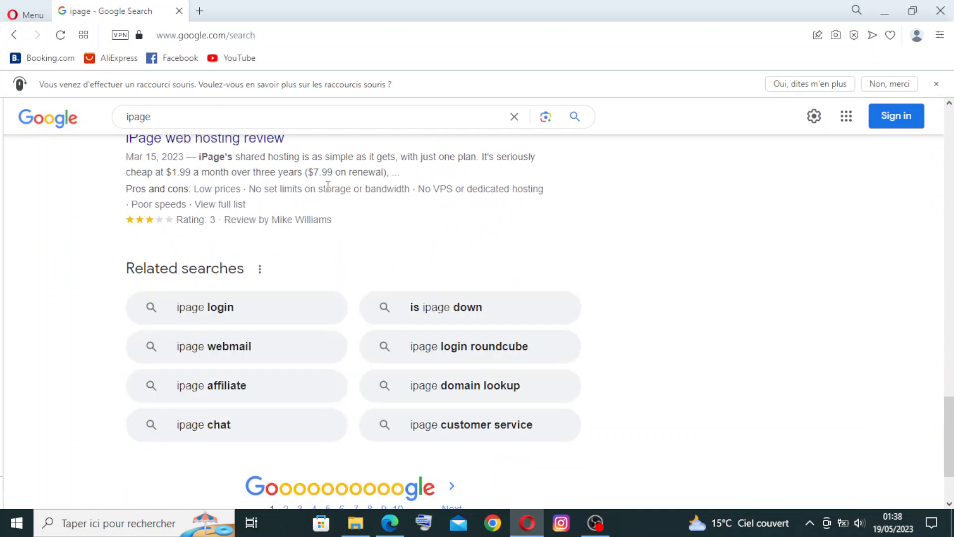
{"action": "scroll", "scroll_direction": "up", "scroll_amount": 3}
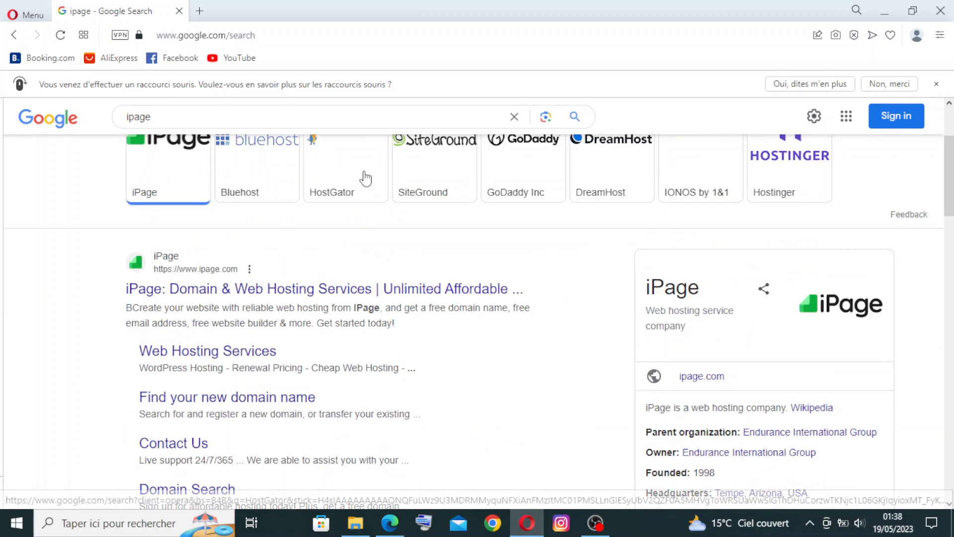
{"action": "scroll", "scroll_direction": "up", "scroll_amount": 3}
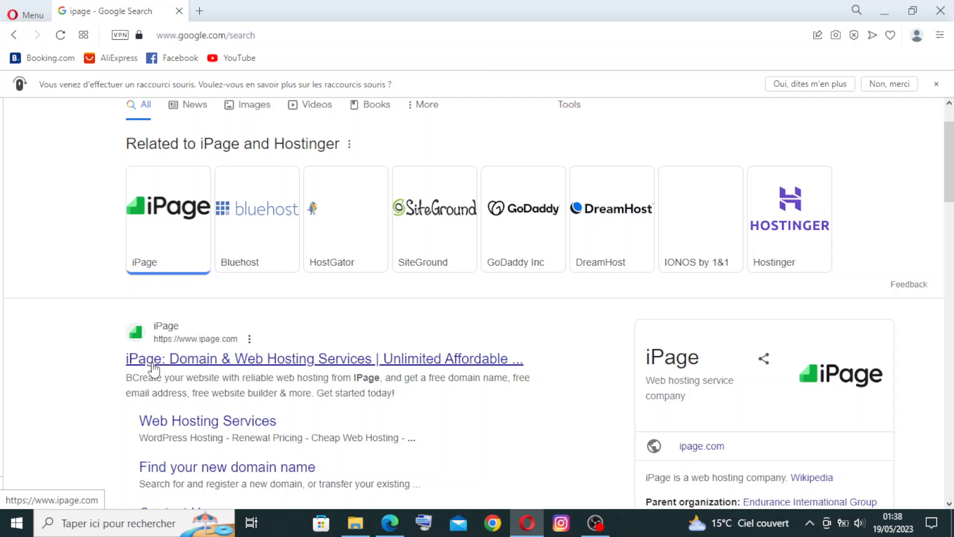
{"action": "mouse_move", "coordinate": [359, 377]}
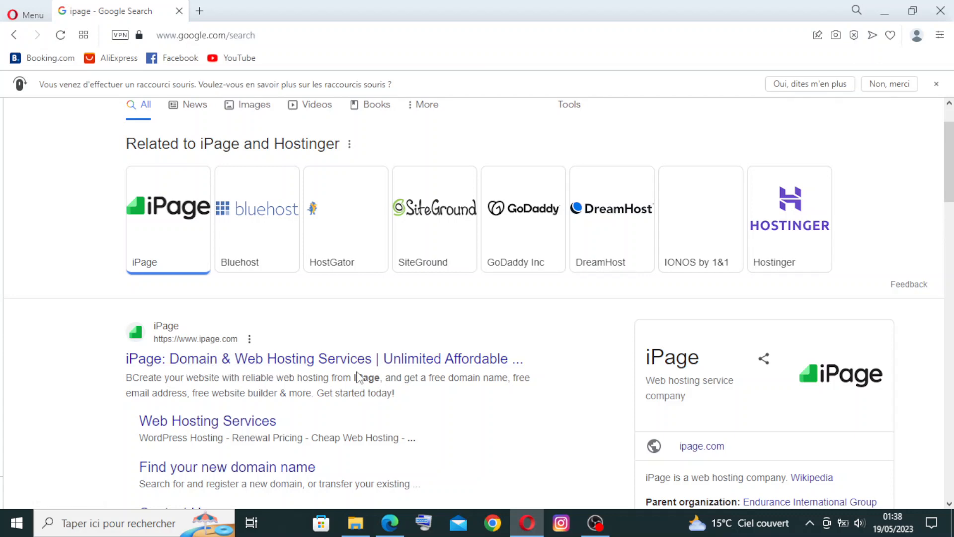
{"action": "mouse_move", "coordinate": [232, 388]}
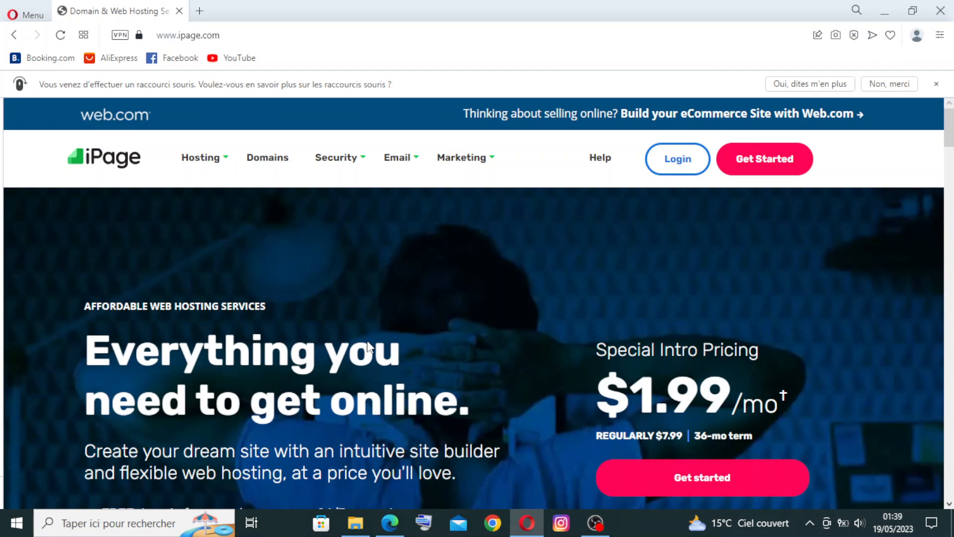
{"action": "mouse_move", "coordinate": [410, 244]}
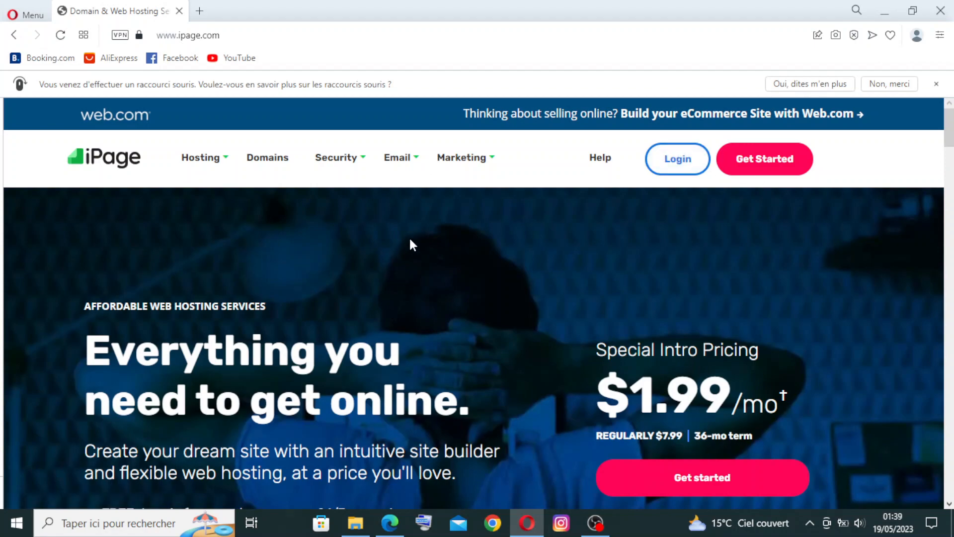
{"action": "mouse_move", "coordinate": [817, 63]}
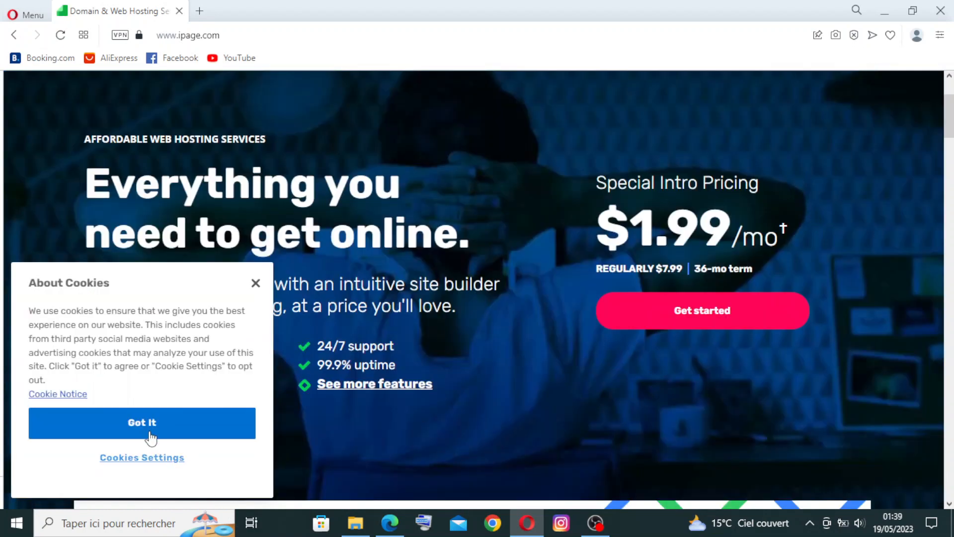
- Accept the cookie notice, then look through the sections down to the footer and back up
{"action": "left_click", "coordinate": [142, 422]}
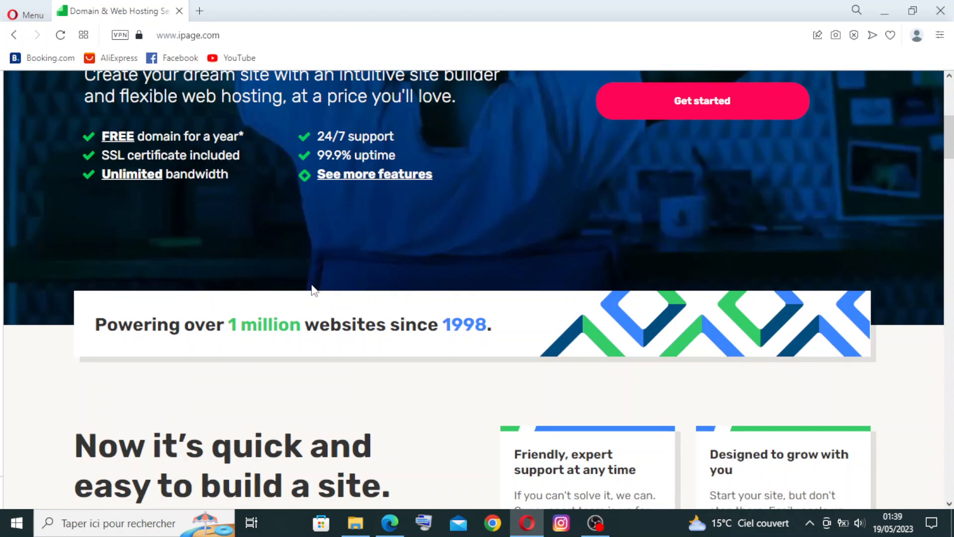
{"action": "scroll", "scroll_direction": "down", "scroll_amount": 3}
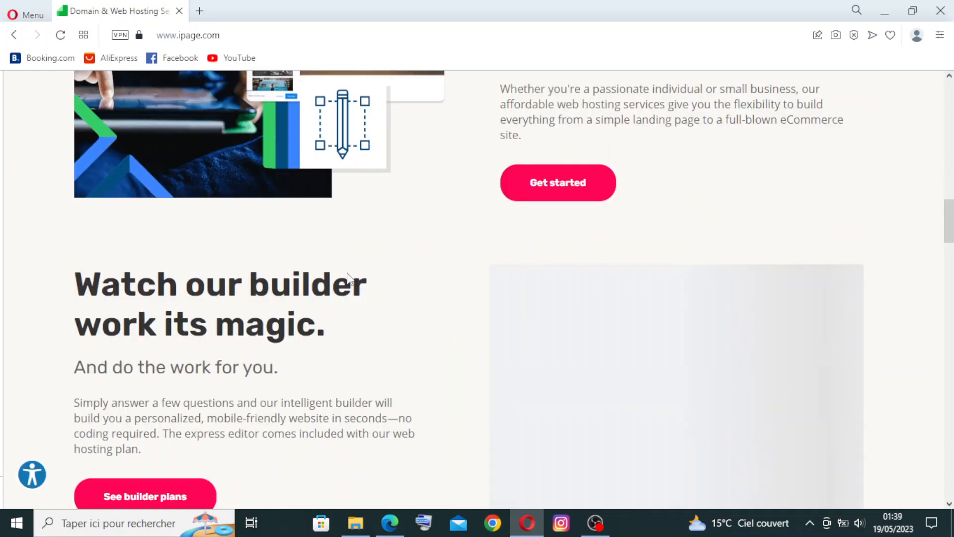
{"action": "scroll", "scroll_direction": "down", "scroll_amount": 3}
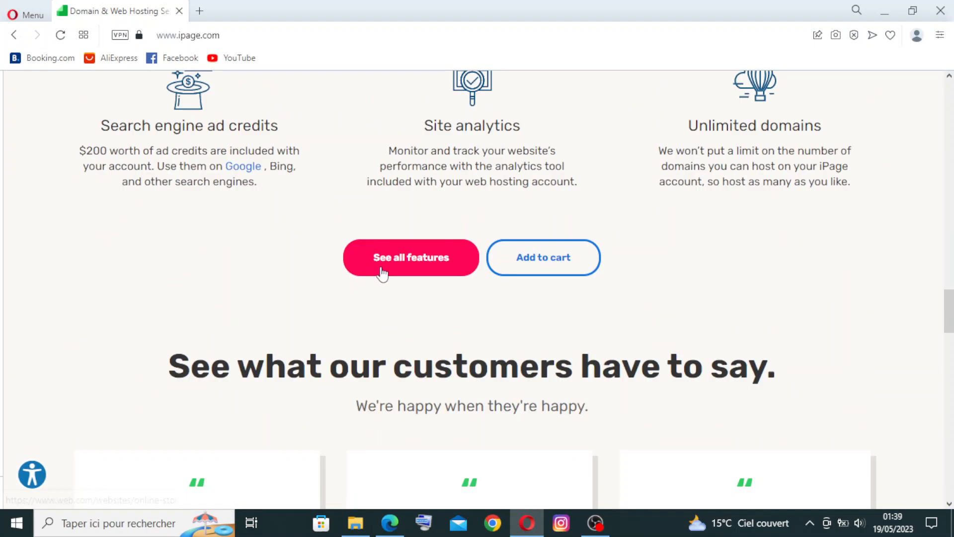
{"action": "scroll", "scroll_direction": "down", "scroll_amount": 3}
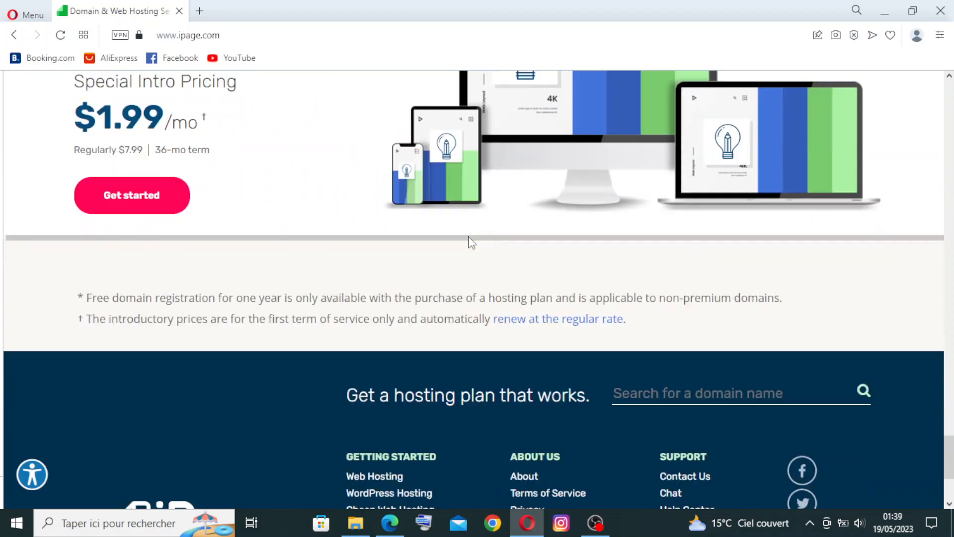
{"action": "scroll", "scroll_direction": "up", "scroll_amount": 3}
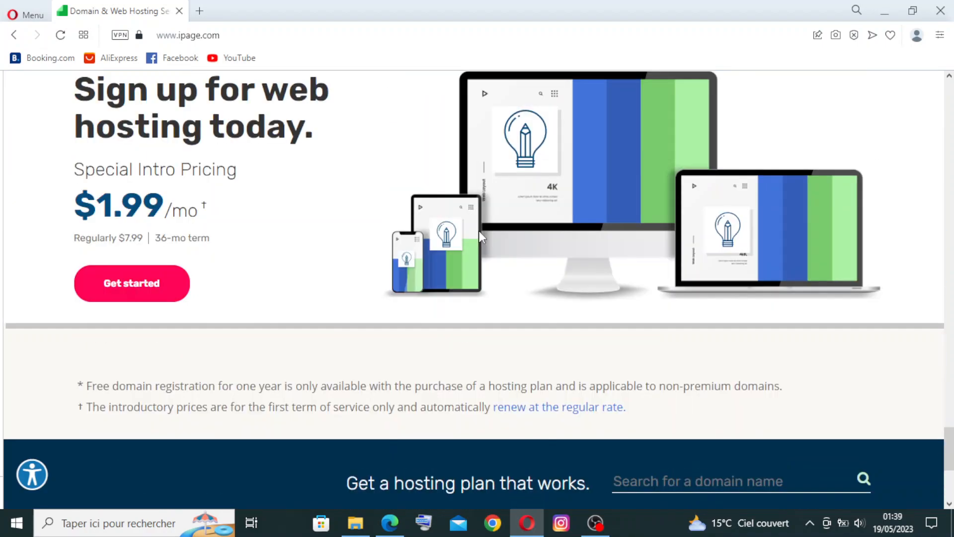
{"action": "scroll", "scroll_direction": "down", "scroll_amount": 3}
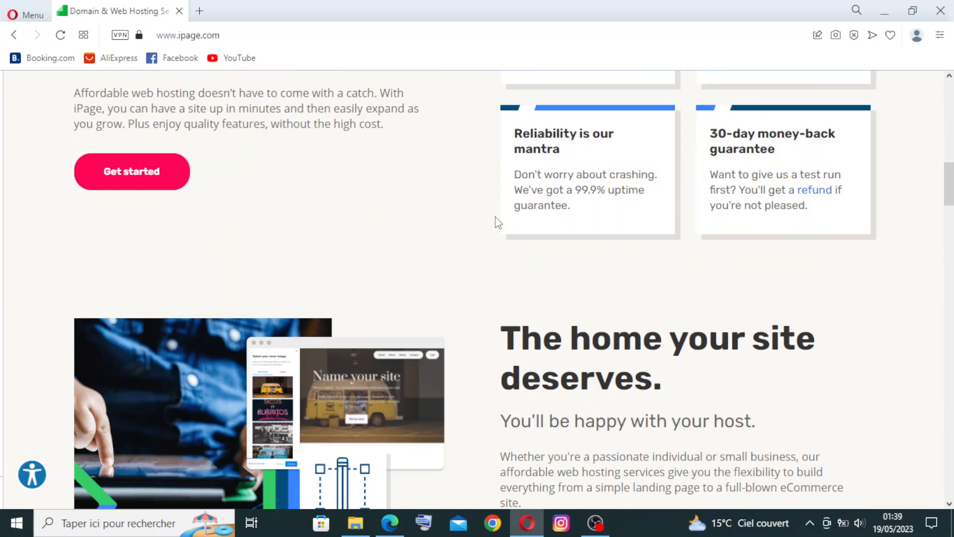
{"action": "scroll", "scroll_direction": "up", "scroll_amount": 3}
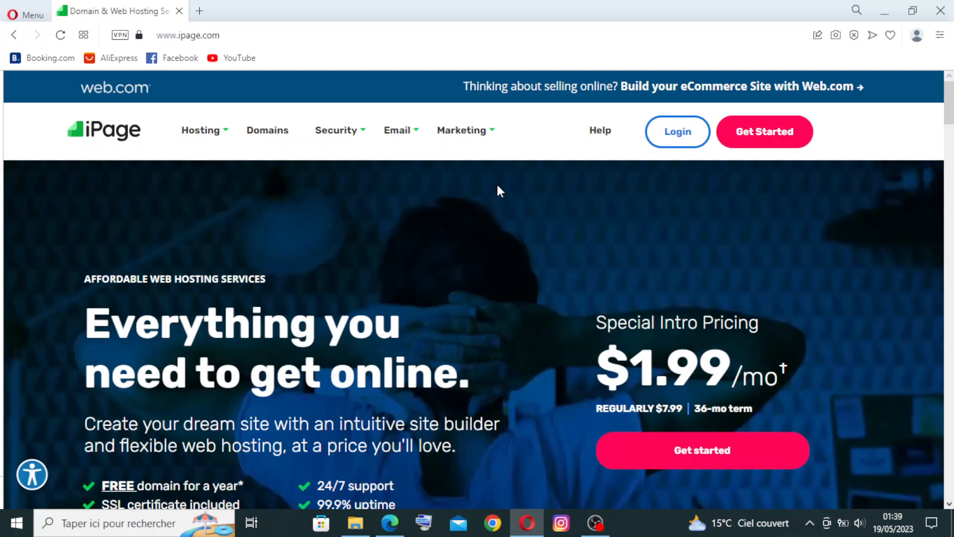
{"action": "mouse_move", "coordinate": [764, 131]}
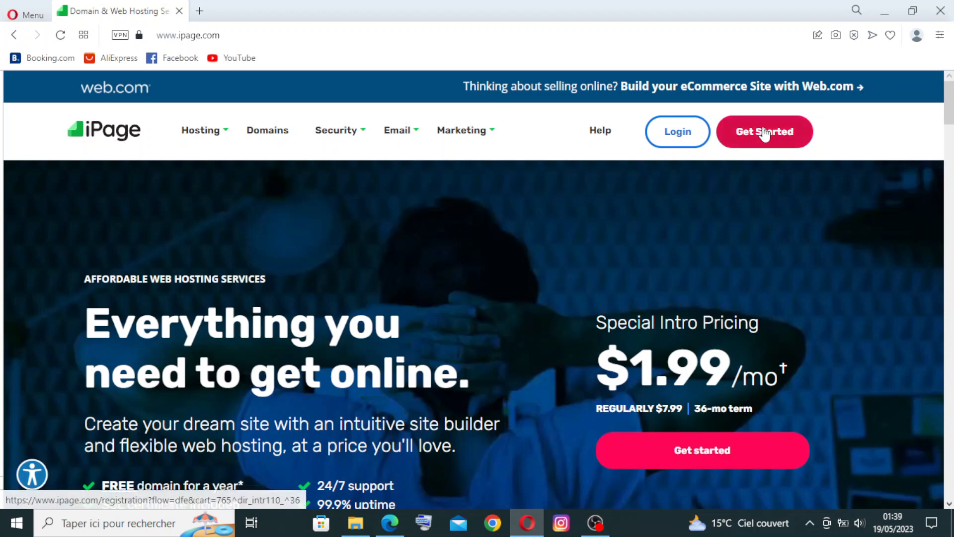
{"action": "mouse_move", "coordinate": [763, 158]}
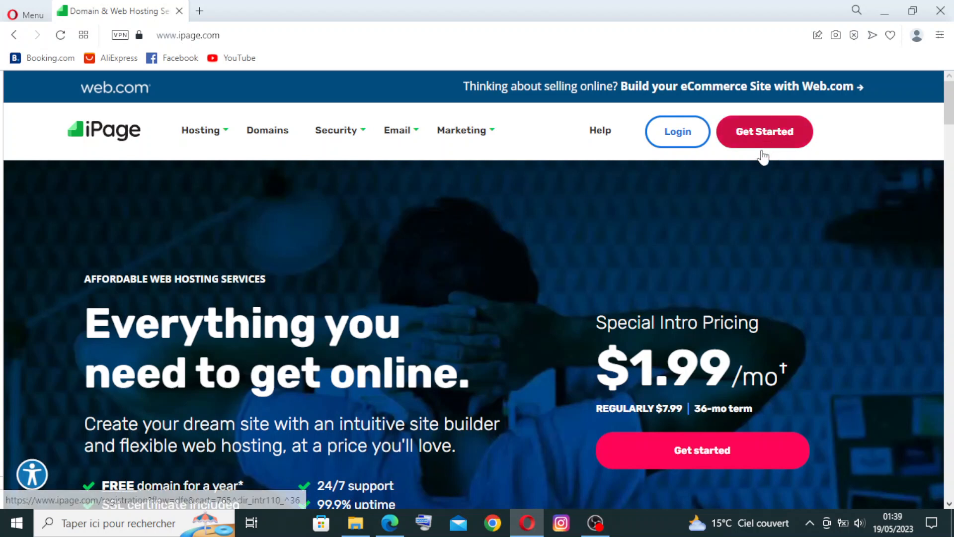
{"action": "mouse_move", "coordinate": [677, 131]}
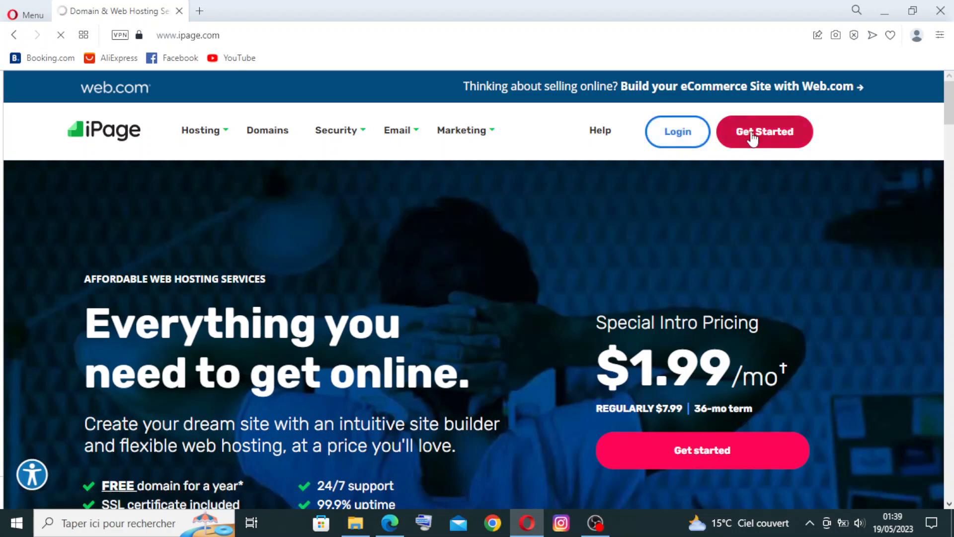
- Start signing up for hosting via Get Started, reaching the domain-name step with the Go Plan in the cart
{"action": "left_click", "coordinate": [764, 131]}
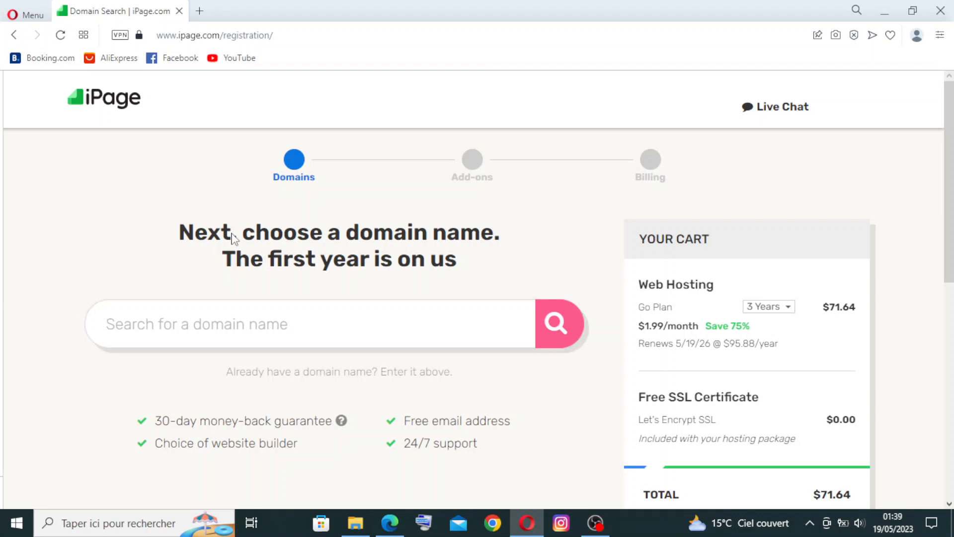
{"action": "mouse_move", "coordinate": [650, 183]}
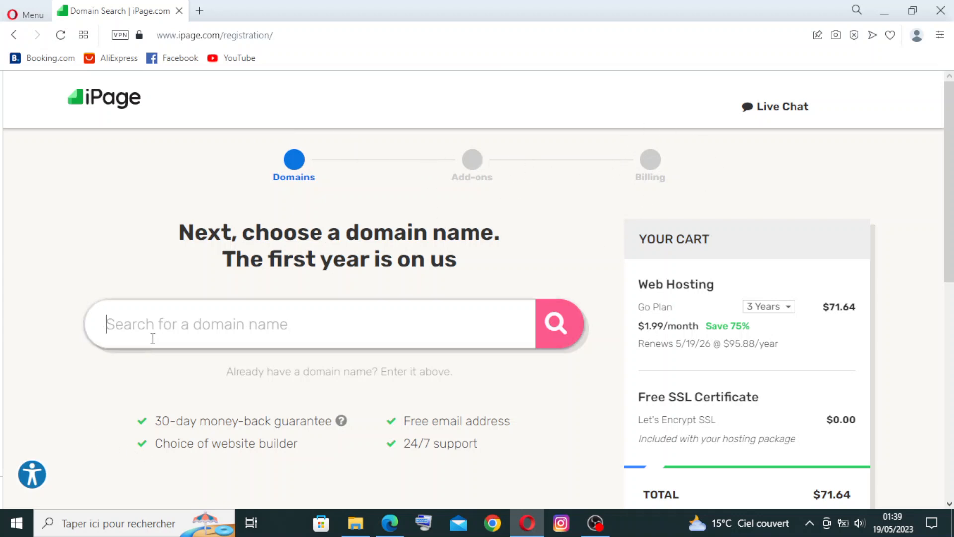
{"action": "mouse_move", "coordinate": [229, 332]}
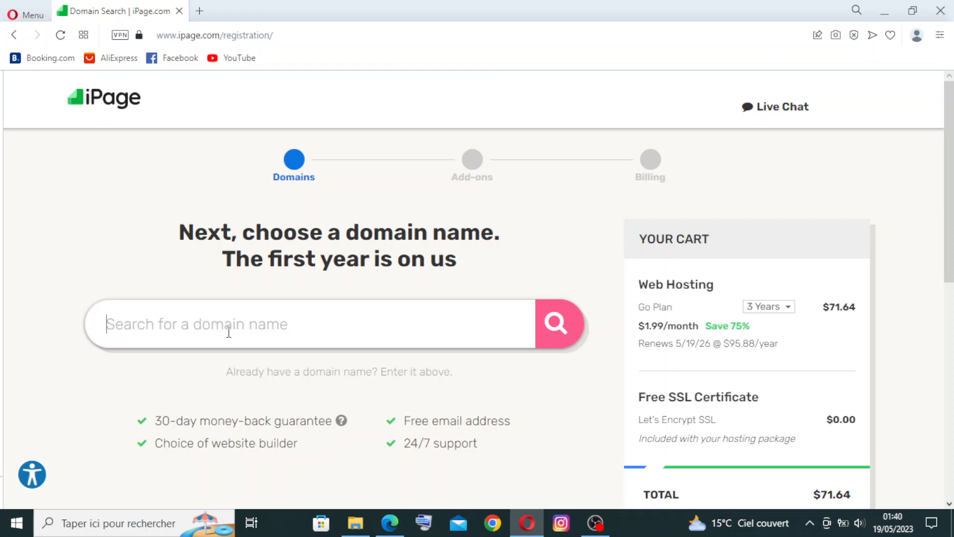
{"action": "type", "text": "w"}
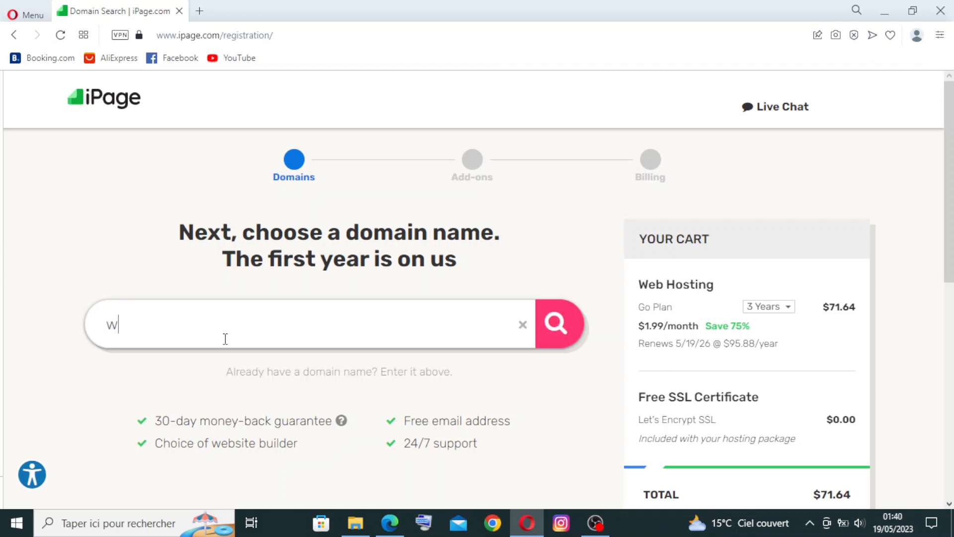
{"action": "type", "text": "ww"}
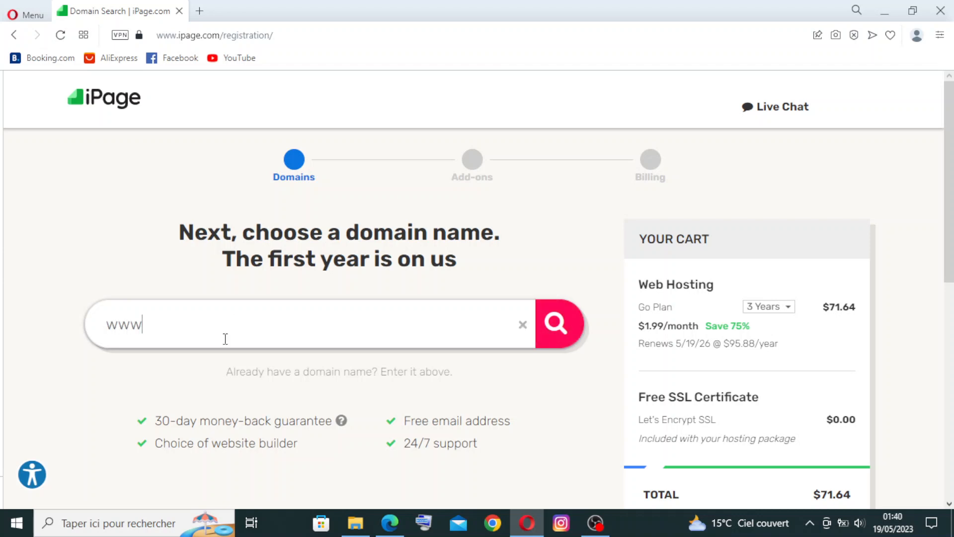
{"action": "type", "text": "a"}
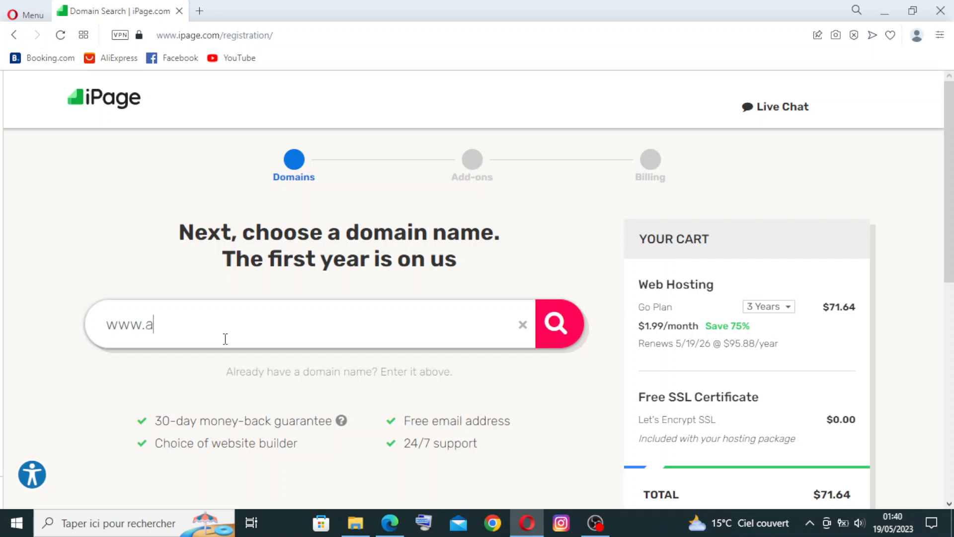
{"action": "type", "text": "cademy"}
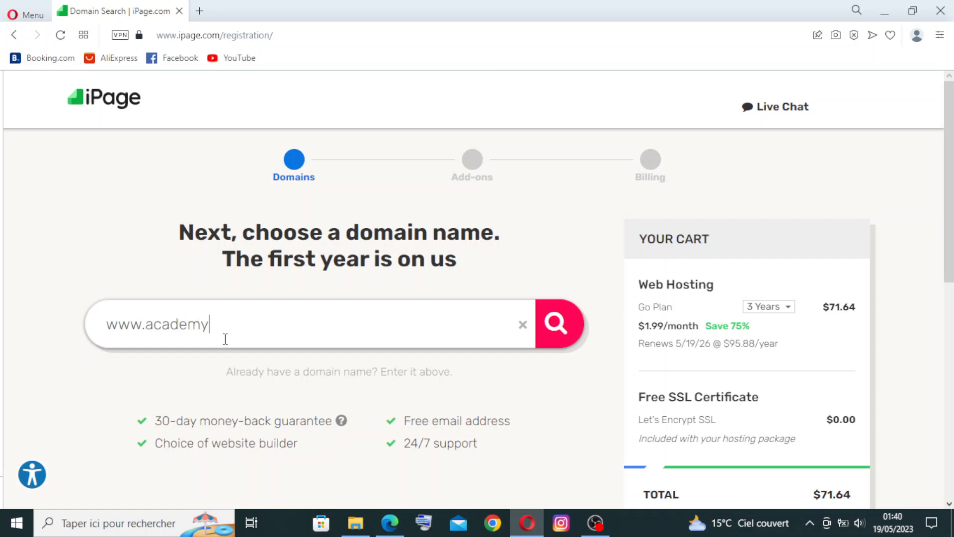
{"action": "type", "text": "."}
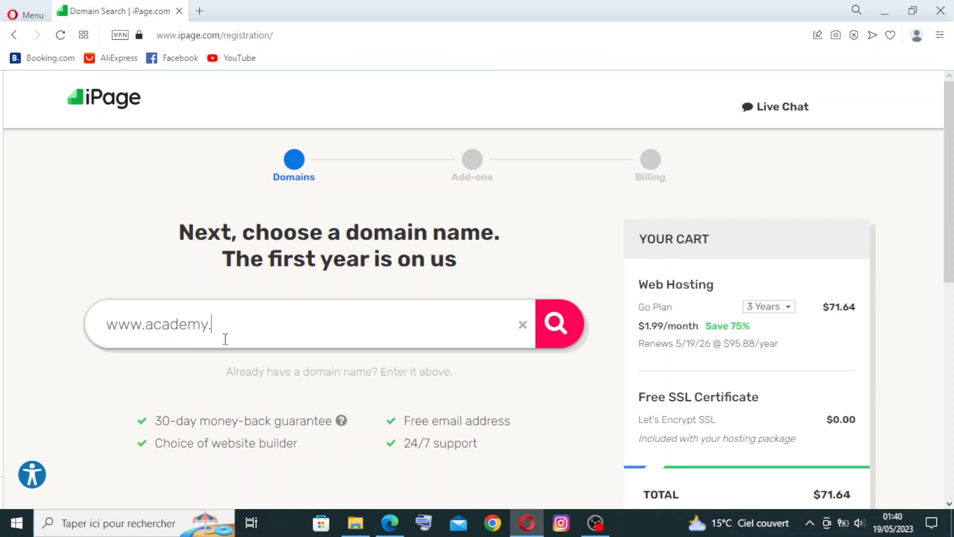
{"action": "type", "text": "co.U"}
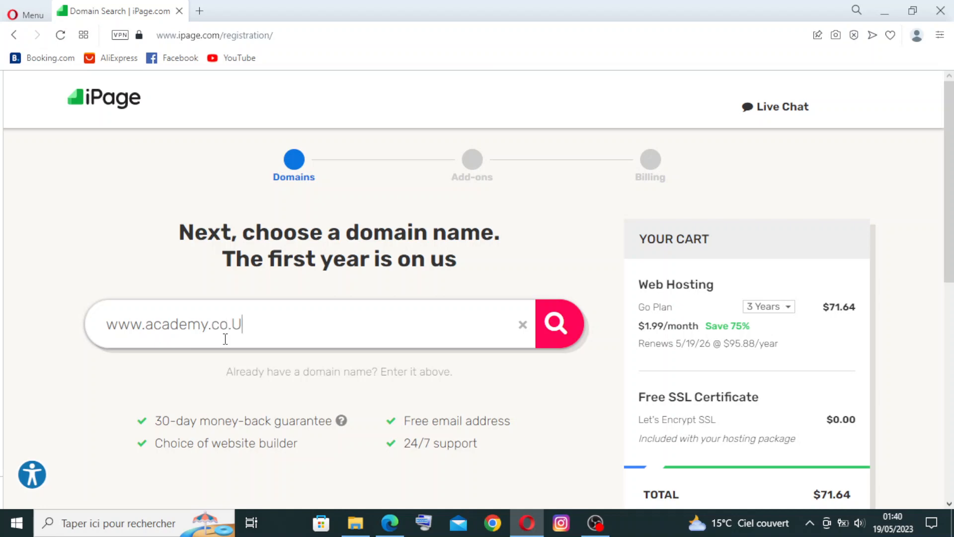
{"action": "type", "text": "K"}
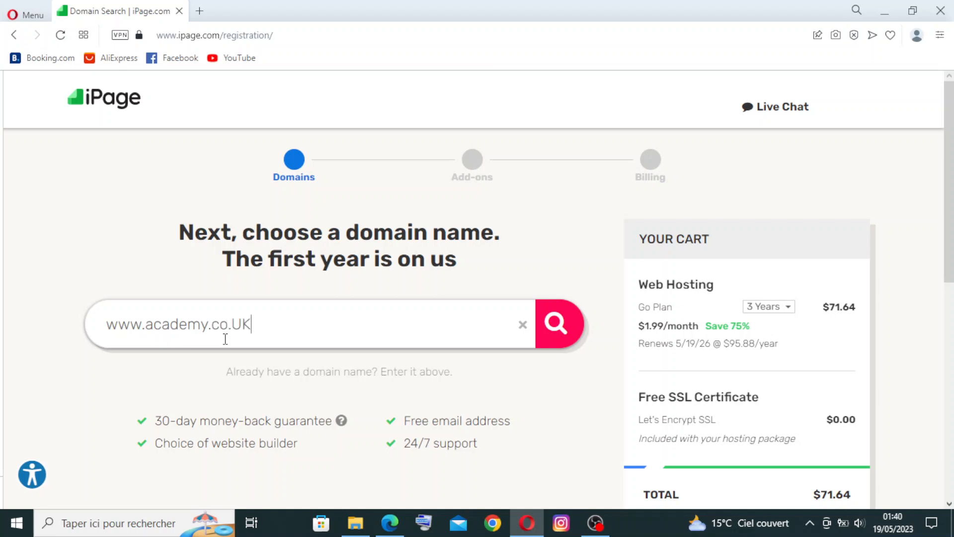
{"action": "key", "text": "Backspace"}
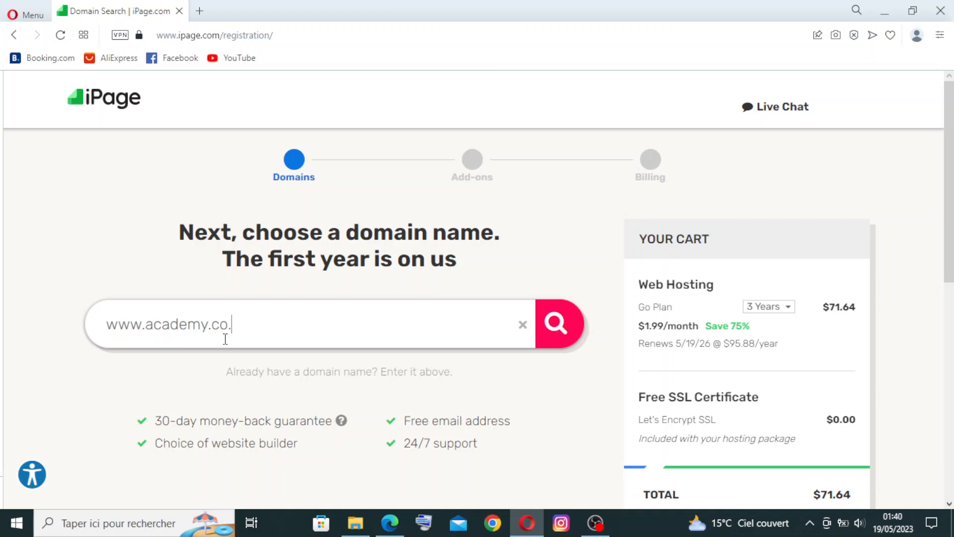
{"action": "type", "text": "uk"}
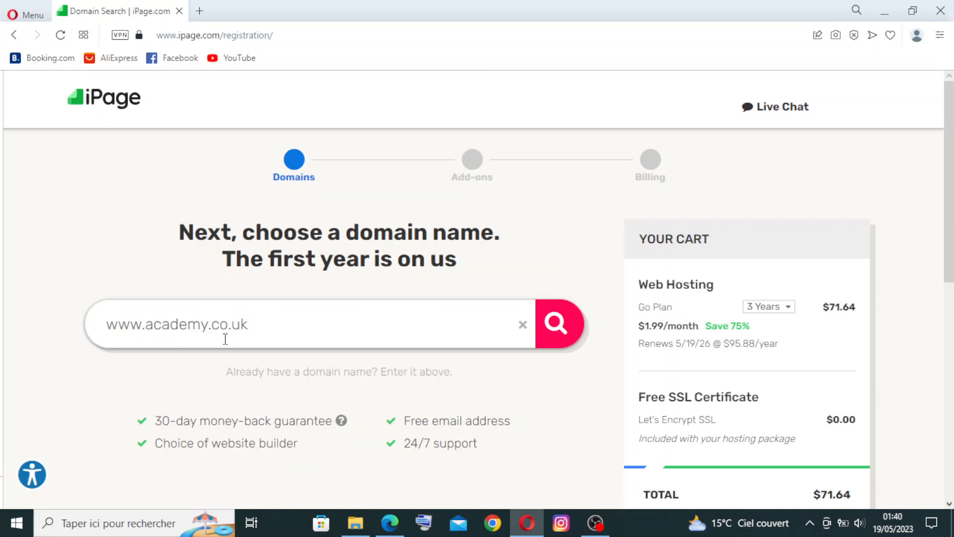
{"action": "mouse_move", "coordinate": [557, 322]}
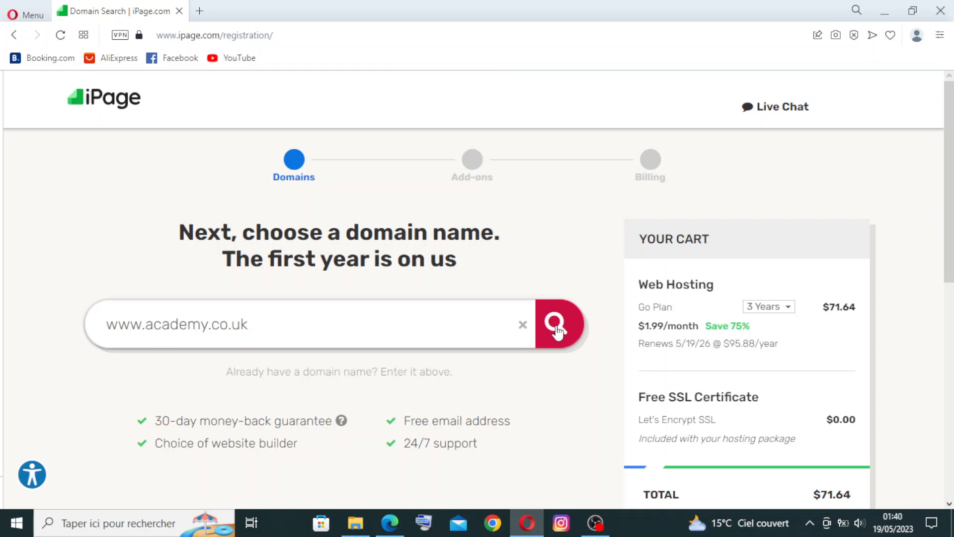
- Search academy.co.uk, find it unavailable, and review the Other Available Domains such as academmie.com
{"action": "left_click", "coordinate": [558, 324]}
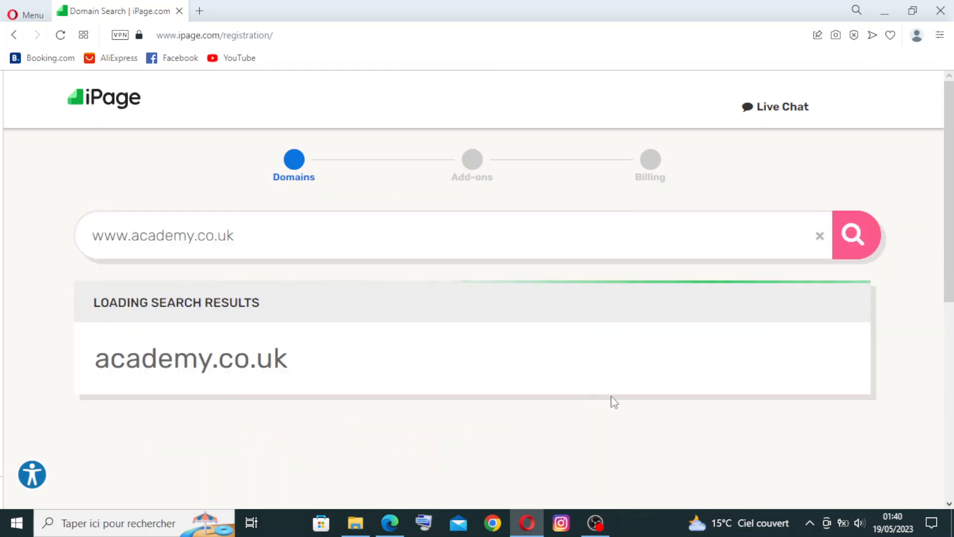
{"action": "mouse_move", "coordinate": [456, 310]}
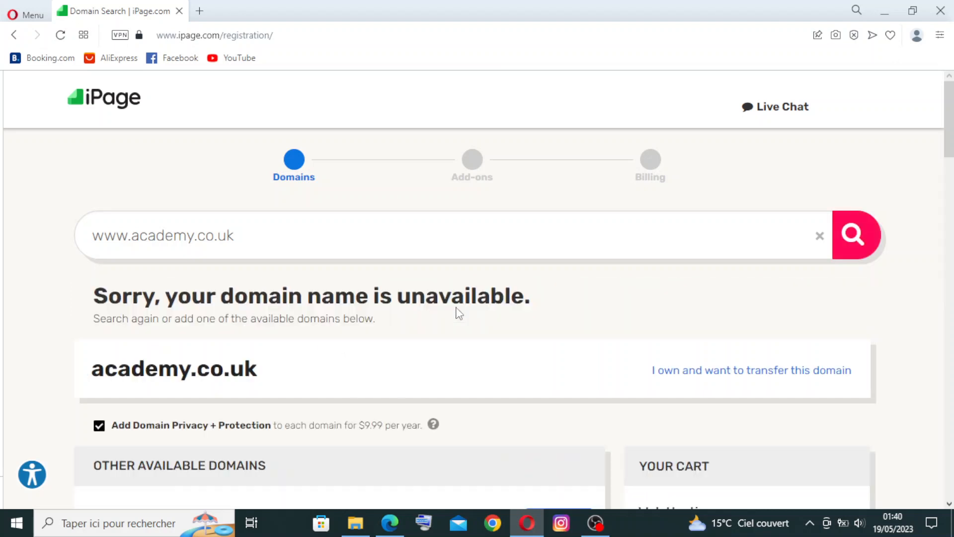
{"action": "mouse_move", "coordinate": [368, 330]}
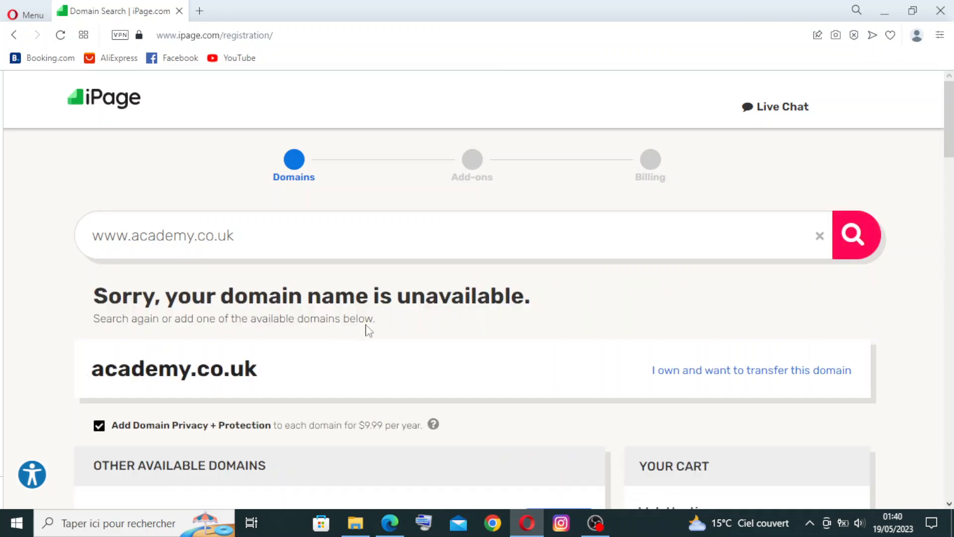
{"action": "mouse_move", "coordinate": [187, 339]}
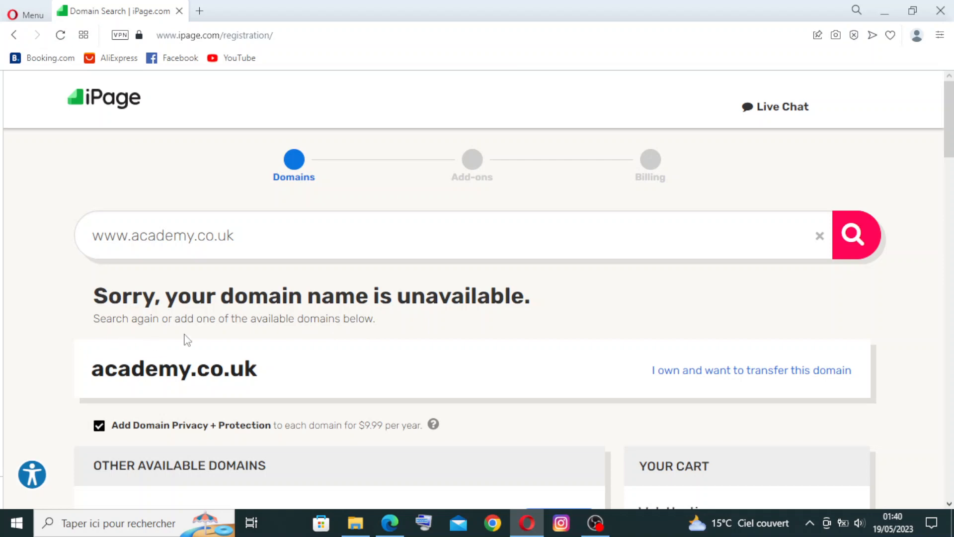
{"action": "mouse_move", "coordinate": [314, 344]}
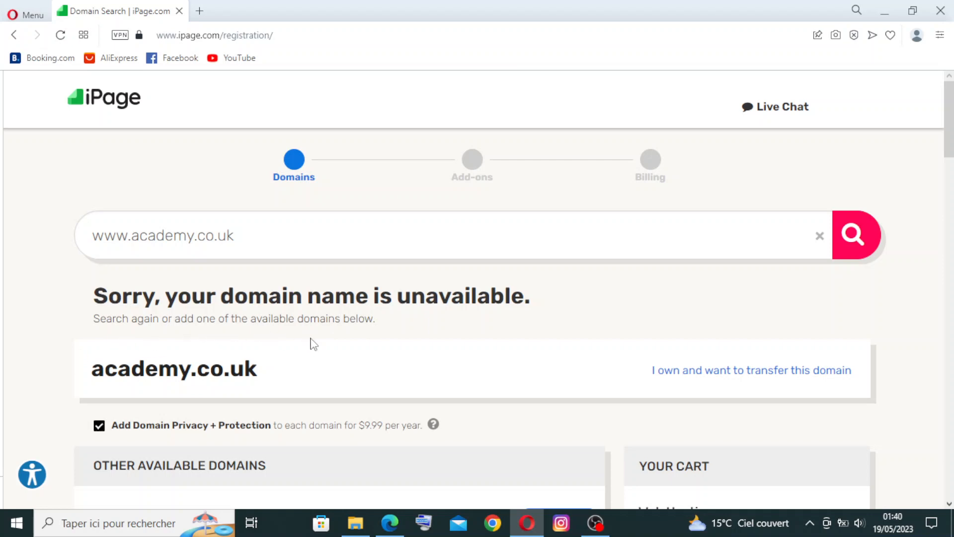
{"action": "scroll", "scroll_direction": "down", "scroll_amount": 3}
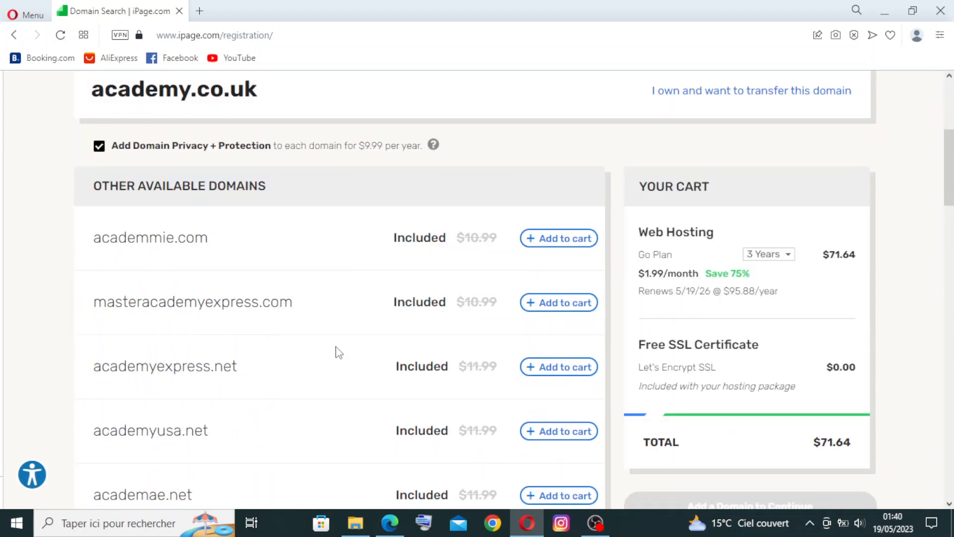
{"action": "mouse_move", "coordinate": [358, 266]}
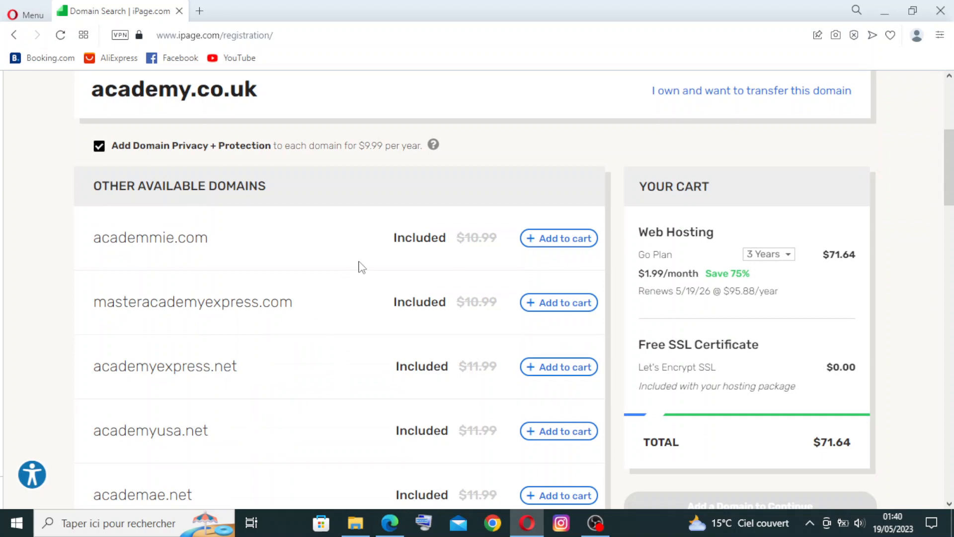
{"action": "mouse_move", "coordinate": [352, 393]}
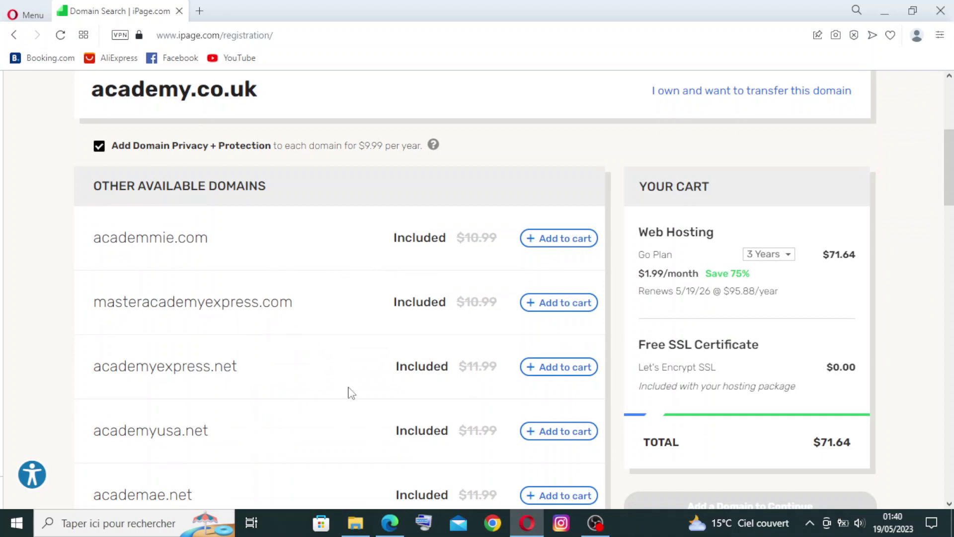
{"action": "scroll", "scroll_direction": "down", "scroll_amount": 3}
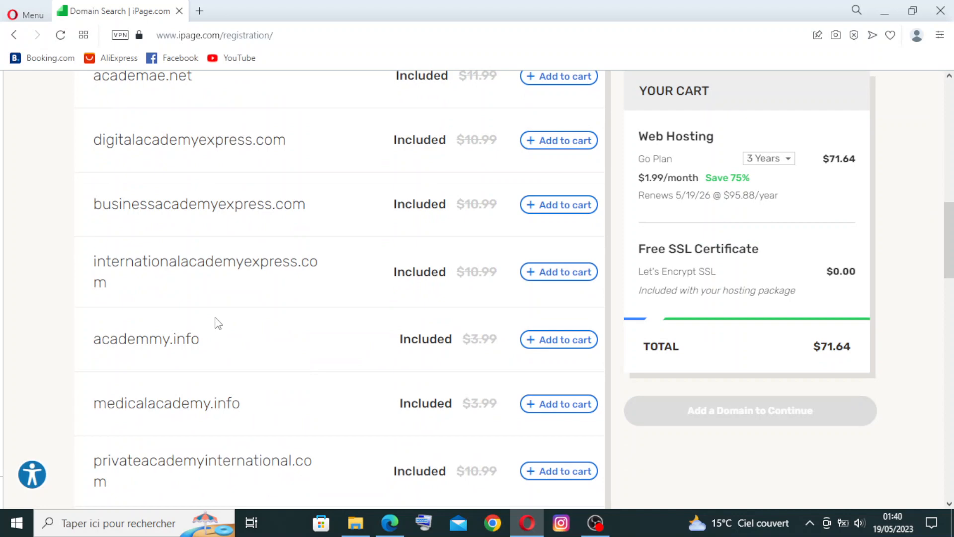
{"action": "scroll", "scroll_direction": "up", "scroll_amount": 3}
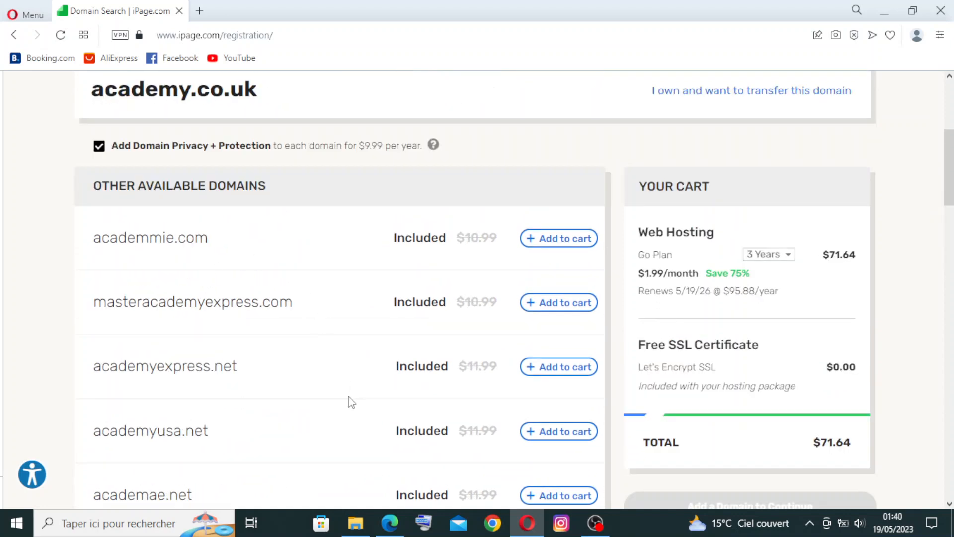
{"action": "scroll", "scroll_direction": "down", "scroll_amount": 3}
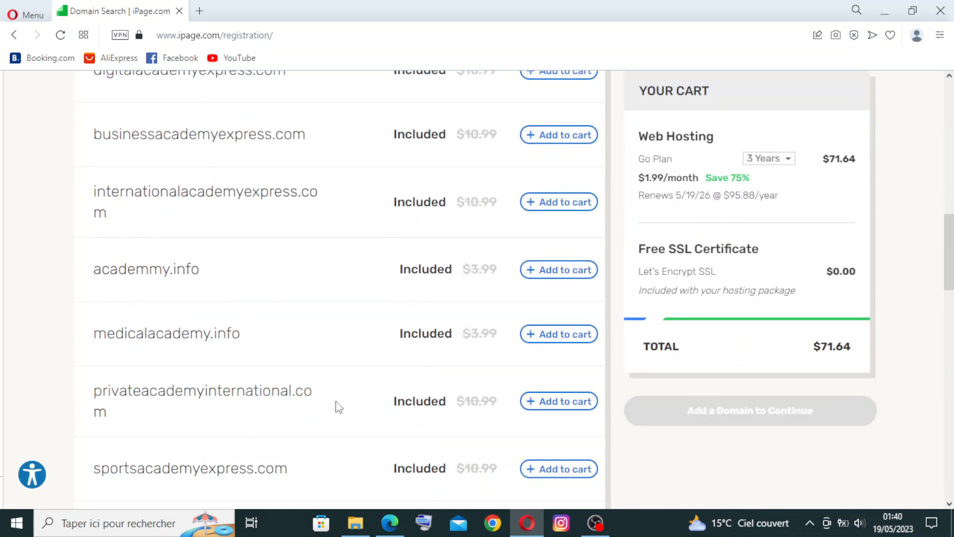
{"action": "scroll", "scroll_direction": "up", "scroll_amount": 3}
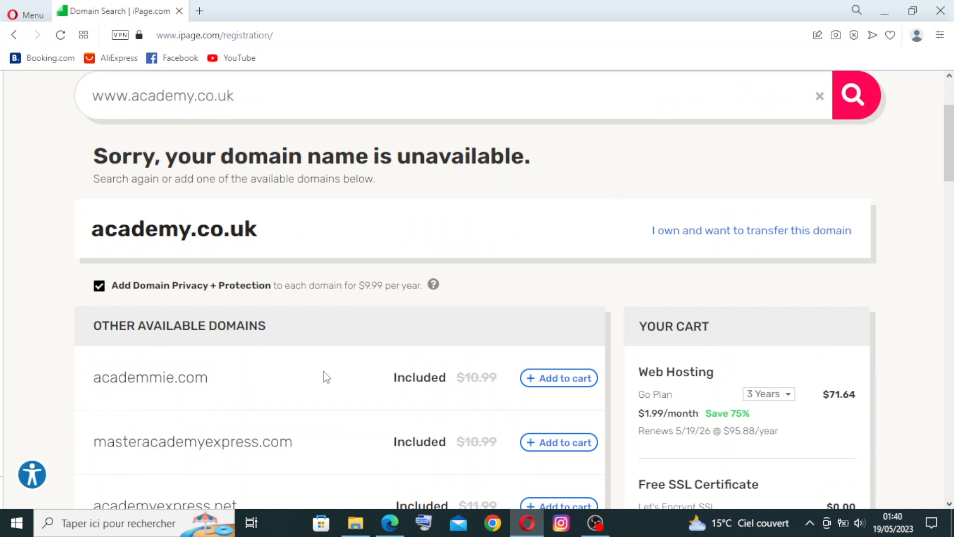
{"action": "scroll", "scroll_direction": "down", "scroll_amount": 3}
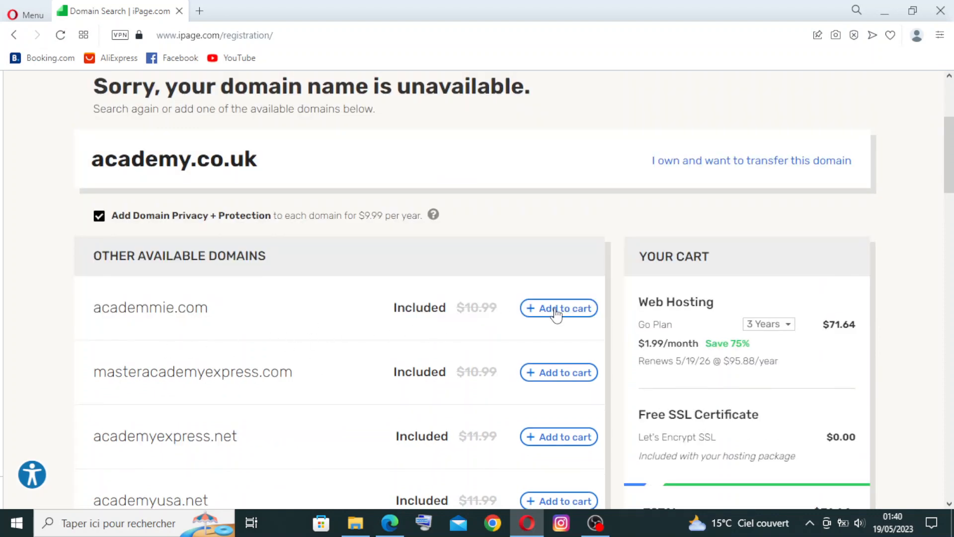
- Add academmie.com to the cart (total $81.63) and move down to the Continue to Add-Ons button
{"action": "left_click", "coordinate": [558, 308]}
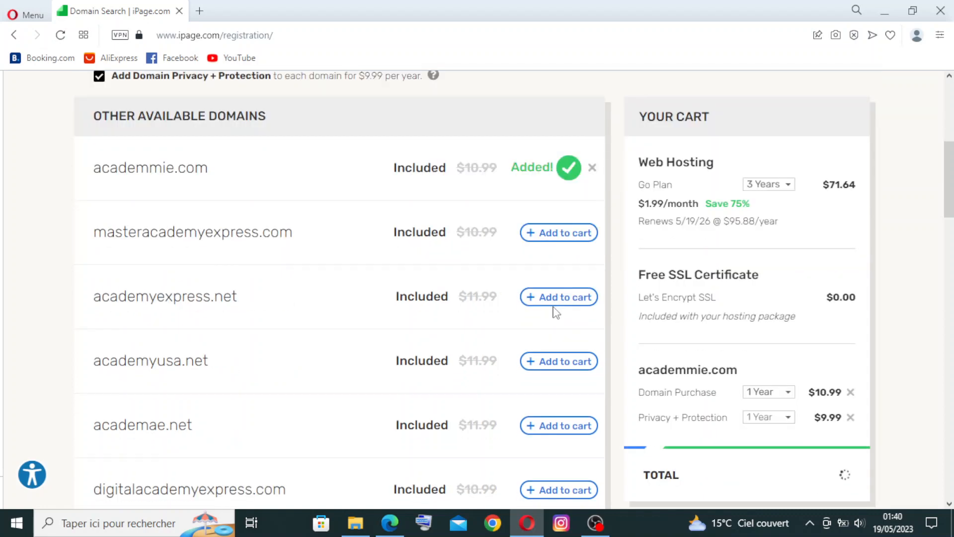
{"action": "scroll", "scroll_direction": "down", "scroll_amount": 3}
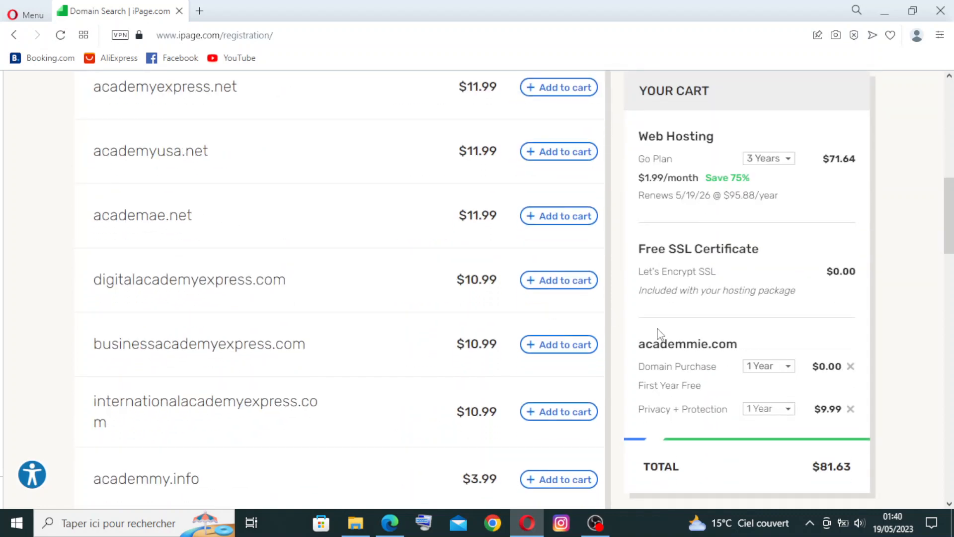
{"action": "scroll", "scroll_direction": "up", "scroll_amount": 3}
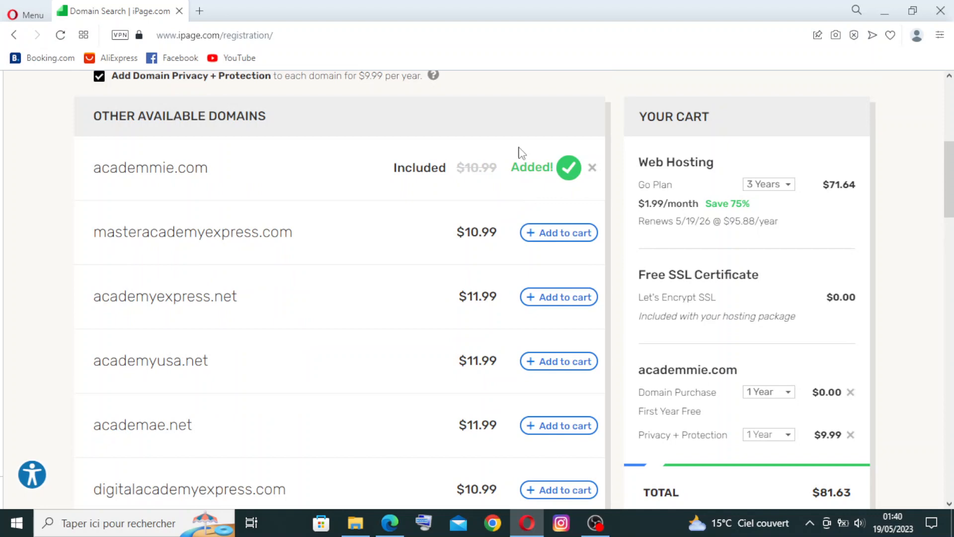
{"action": "scroll", "scroll_direction": "down", "scroll_amount": 3}
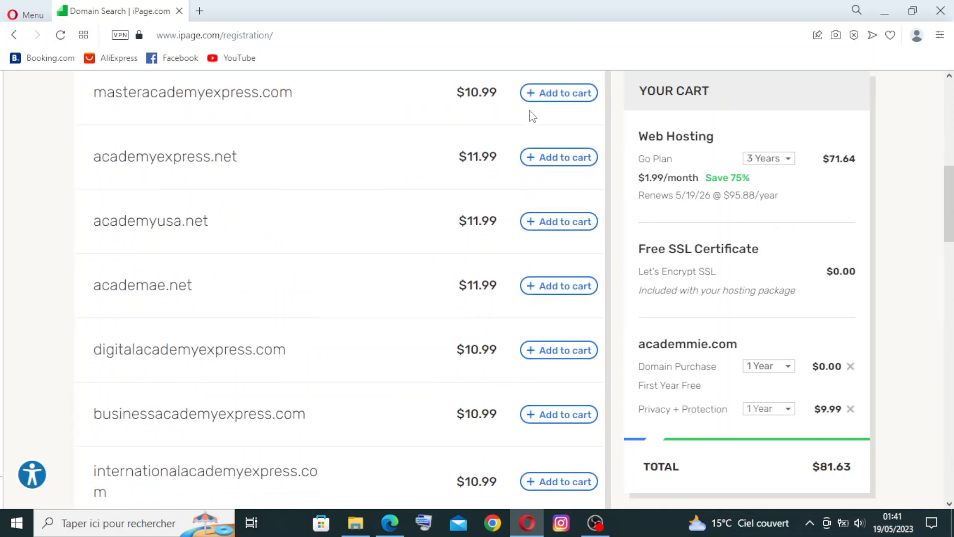
{"action": "mouse_move", "coordinate": [852, 475]}
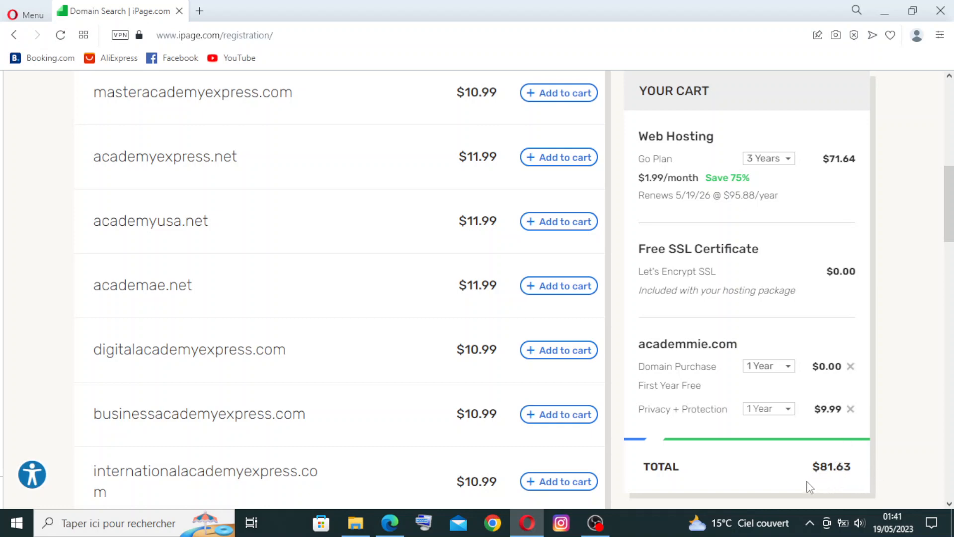
{"action": "mouse_move", "coordinate": [829, 480]}
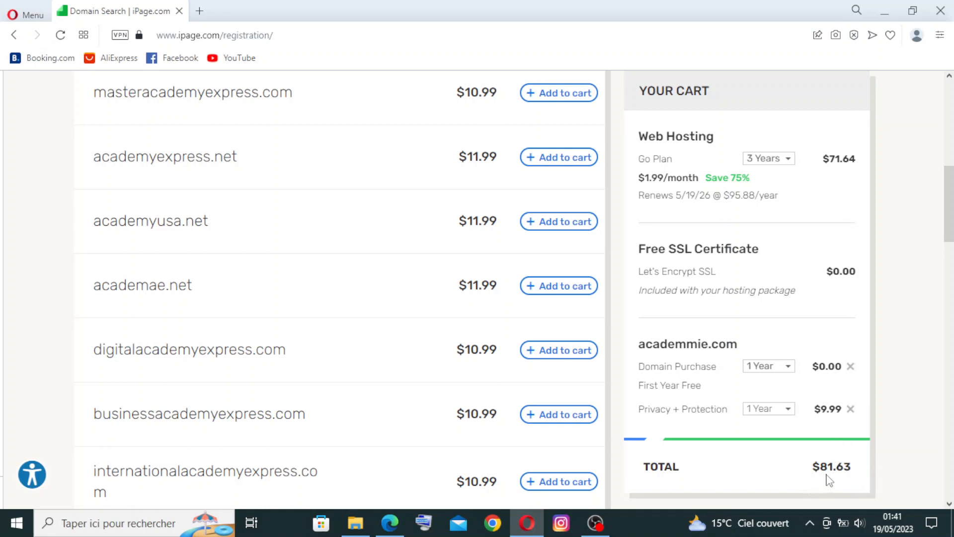
{"action": "mouse_move", "coordinate": [844, 480]}
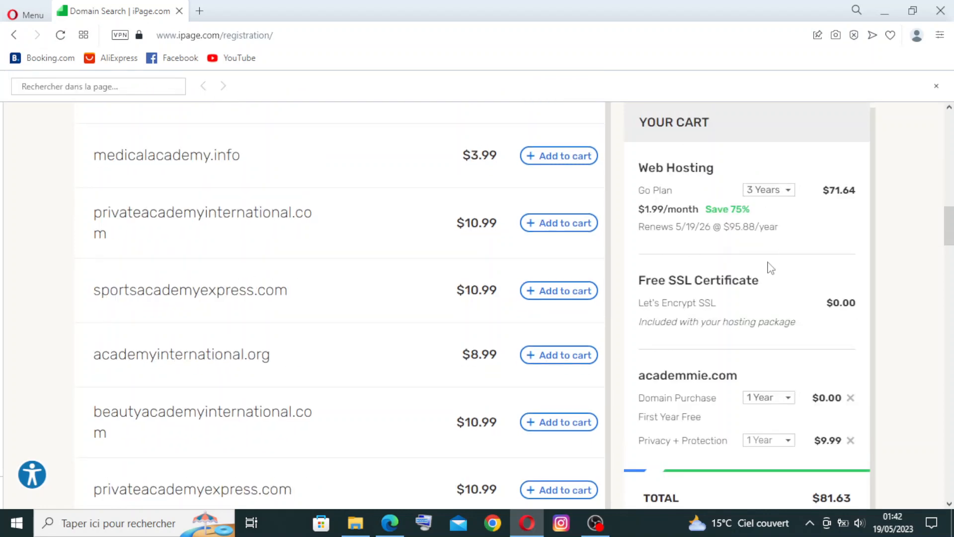
{"action": "scroll", "scroll_direction": "down", "scroll_amount": 3}
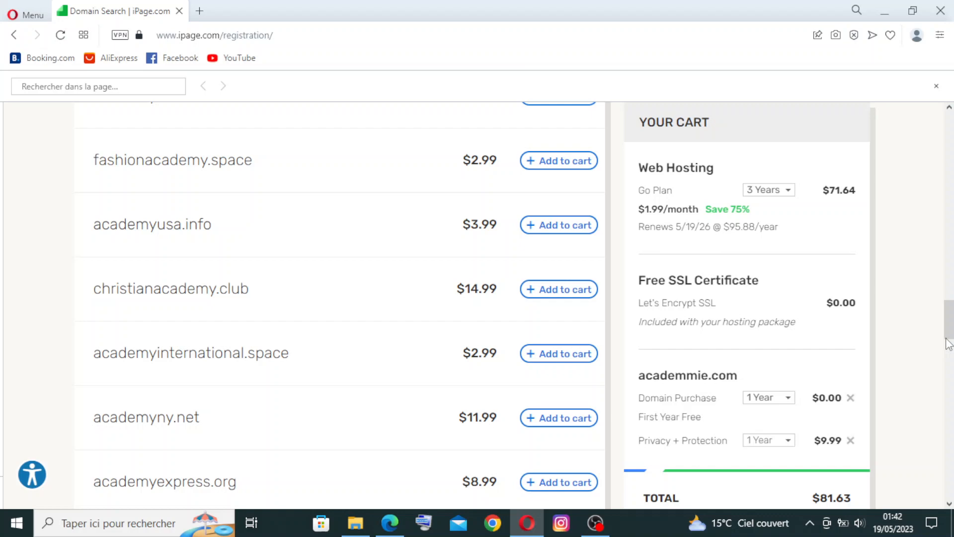
{"action": "scroll", "scroll_direction": "down", "scroll_amount": 3}
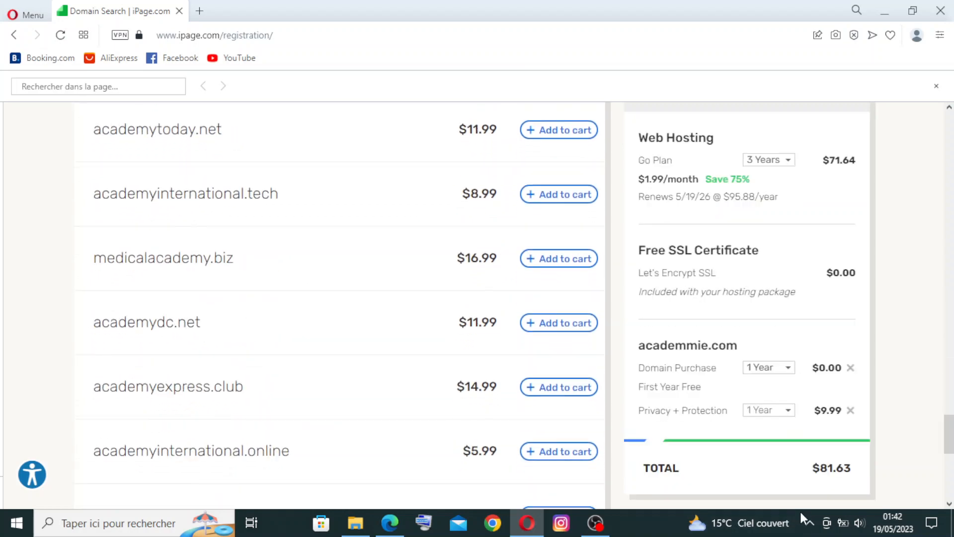
{"action": "scroll", "scroll_direction": "down", "scroll_amount": 3}
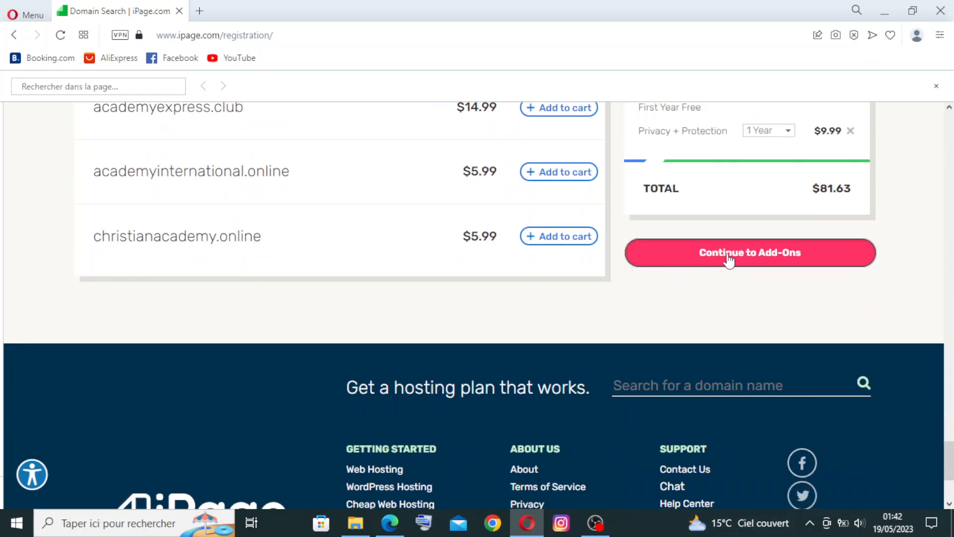
{"action": "left_click", "coordinate": [749, 252]}
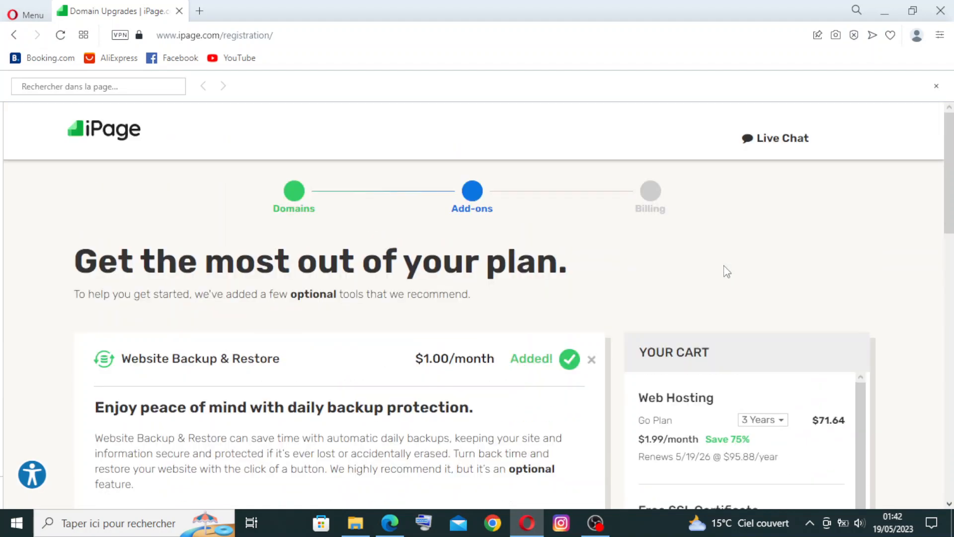
{"action": "mouse_move", "coordinate": [485, 161]}
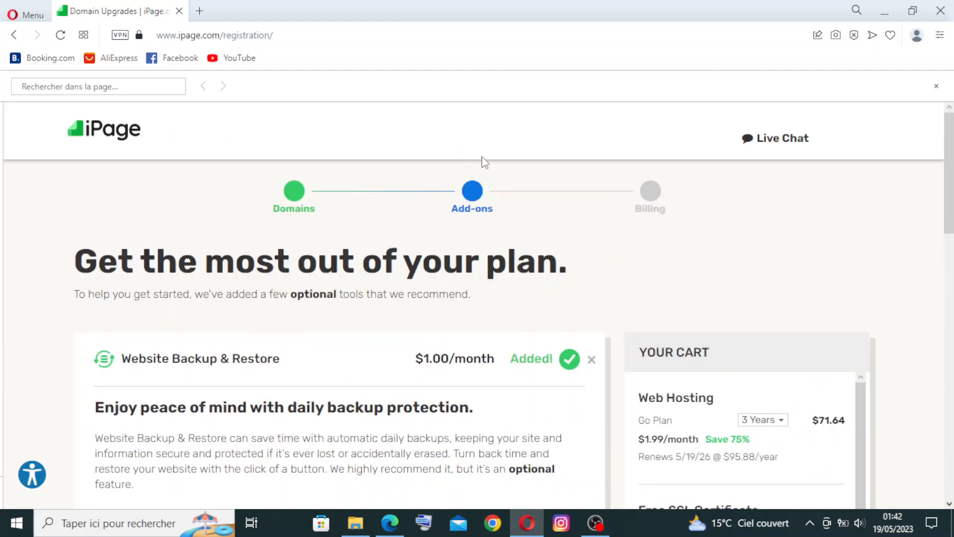
{"action": "mouse_move", "coordinate": [393, 281]}
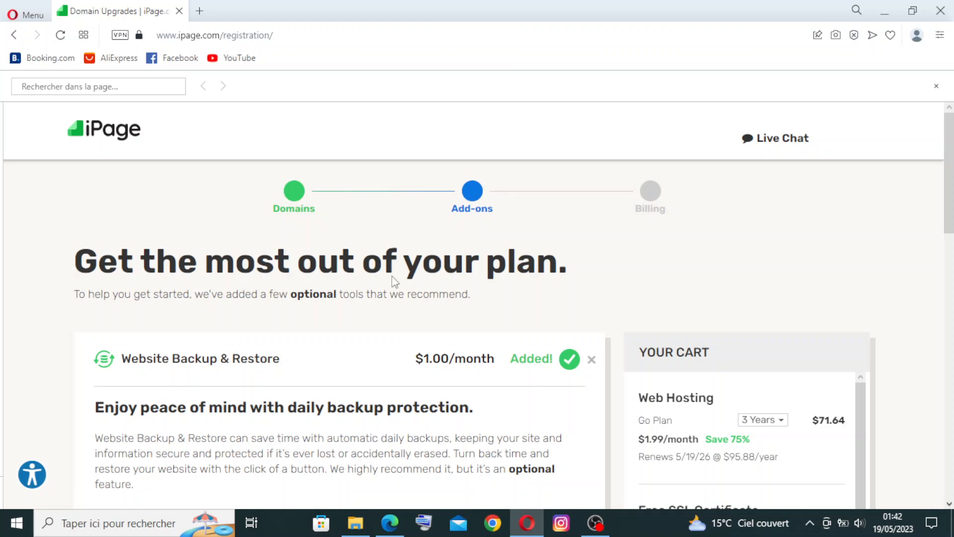
{"action": "mouse_move", "coordinate": [210, 304]}
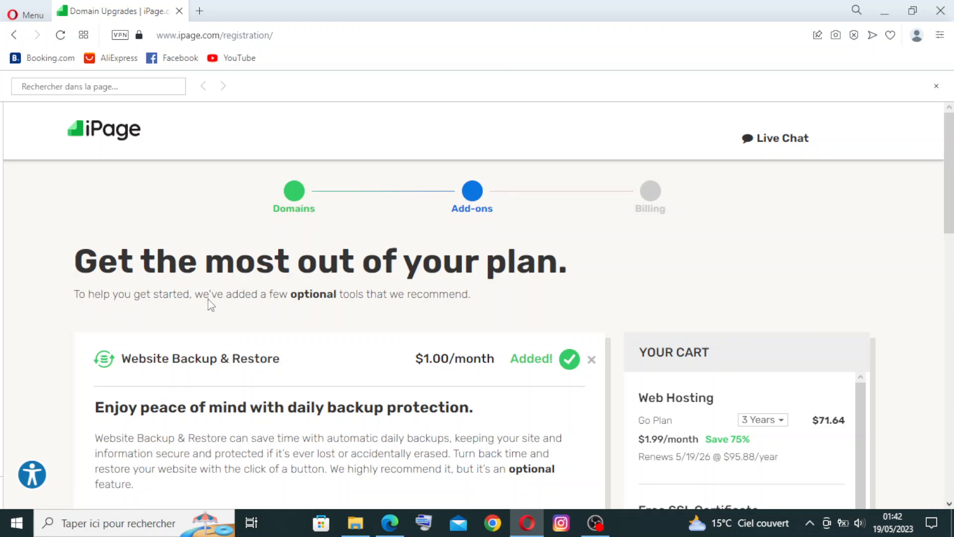
{"action": "mouse_move", "coordinate": [324, 311]}
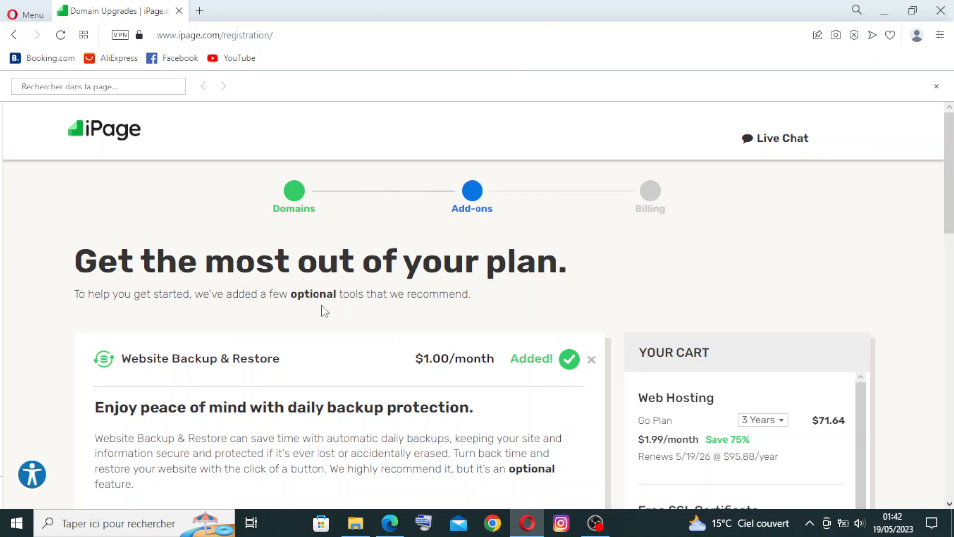
{"action": "scroll", "scroll_direction": "down", "scroll_amount": 3}
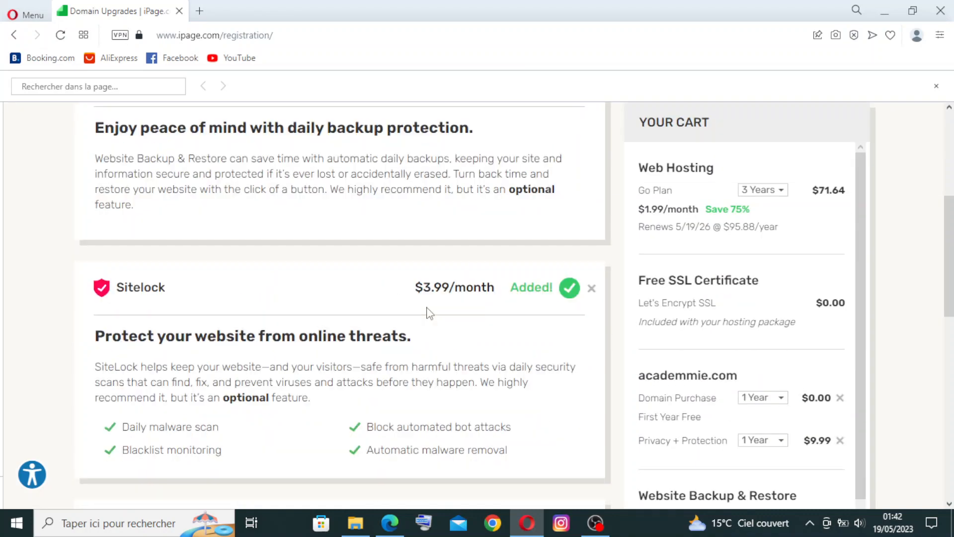
{"action": "scroll", "scroll_direction": "down", "scroll_amount": 3}
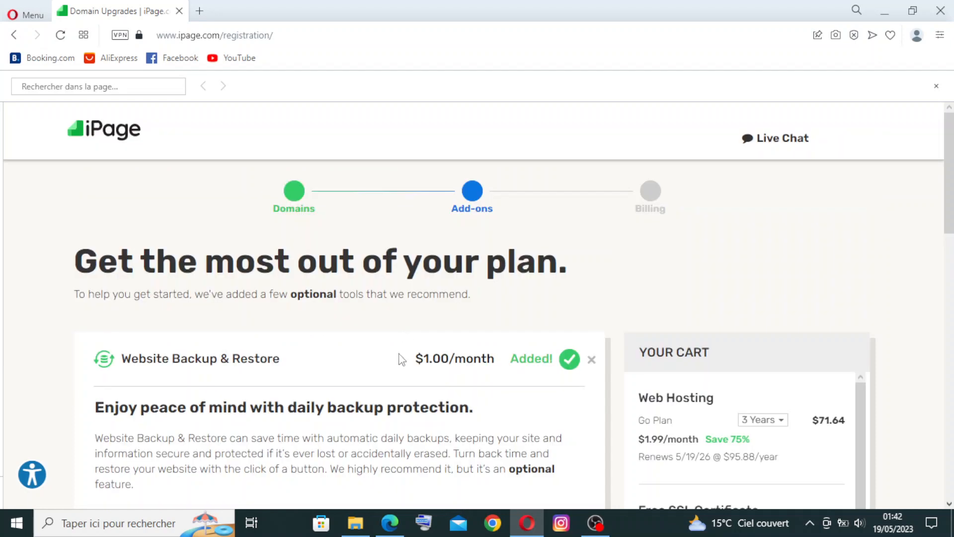
{"action": "scroll", "scroll_direction": "down", "scroll_amount": 3}
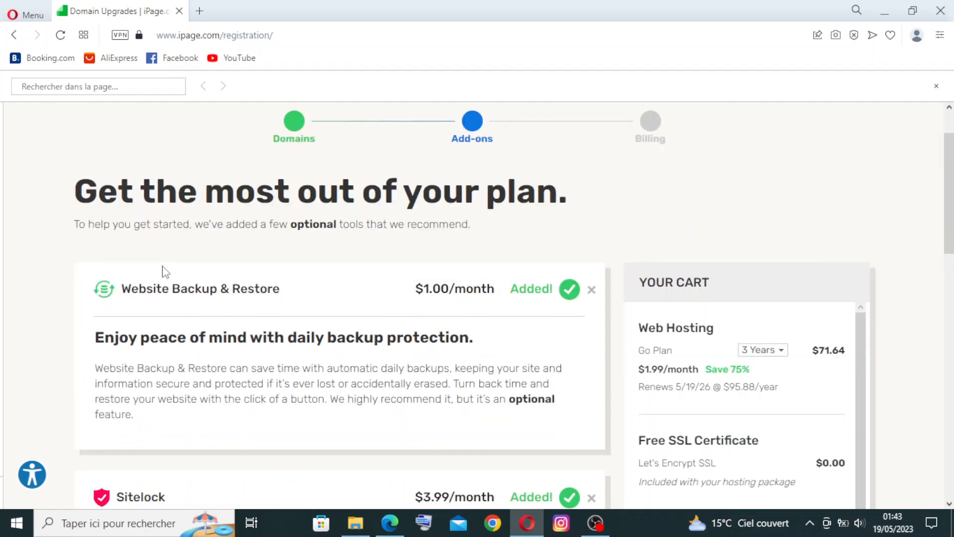
{"action": "scroll", "scroll_direction": "down", "scroll_amount": 3}
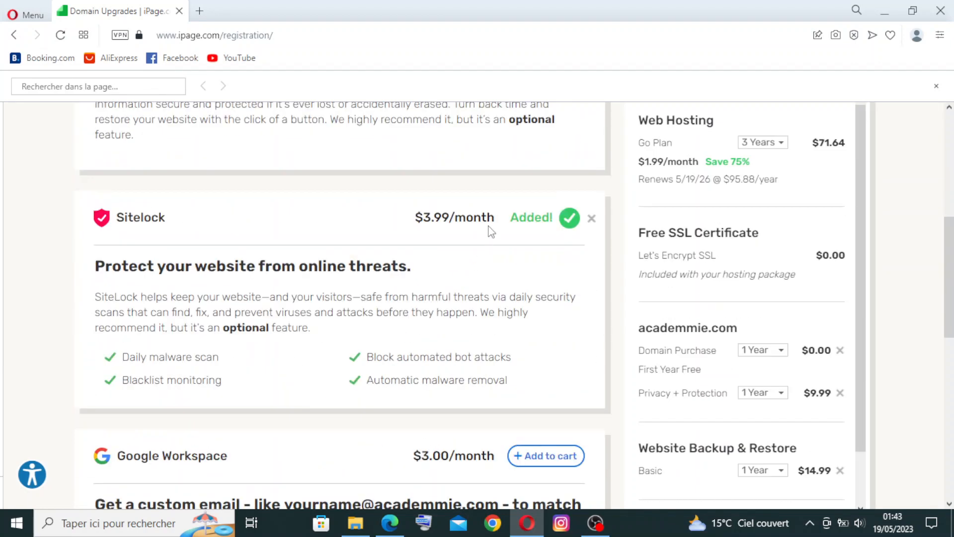
{"action": "scroll", "scroll_direction": "up", "scroll_amount": 3}
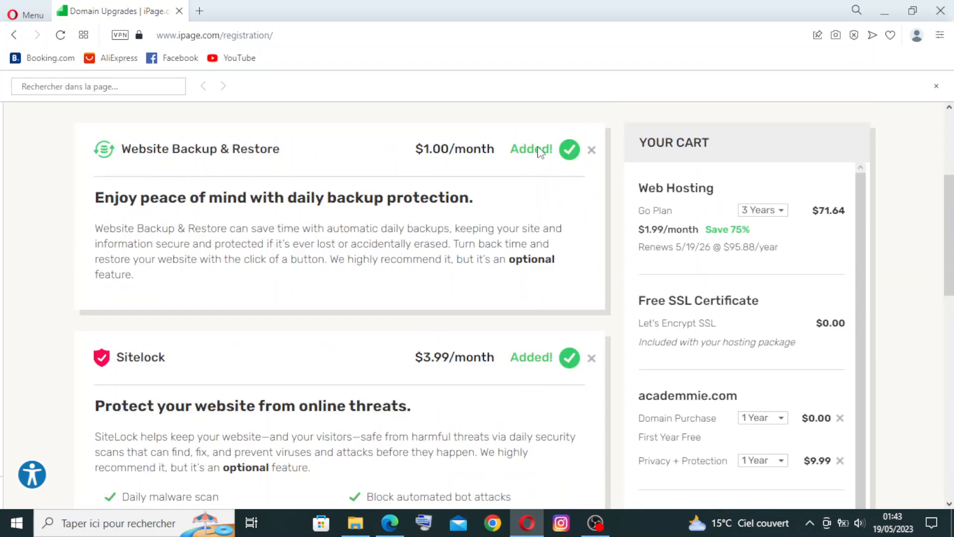
{"action": "scroll", "scroll_direction": "down", "scroll_amount": 3}
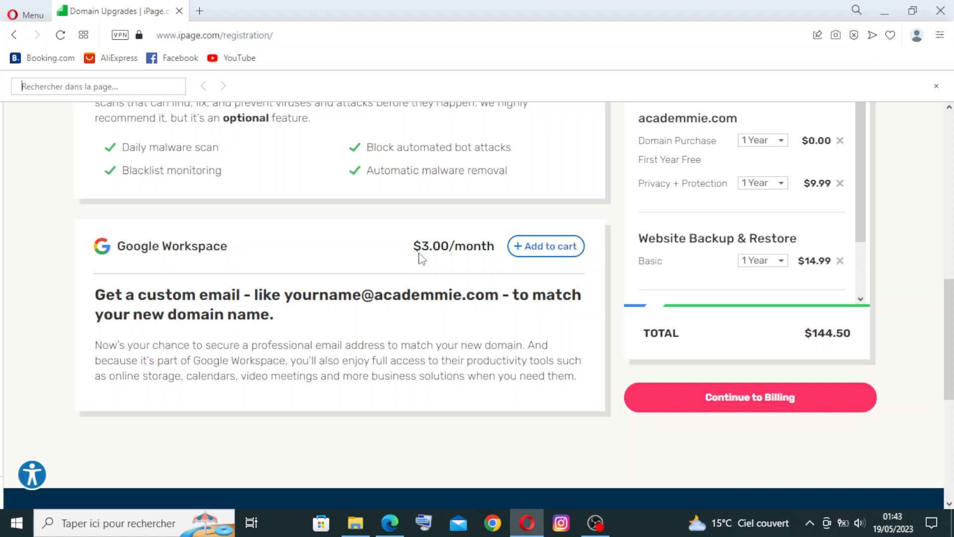
{"action": "mouse_move", "coordinate": [486, 270]}
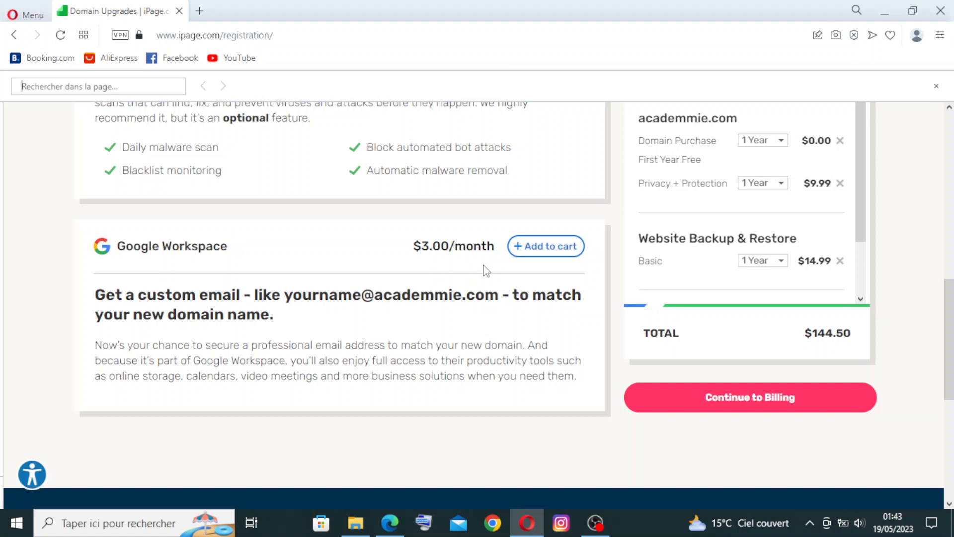
{"action": "mouse_move", "coordinate": [527, 261]}
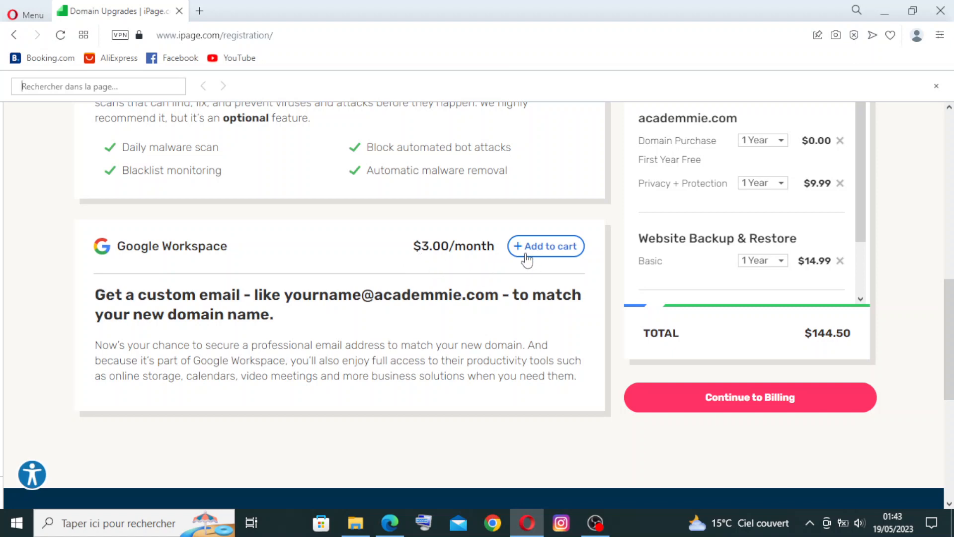
{"action": "mouse_move", "coordinate": [863, 357]}
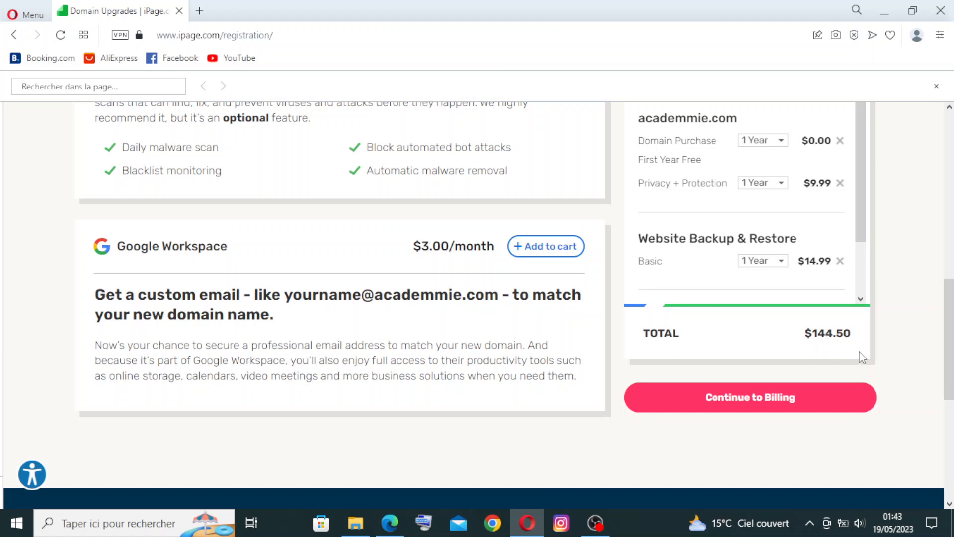
{"action": "mouse_move", "coordinate": [818, 347]}
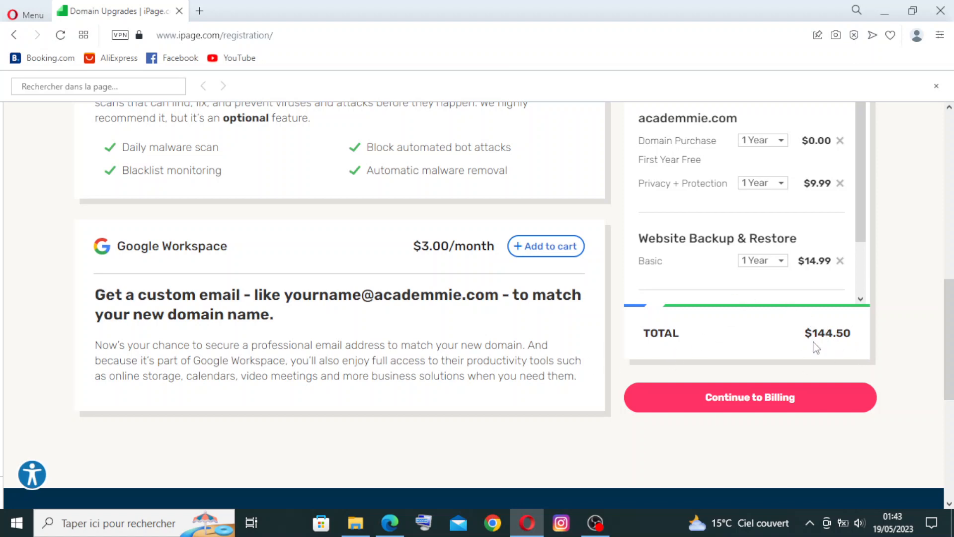
{"action": "mouse_move", "coordinate": [698, 342]}
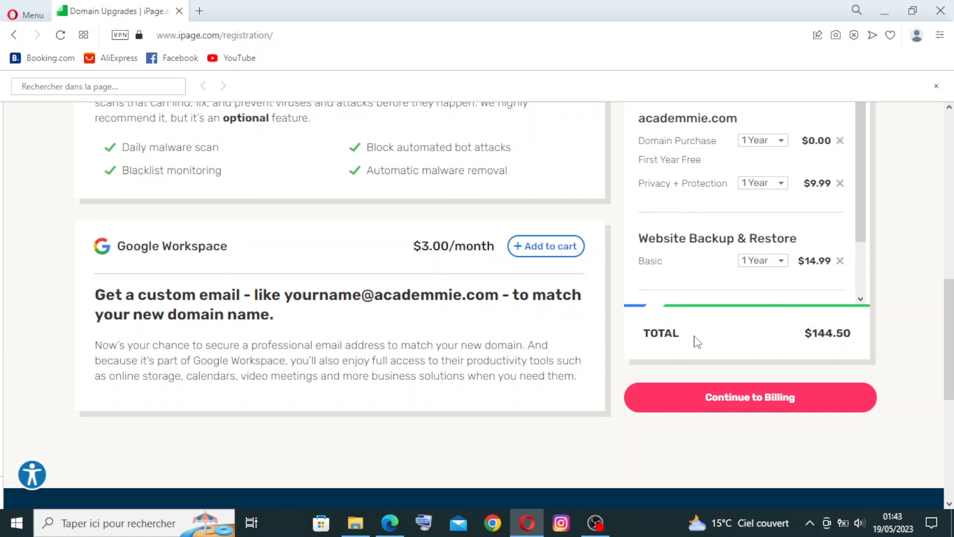
{"action": "mouse_move", "coordinate": [743, 404]}
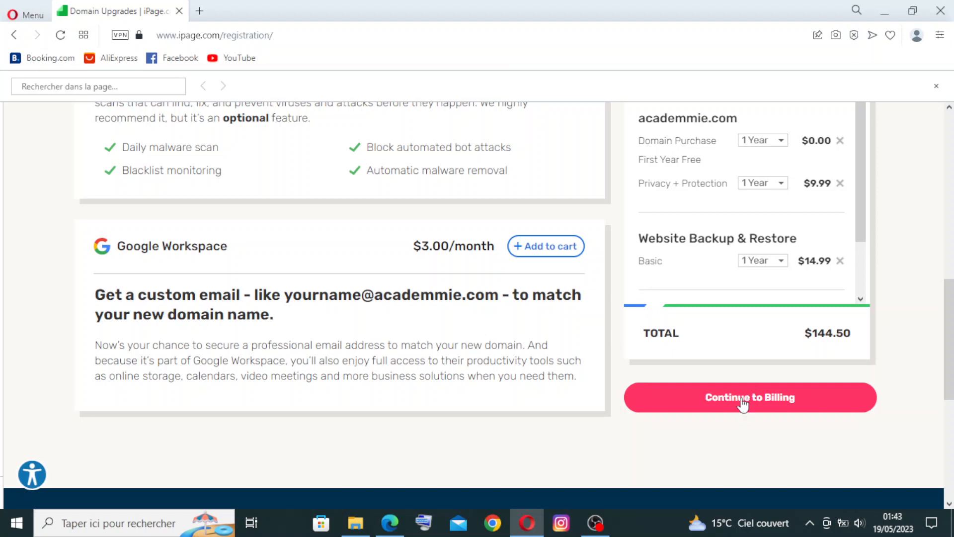
- Continue from add-ons to the Billing & Payment Information step and look over the form
{"action": "left_click", "coordinate": [750, 397]}
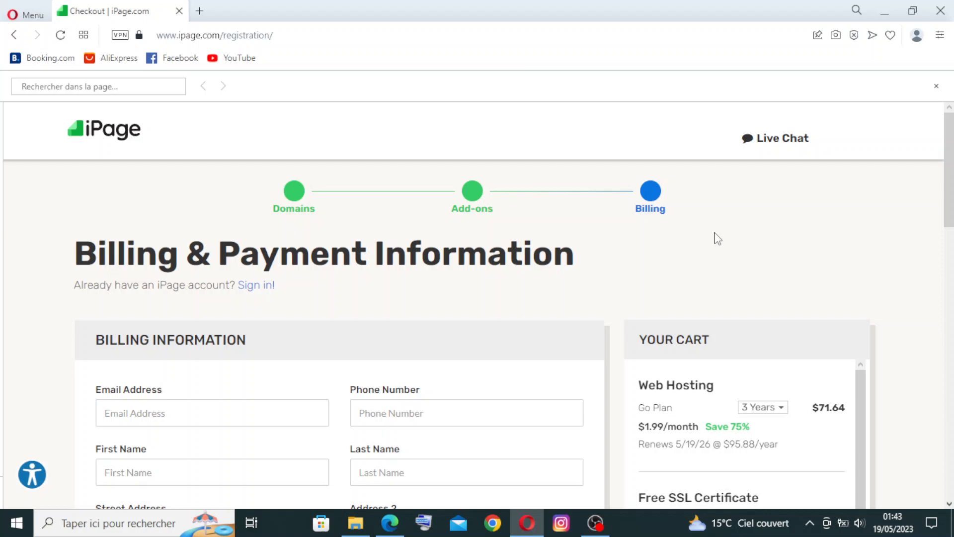
{"action": "mouse_move", "coordinate": [691, 218]}
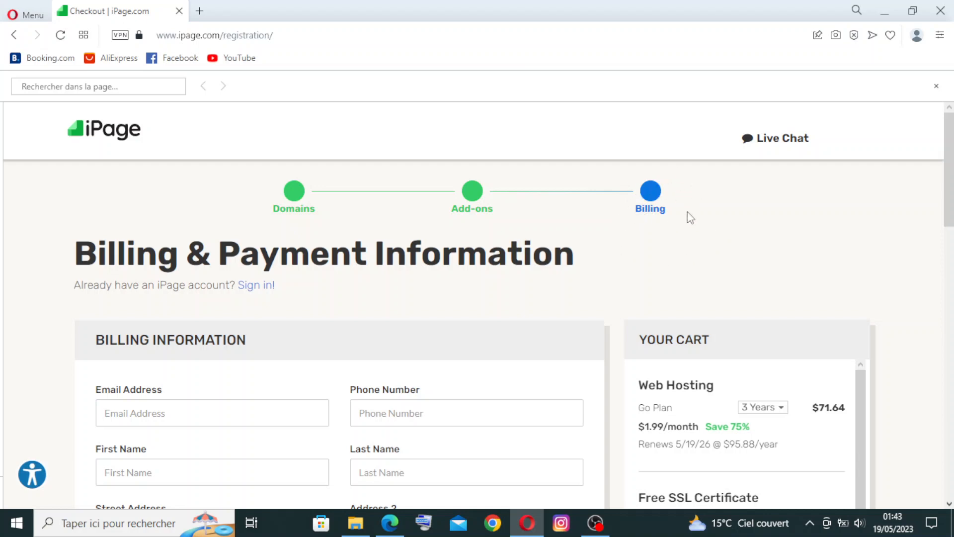
{"action": "scroll", "scroll_direction": "down", "scroll_amount": 3}
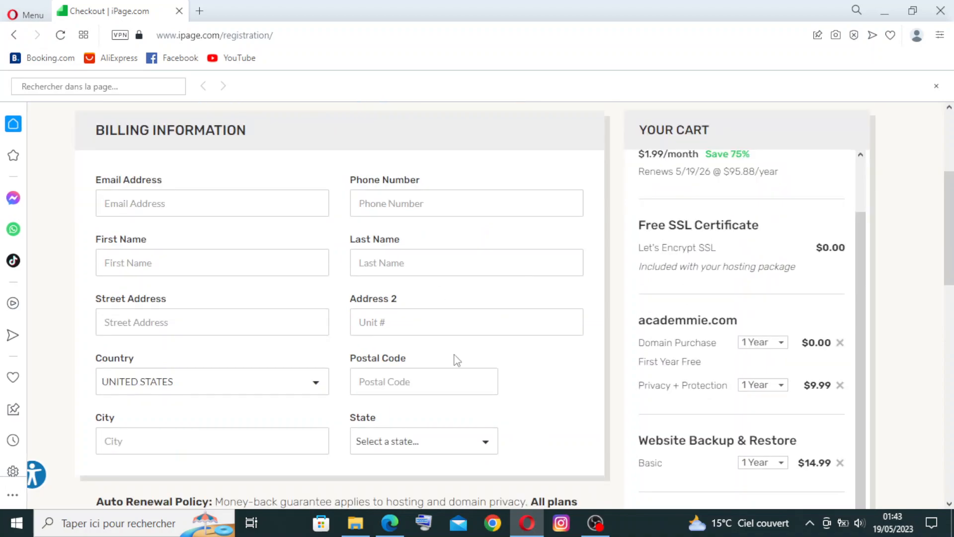
{"action": "scroll", "scroll_direction": "down", "scroll_amount": 3}
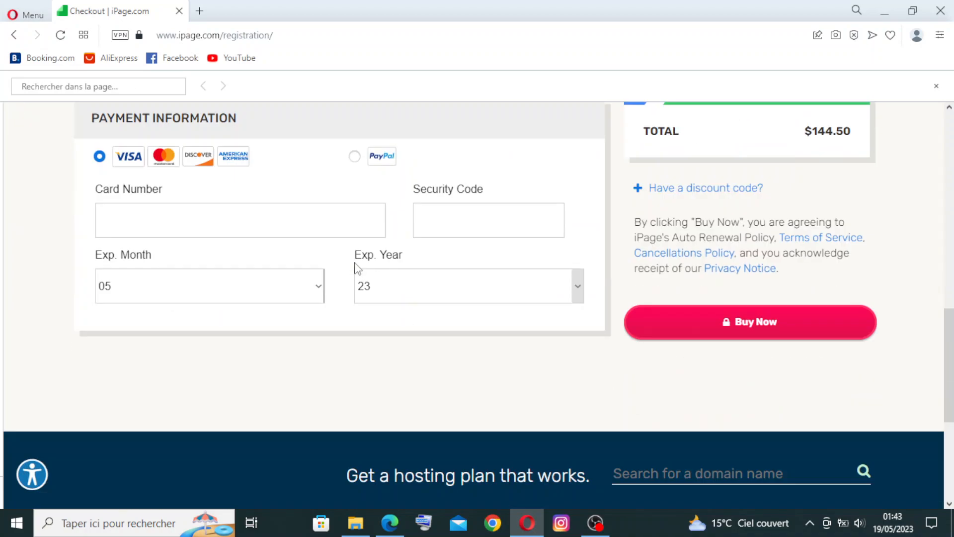
{"action": "scroll", "scroll_direction": "up", "scroll_amount": 3}
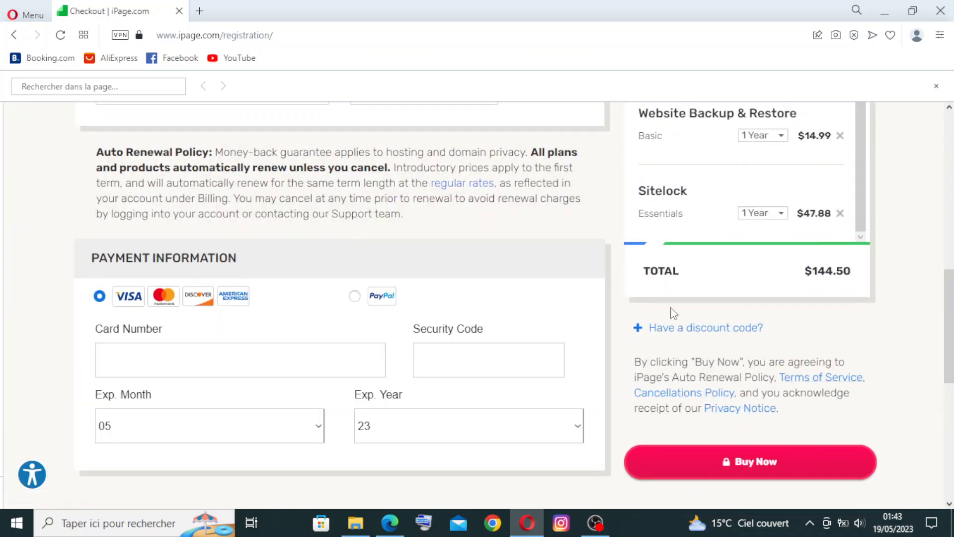
{"action": "scroll", "scroll_direction": "up", "scroll_amount": 3}
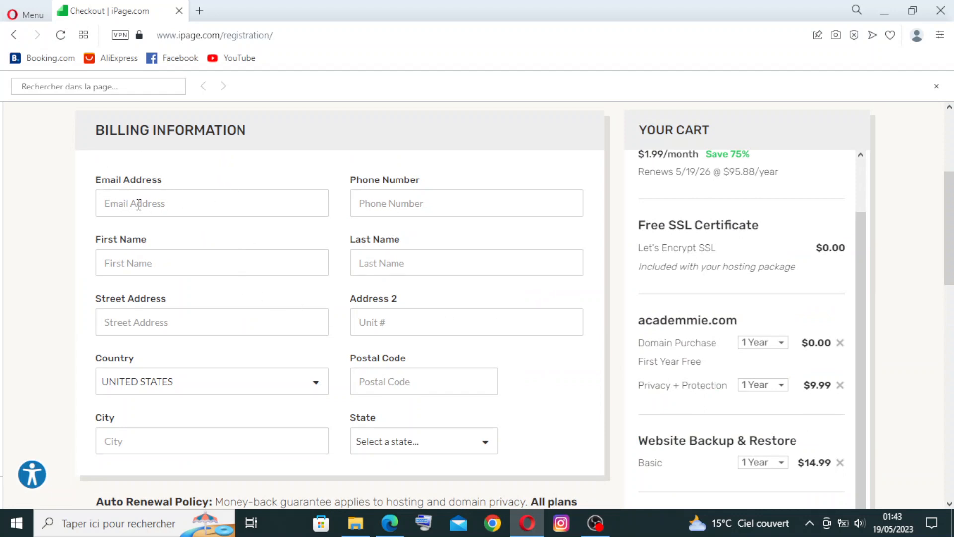
- Fill the email address and first name from saved entries and enter the last name BRAYAN
{"action": "left_click", "coordinate": [212, 203]}
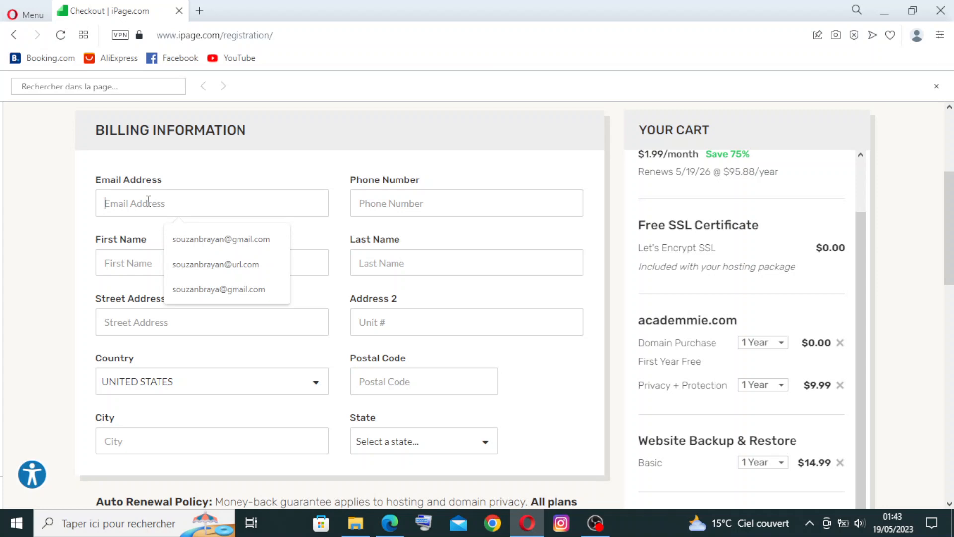
{"action": "left_click", "coordinate": [222, 239]}
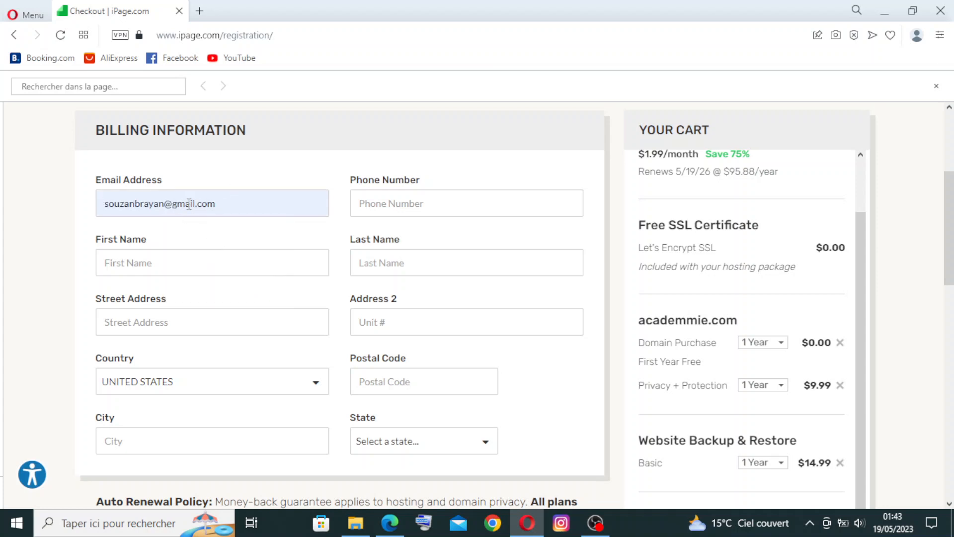
{"action": "left_click", "coordinate": [212, 263]}
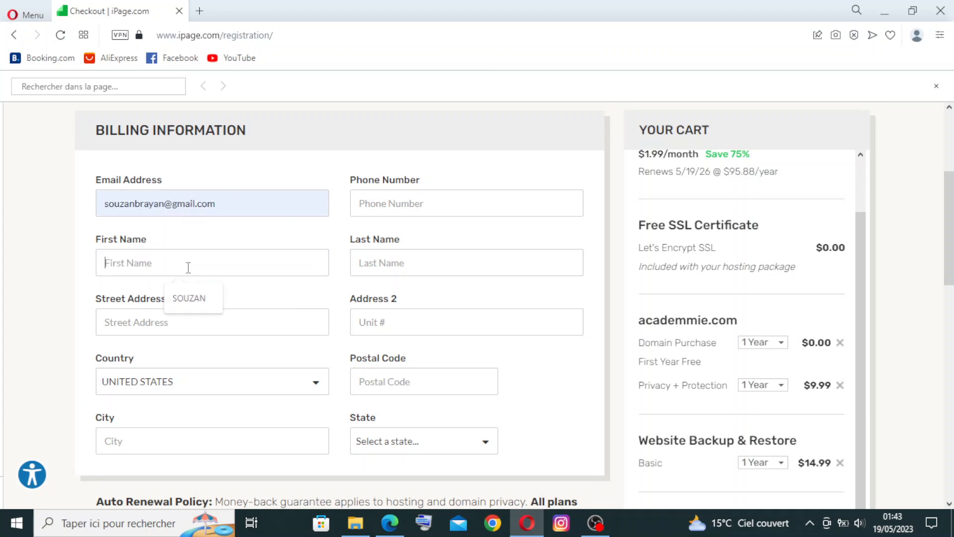
{"action": "left_click", "coordinate": [189, 299]}
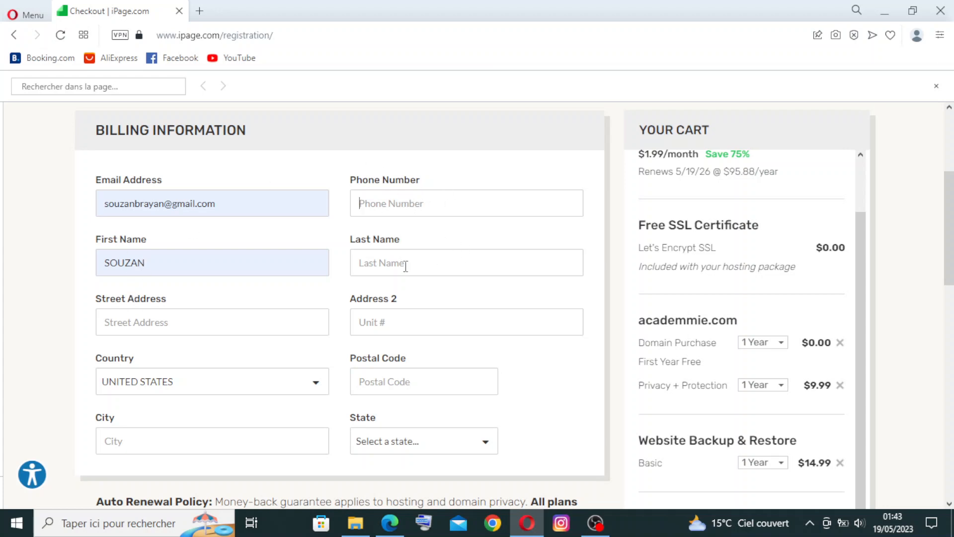
{"action": "type", "text": "BRAYAN"}
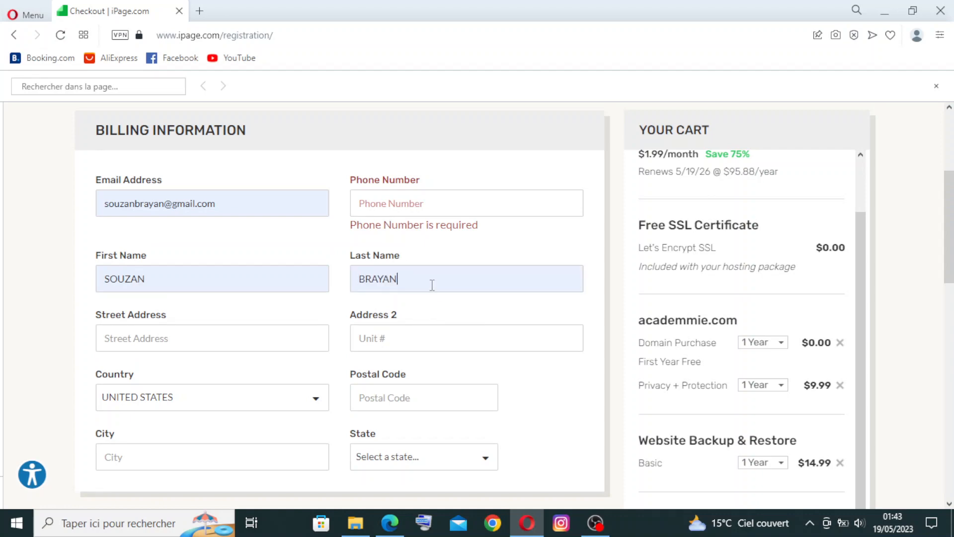
{"action": "scroll", "scroll_direction": "down", "scroll_amount": 3}
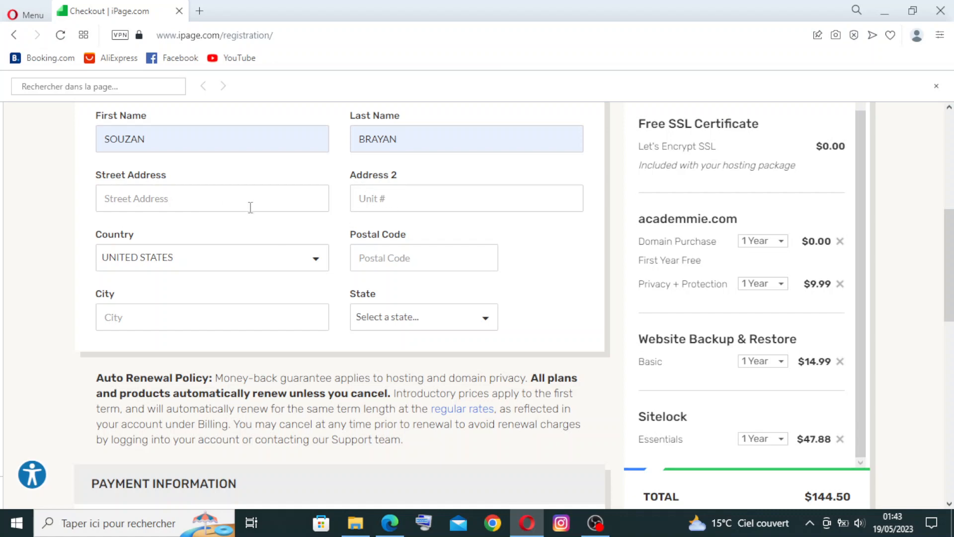
{"action": "mouse_move", "coordinate": [140, 229]}
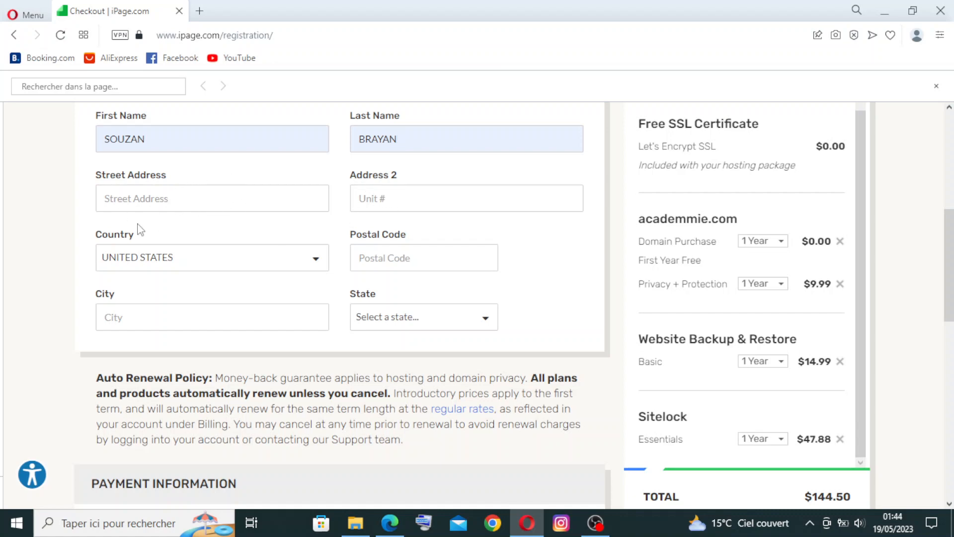
{"action": "scroll", "scroll_direction": "down", "scroll_amount": 3}
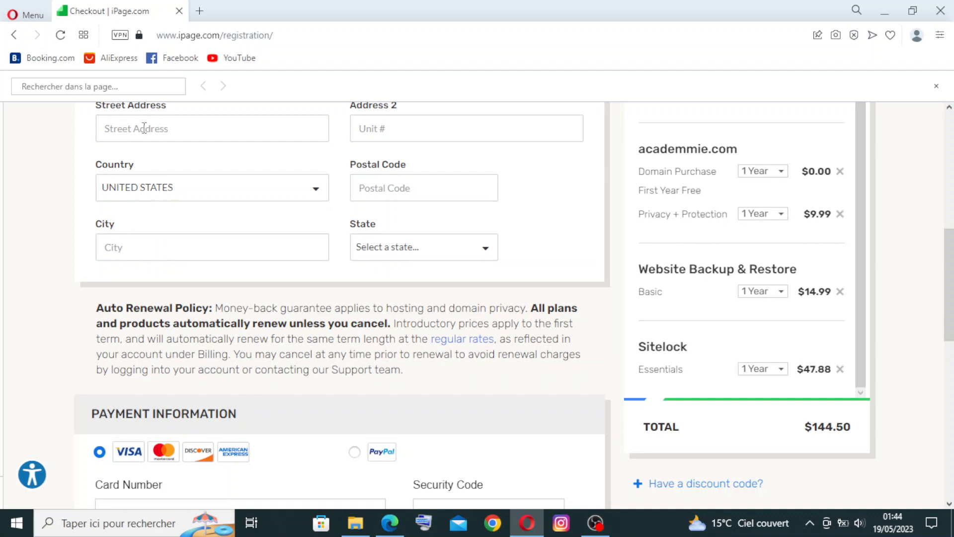
{"action": "mouse_move", "coordinate": [219, 197]}
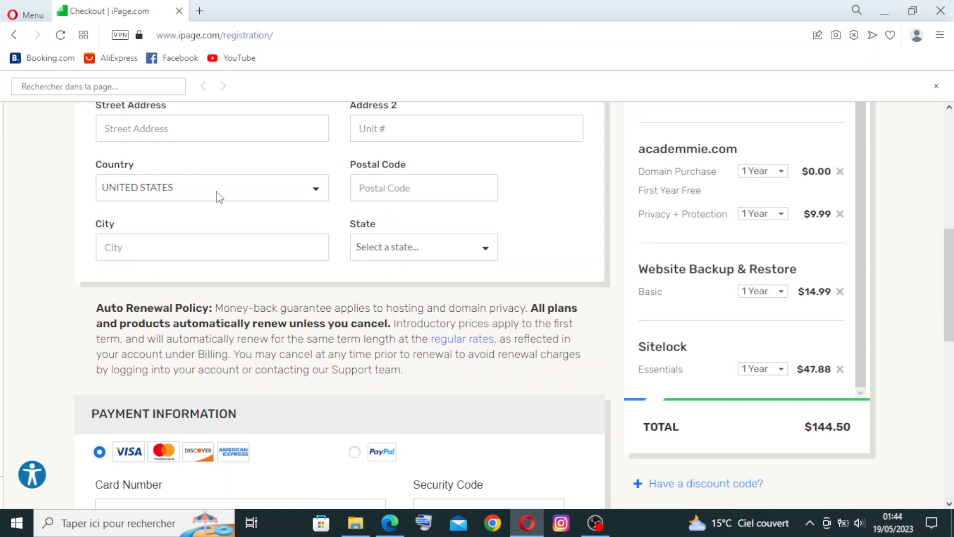
{"action": "mouse_move", "coordinate": [170, 199]}
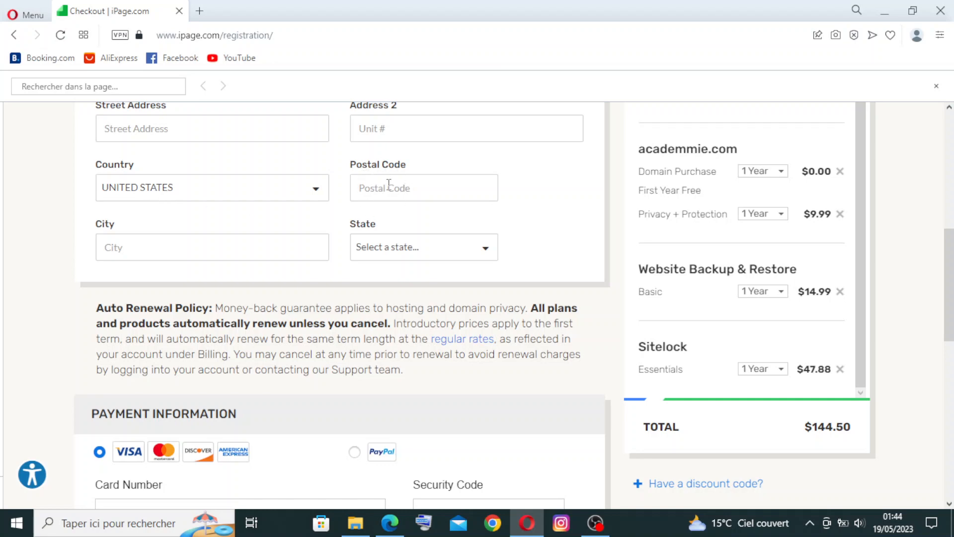
{"action": "left_click", "coordinate": [212, 248]}
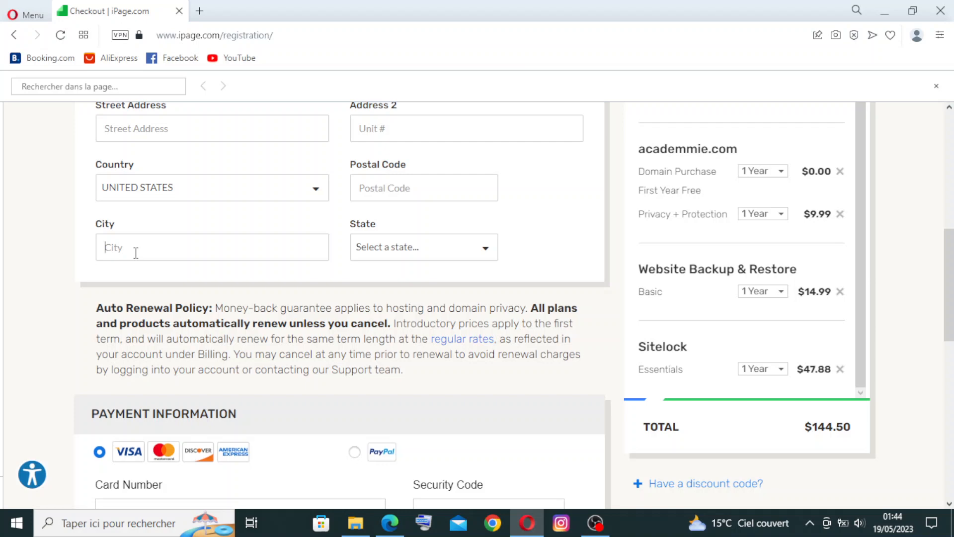
{"action": "mouse_move", "coordinate": [178, 228]}
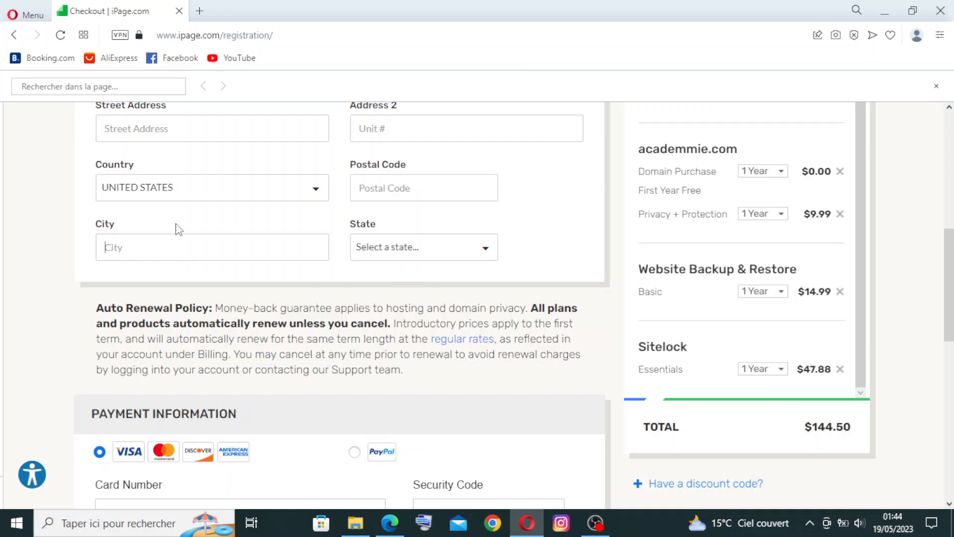
{"action": "scroll", "scroll_direction": "up", "scroll_amount": 3}
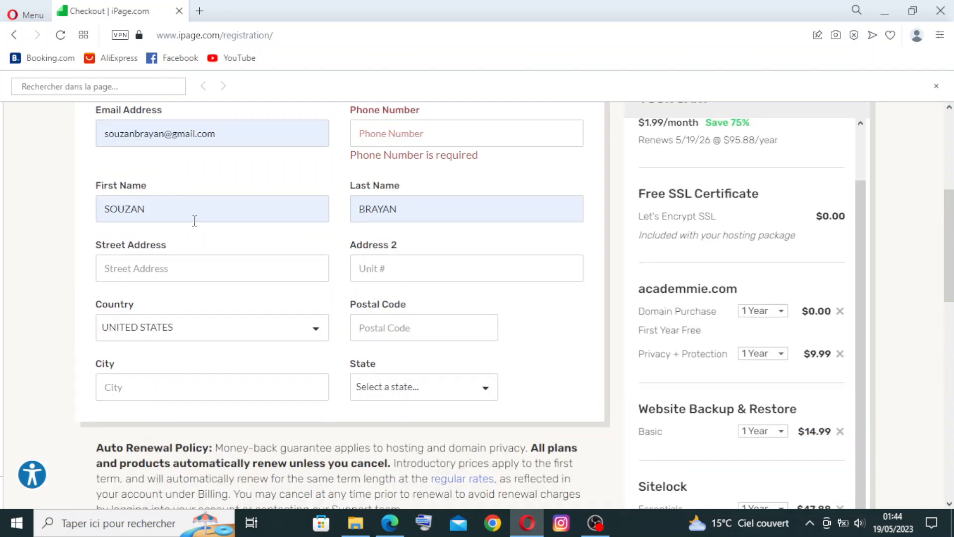
{"action": "mouse_move", "coordinate": [458, 190]}
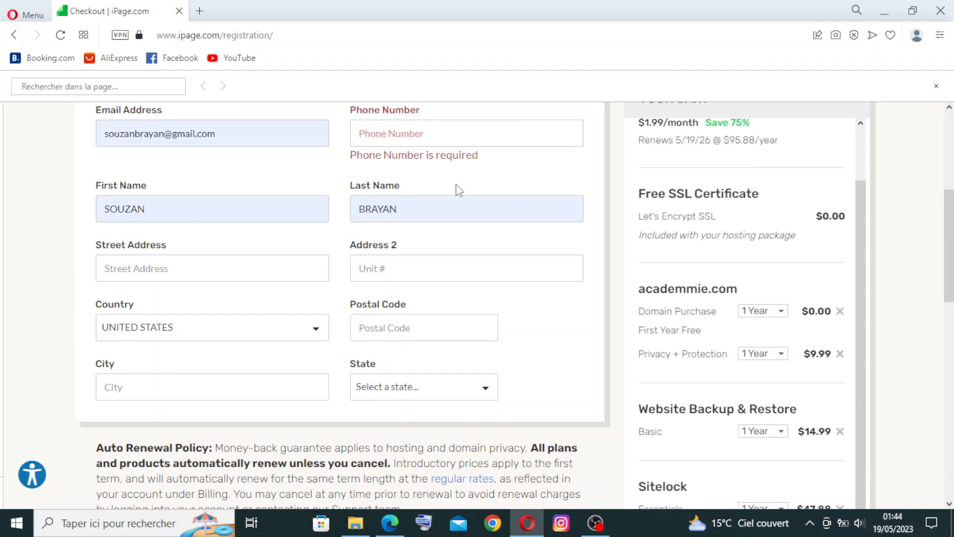
{"action": "mouse_move", "coordinate": [341, 210]}
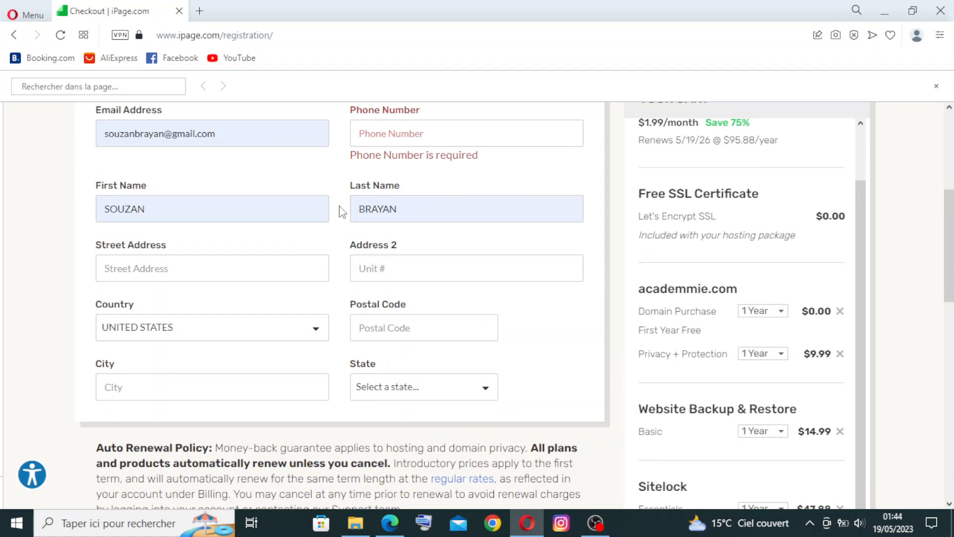
{"action": "mouse_move", "coordinate": [417, 200]}
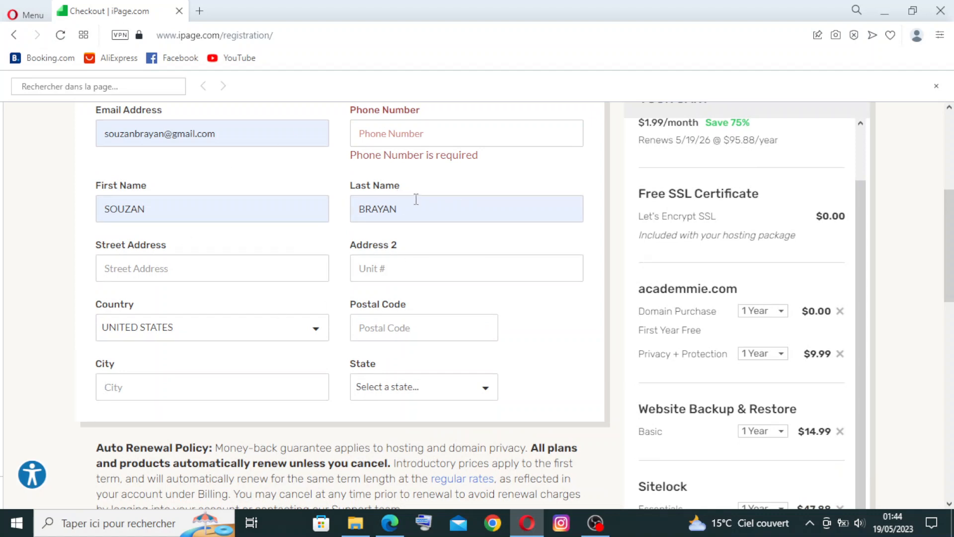
{"action": "left_click", "coordinate": [211, 387]}
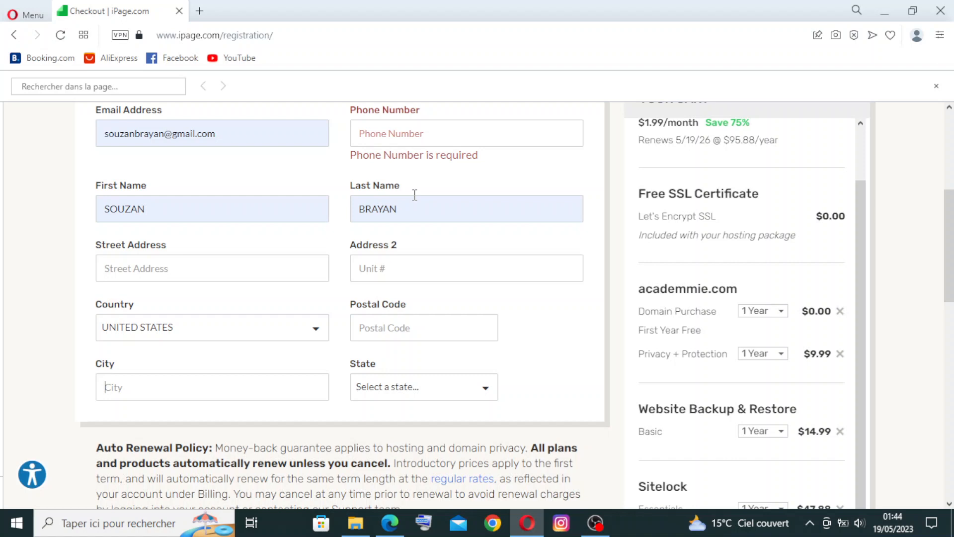
{"action": "mouse_move", "coordinate": [420, 195]}
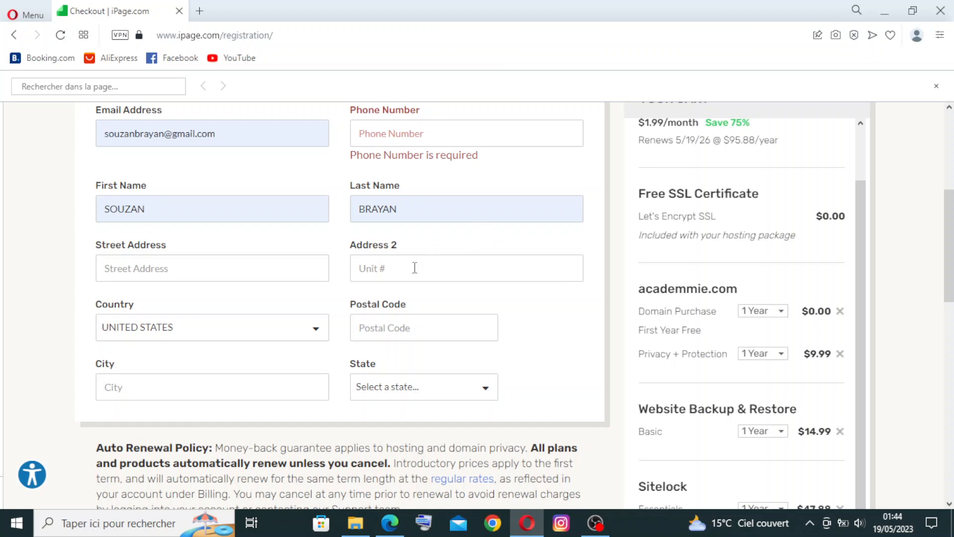
{"action": "left_click", "coordinate": [423, 387]}
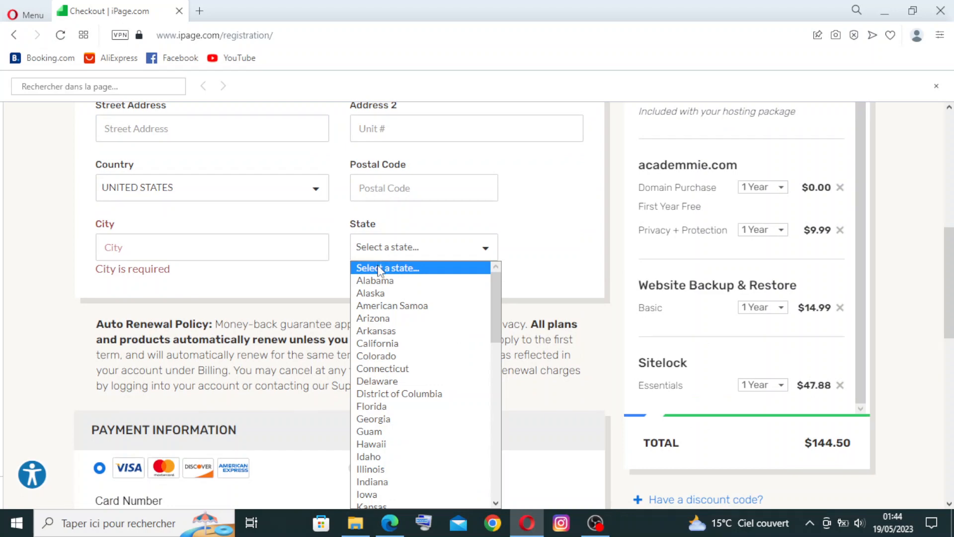
{"action": "scroll", "scroll_direction": "down", "scroll_amount": 3}
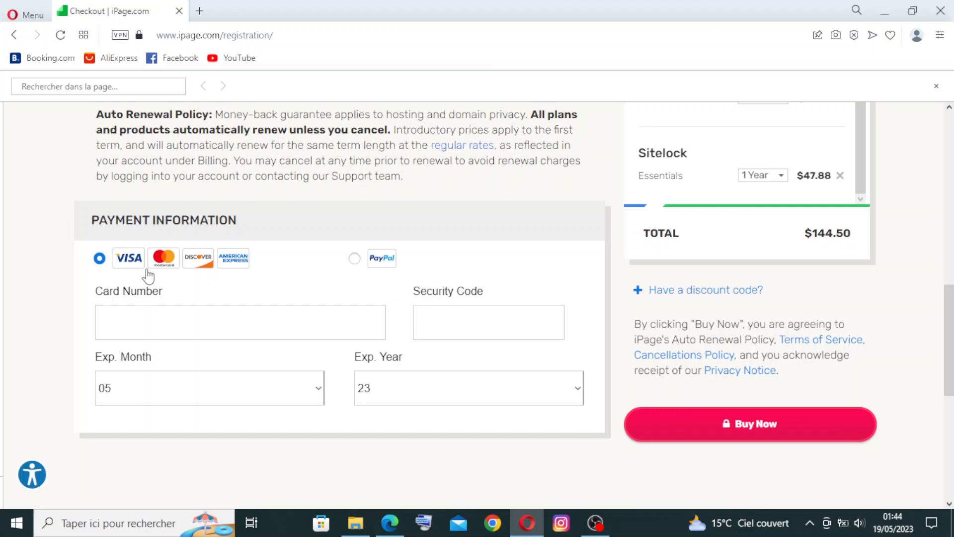
{"action": "mouse_move", "coordinate": [361, 268]}
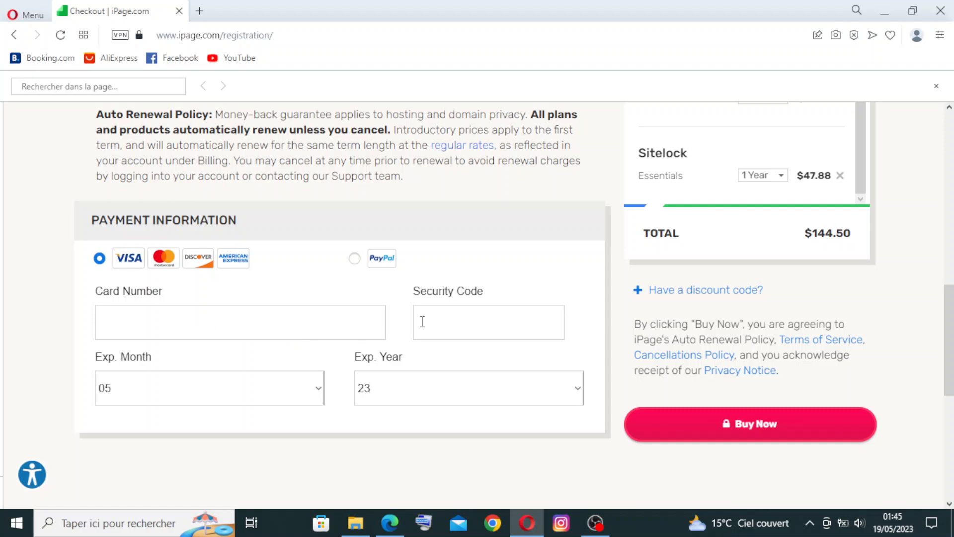
{"action": "mouse_move", "coordinate": [432, 311]}
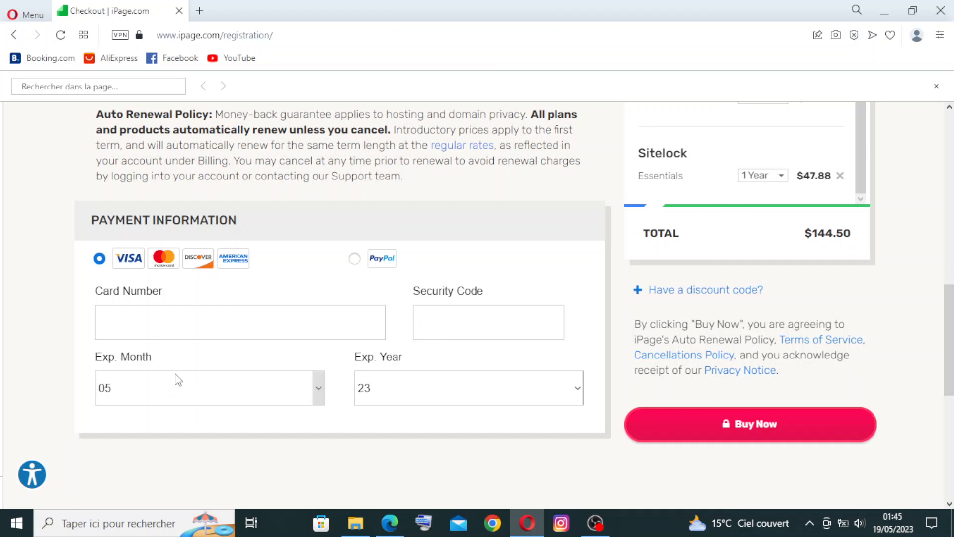
{"action": "mouse_move", "coordinate": [177, 393]}
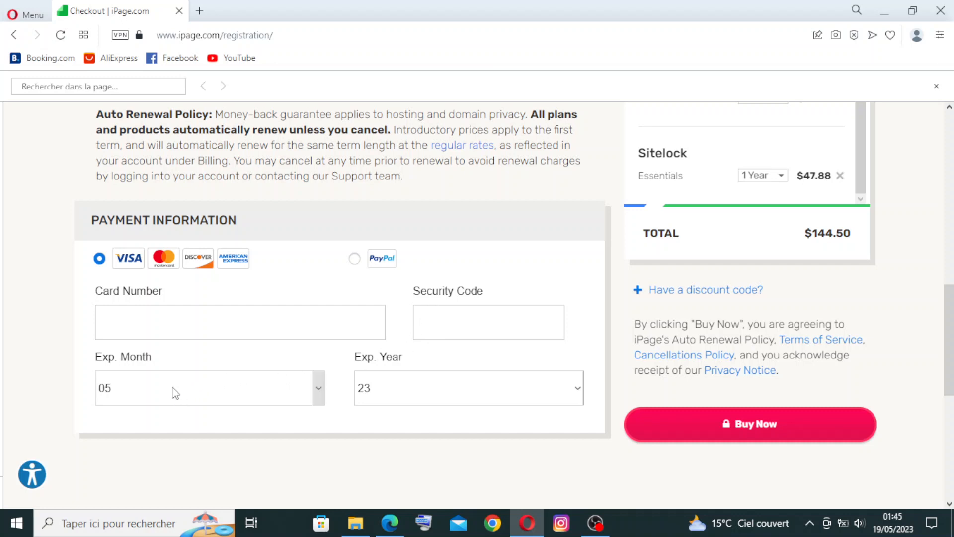
{"action": "mouse_move", "coordinate": [161, 395]}
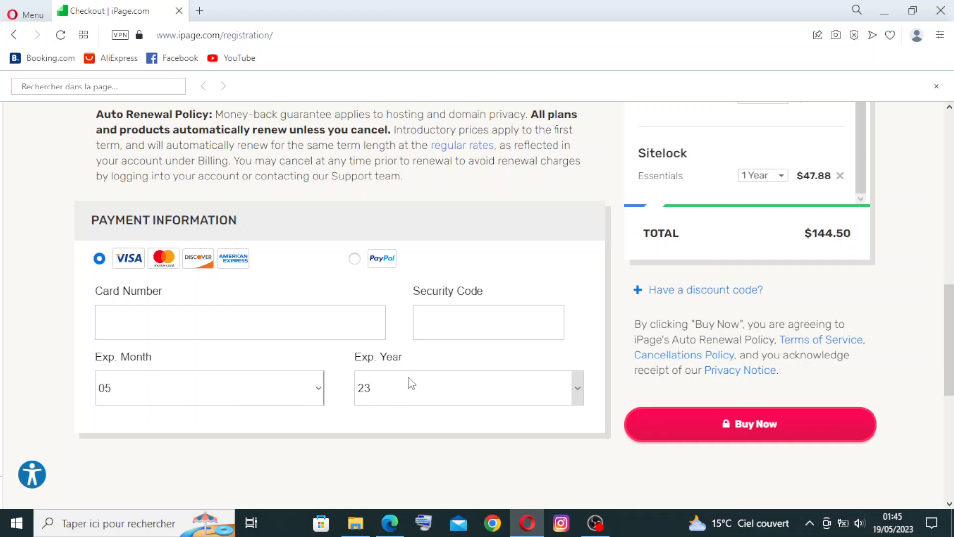
{"action": "mouse_move", "coordinate": [665, 414]}
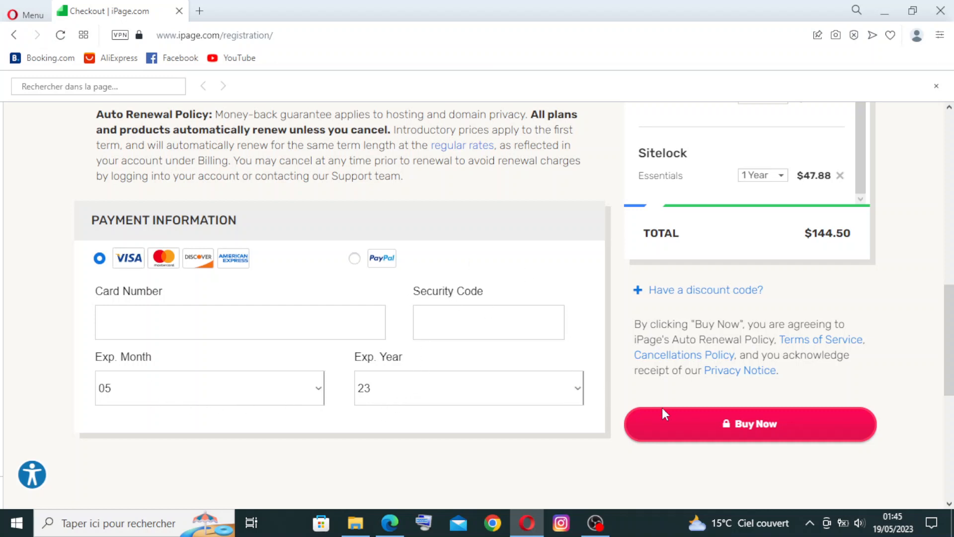
{"action": "mouse_move", "coordinate": [741, 433]}
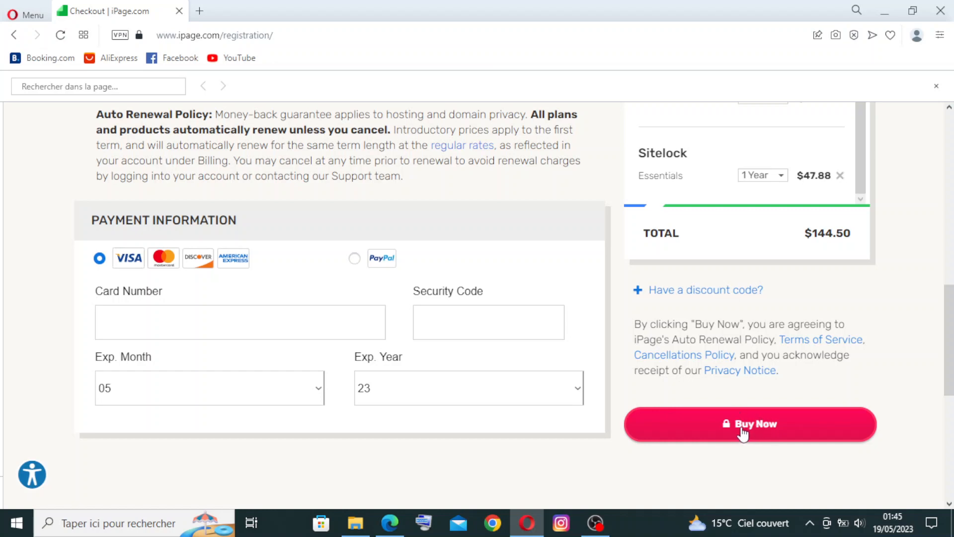
- Attempt Buy Now, which flags phone number, city and state as still required
{"action": "left_click", "coordinate": [749, 425]}
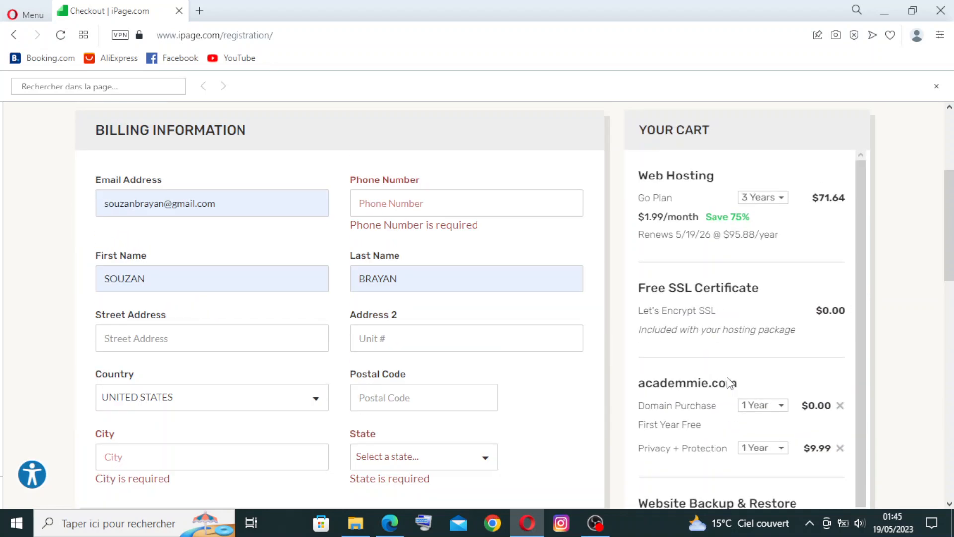
{"action": "scroll", "scroll_direction": "up", "scroll_amount": 3}
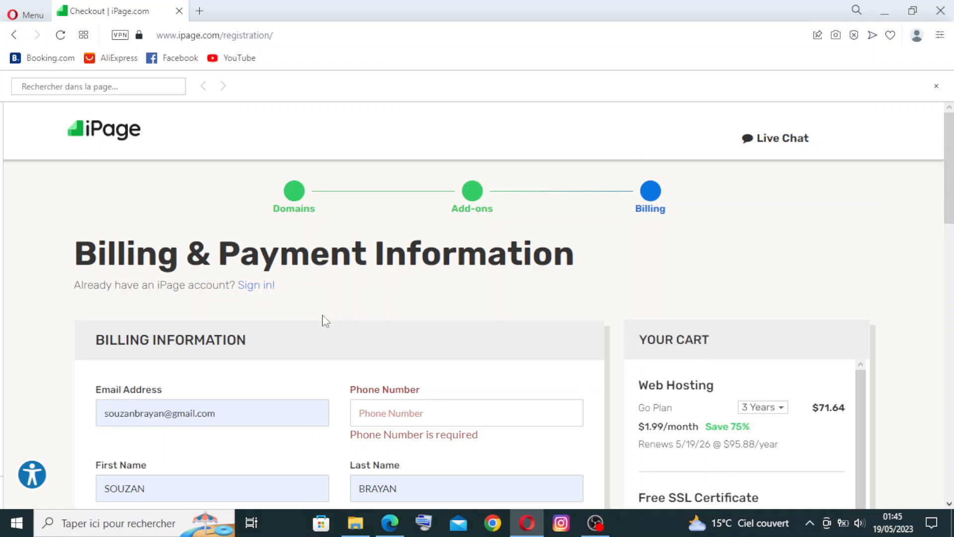
{"action": "mouse_move", "coordinate": [13, 35]}
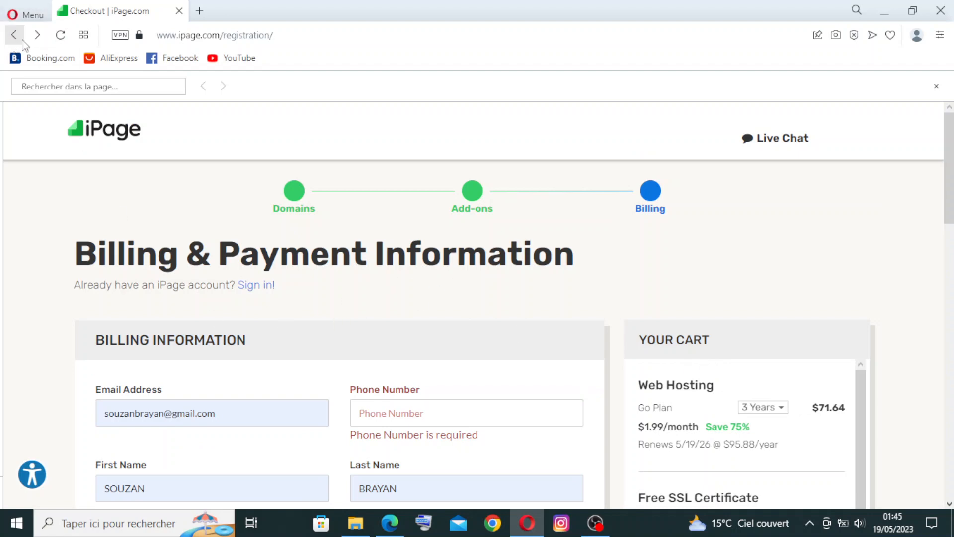
- Go back through the add-ons and domain search steps to the iPage homepage
{"action": "left_click", "coordinate": [13, 34]}
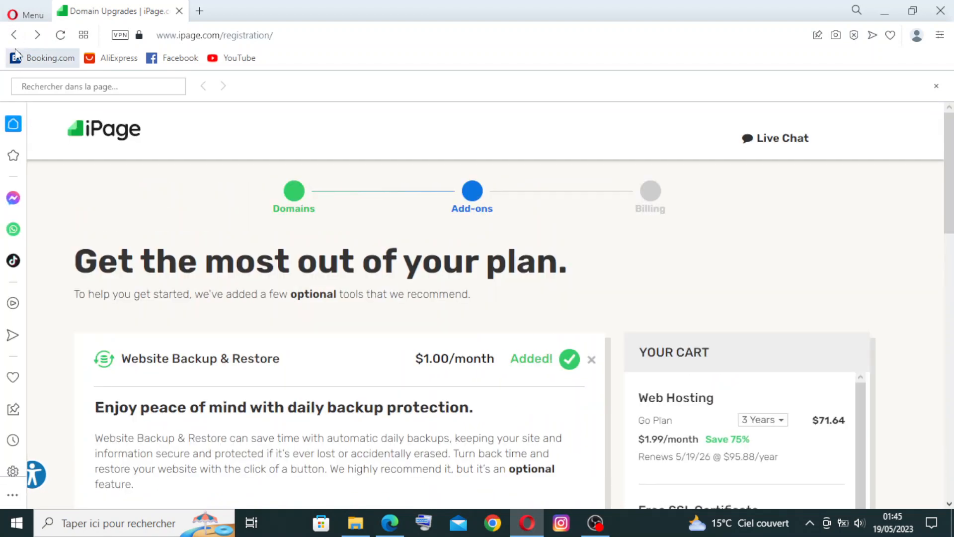
{"action": "left_click", "coordinate": [14, 35]}
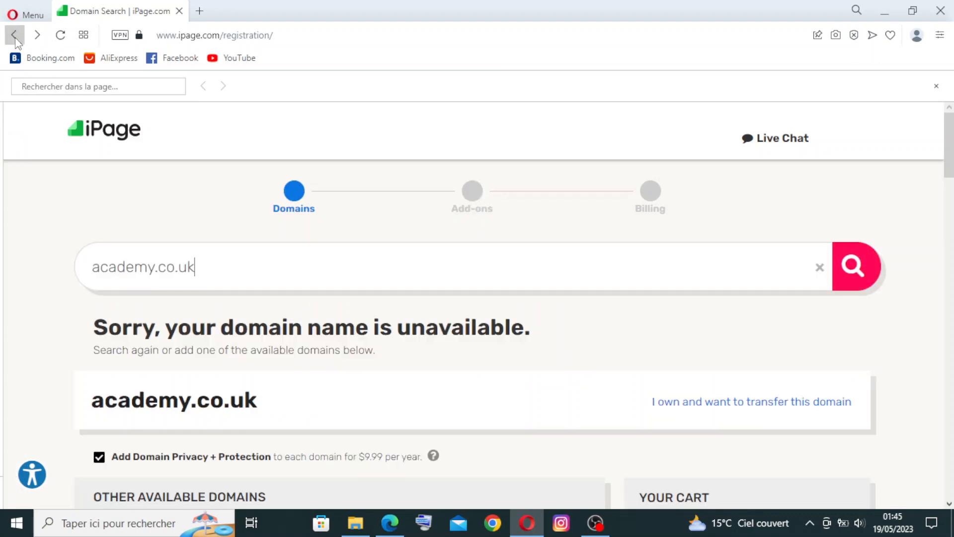
{"action": "left_click", "coordinate": [13, 34]}
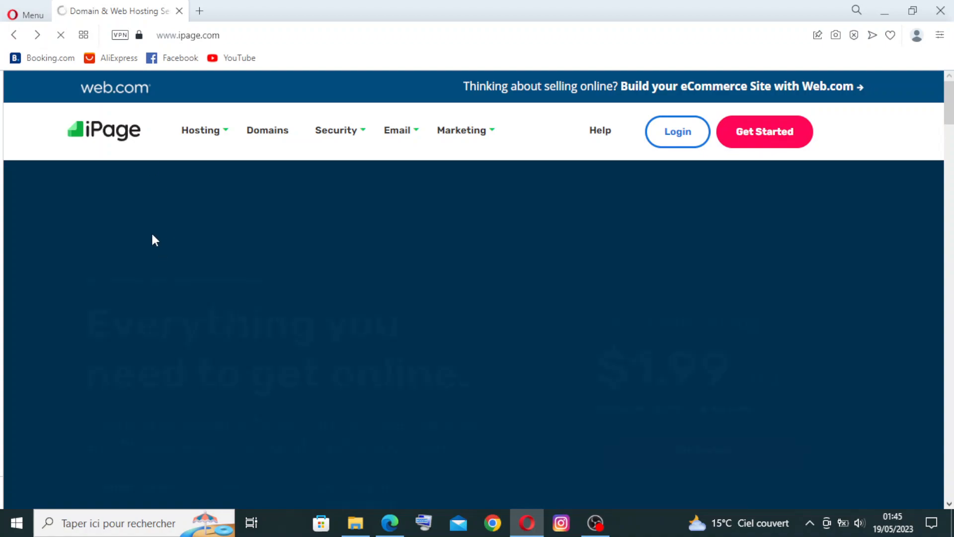
- Read through the website builder section and into the 'More than just web hosting' feature grid
{"action": "scroll", "scroll_direction": "down", "scroll_amount": 3}
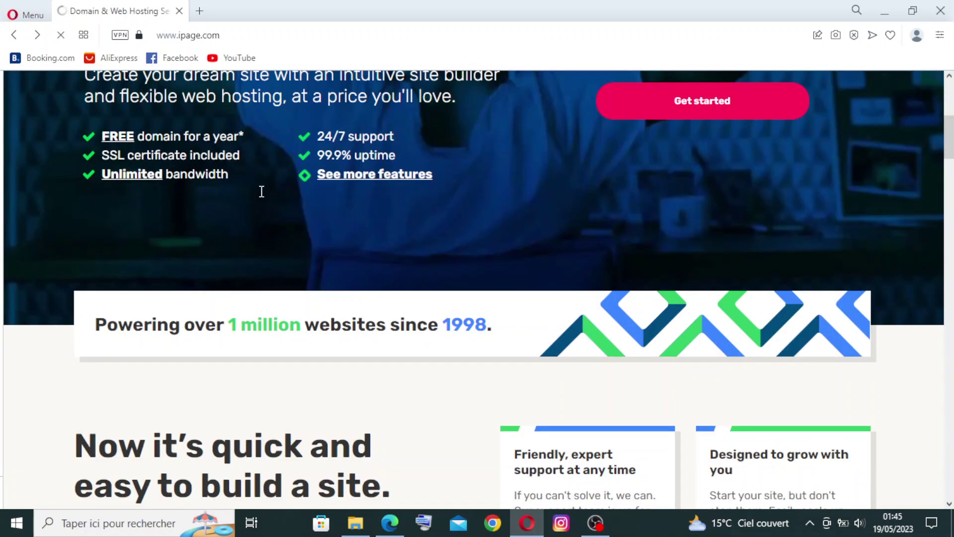
{"action": "scroll", "scroll_direction": "down", "scroll_amount": 3}
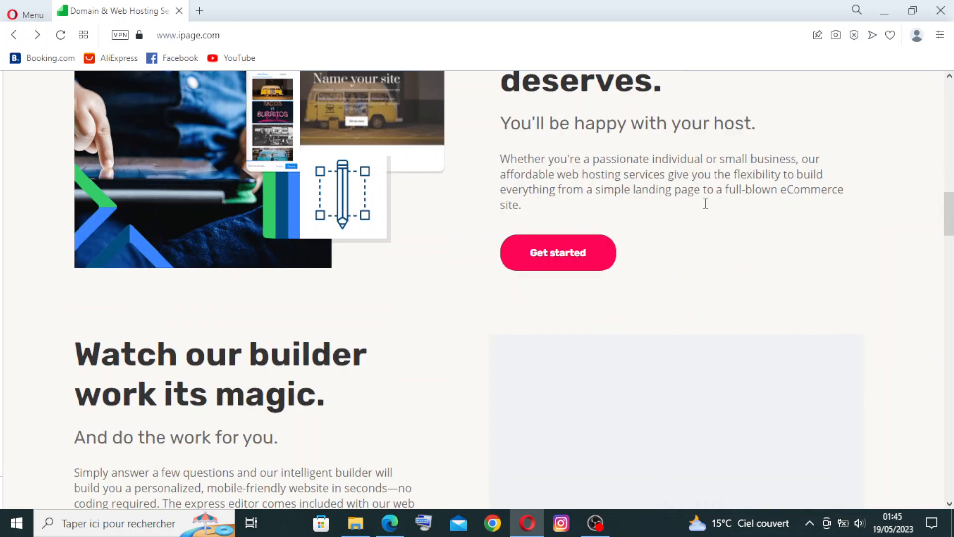
{"action": "scroll", "scroll_direction": "up", "scroll_amount": 3}
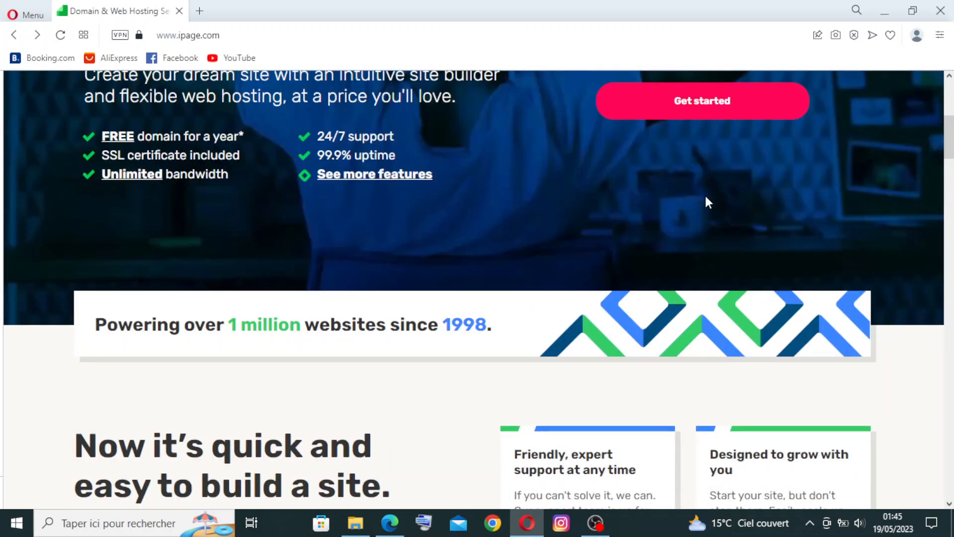
{"action": "scroll", "scroll_direction": "up", "scroll_amount": 3}
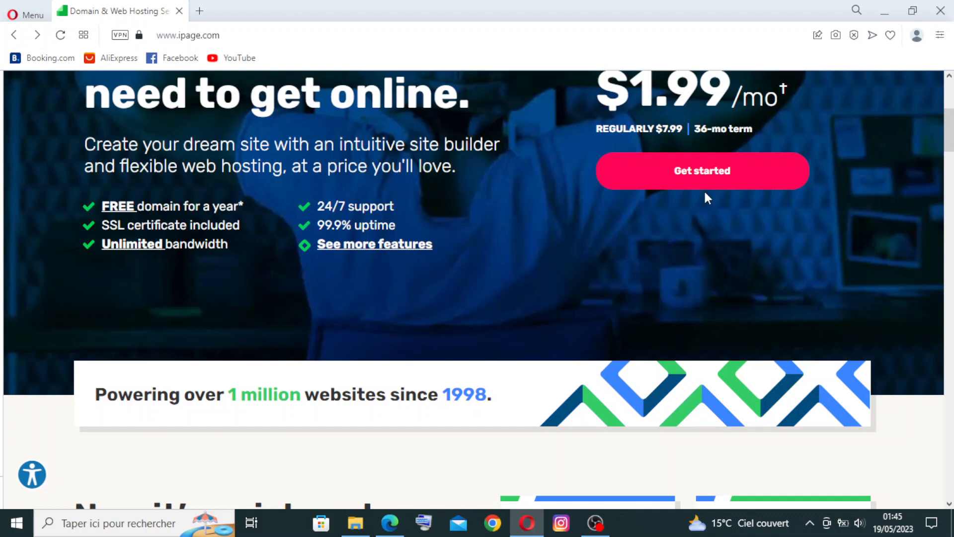
{"action": "scroll", "scroll_direction": "down", "scroll_amount": 3}
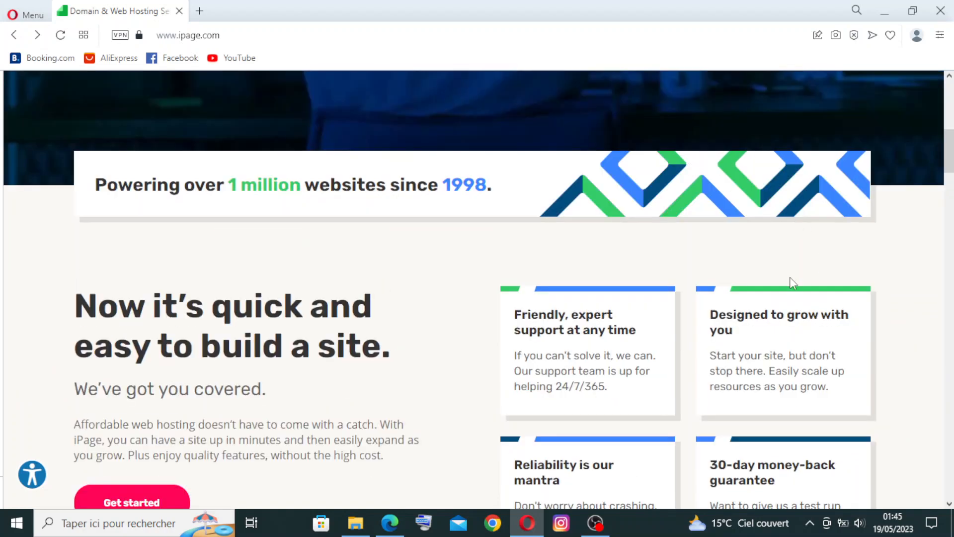
{"action": "scroll", "scroll_direction": "down", "scroll_amount": 3}
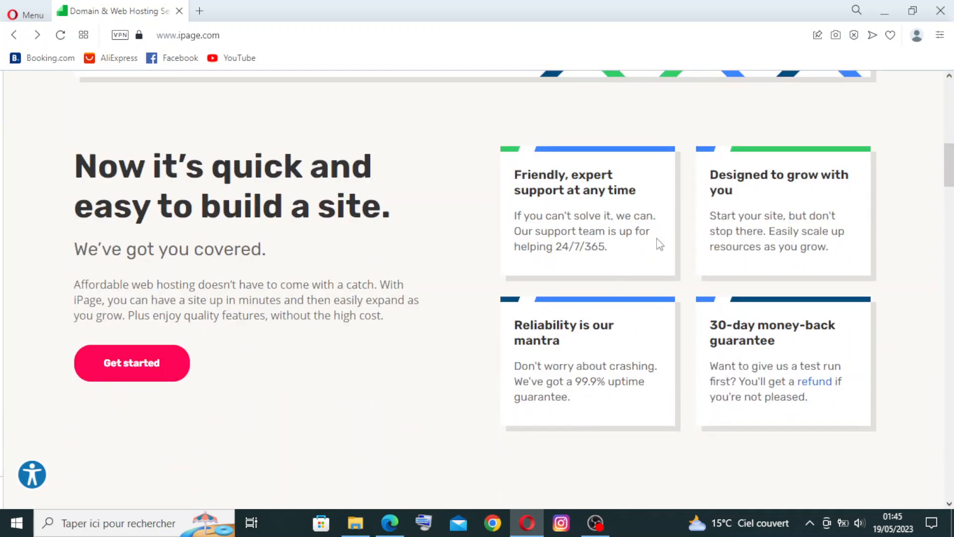
{"action": "mouse_move", "coordinate": [628, 300]}
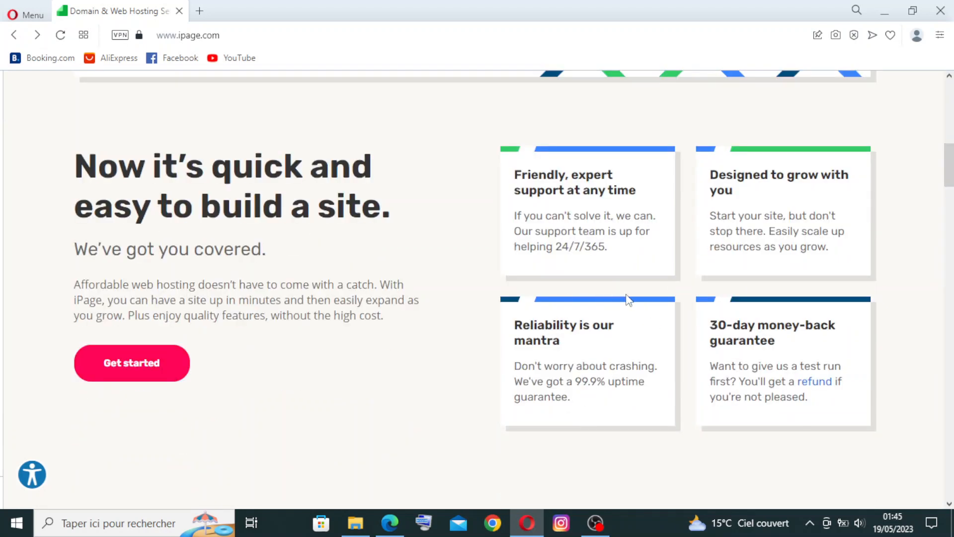
{"action": "scroll", "scroll_direction": "down", "scroll_amount": 3}
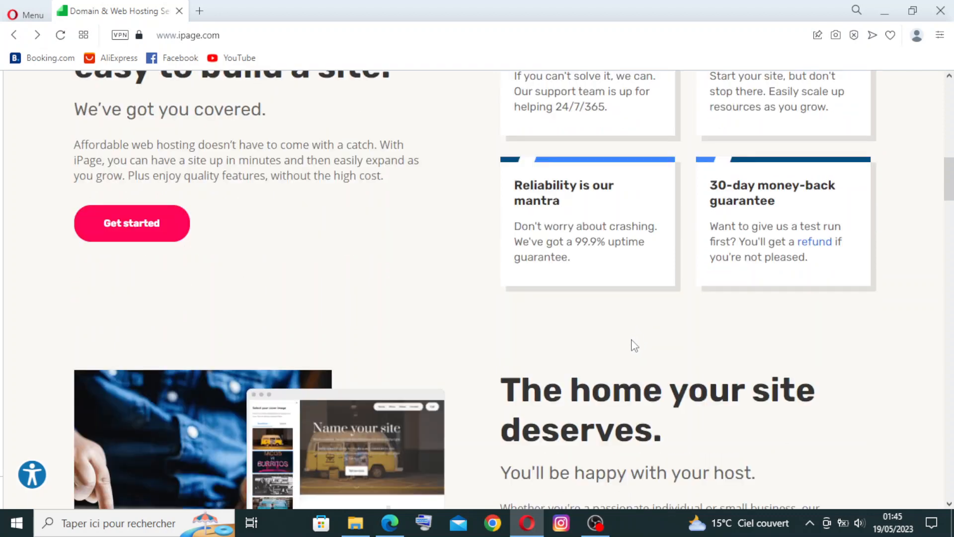
{"action": "mouse_move", "coordinate": [444, 358]}
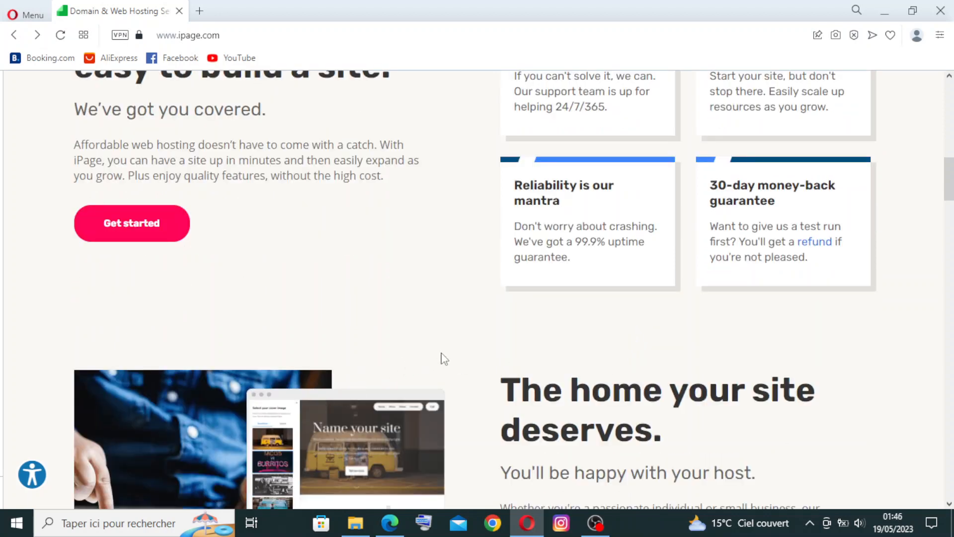
{"action": "scroll", "scroll_direction": "down", "scroll_amount": 3}
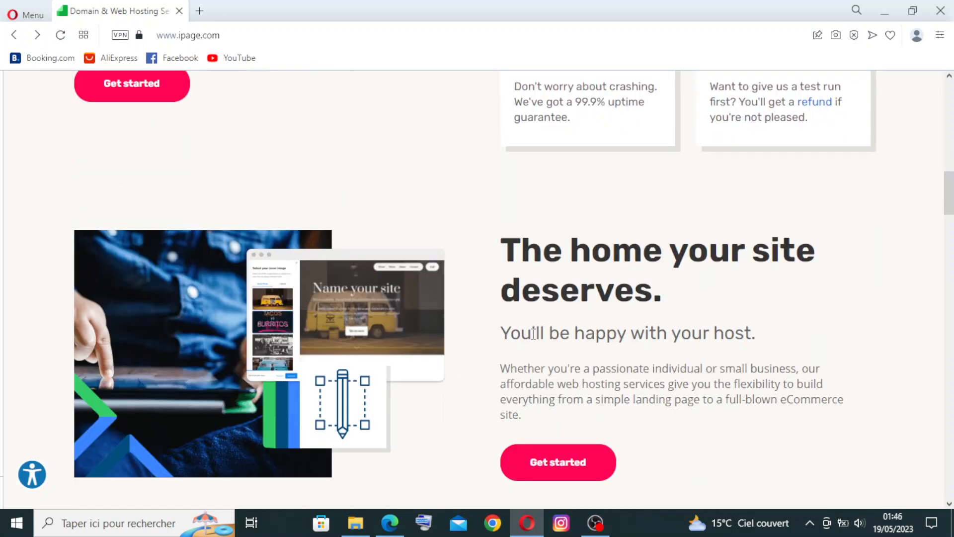
{"action": "scroll", "scroll_direction": "down", "scroll_amount": 3}
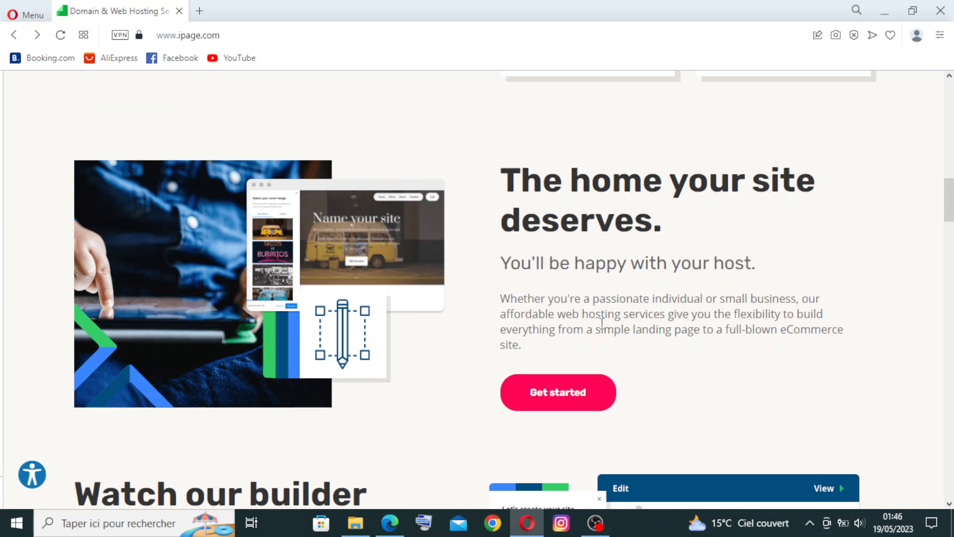
{"action": "mouse_move", "coordinate": [514, 306]}
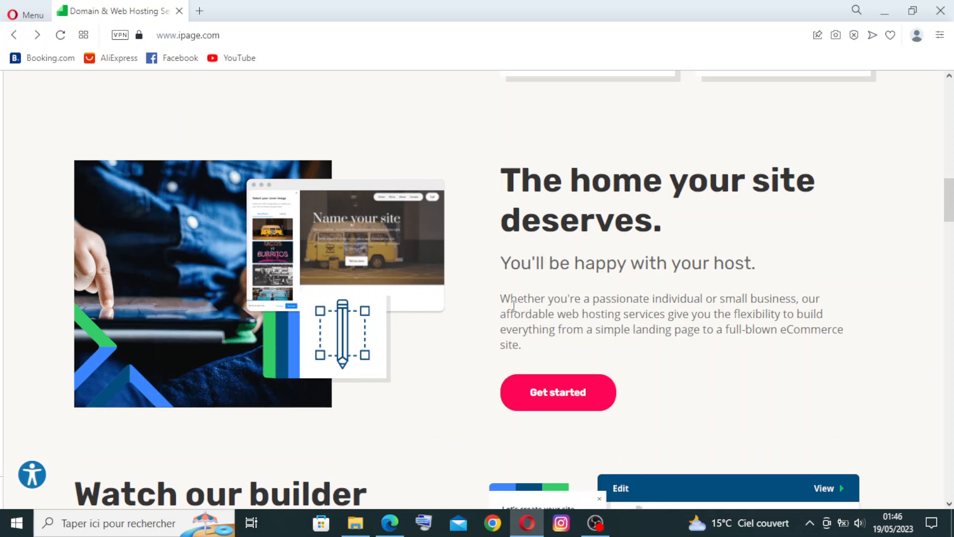
{"action": "scroll", "scroll_direction": "down", "scroll_amount": 3}
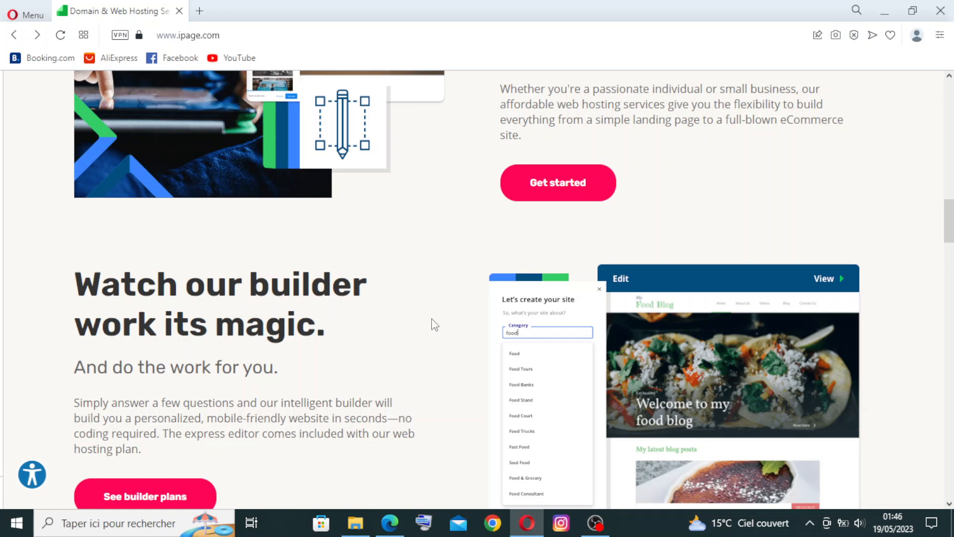
{"action": "mouse_move", "coordinate": [430, 318]}
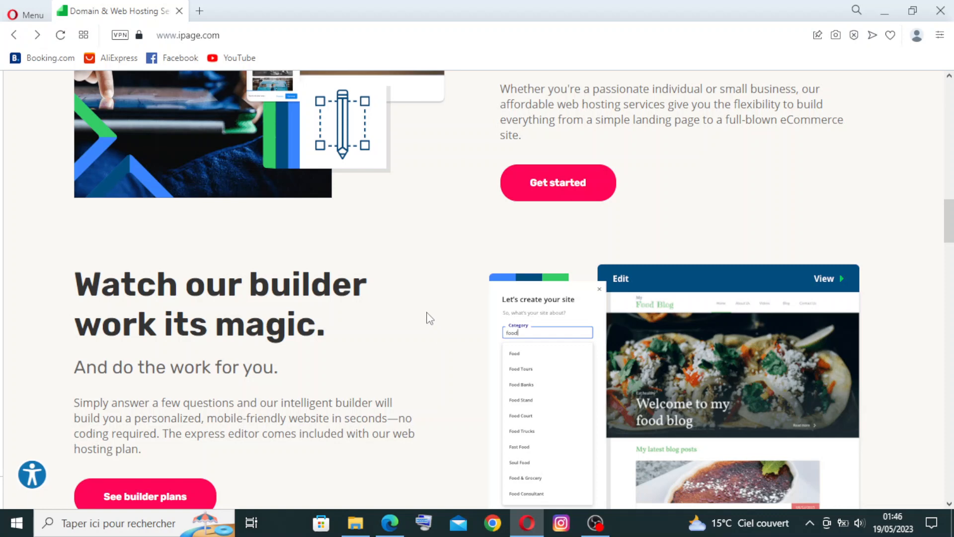
{"action": "mouse_move", "coordinate": [422, 413]}
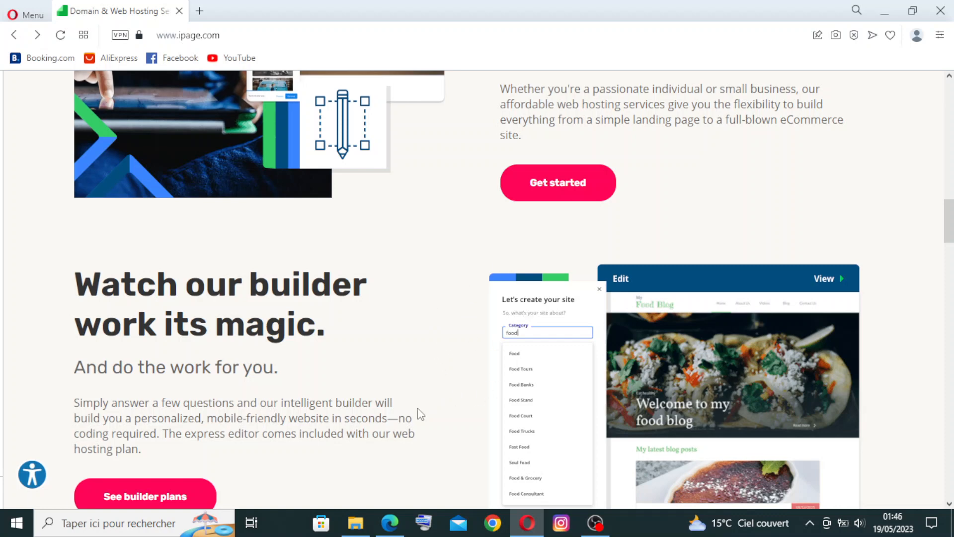
- Continue through the features and customer reviews, then return to 'The home your site deserves'
{"action": "scroll", "scroll_direction": "down", "scroll_amount": 3}
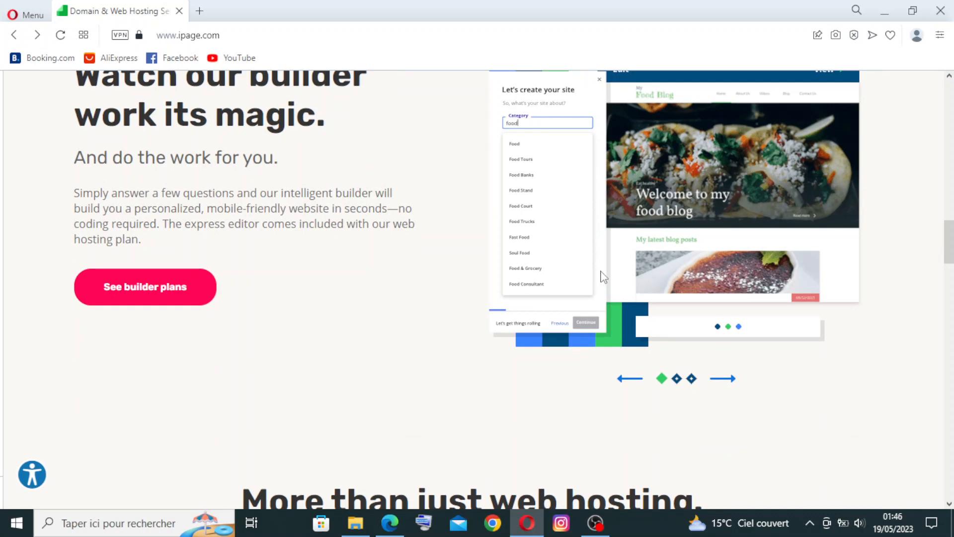
{"action": "scroll", "scroll_direction": "down", "scroll_amount": 3}
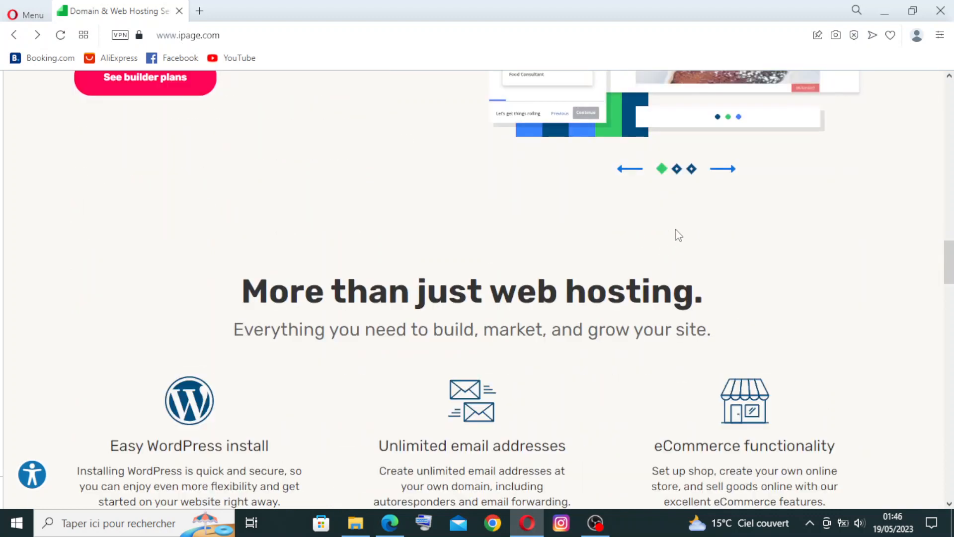
{"action": "scroll", "scroll_direction": "down", "scroll_amount": 3}
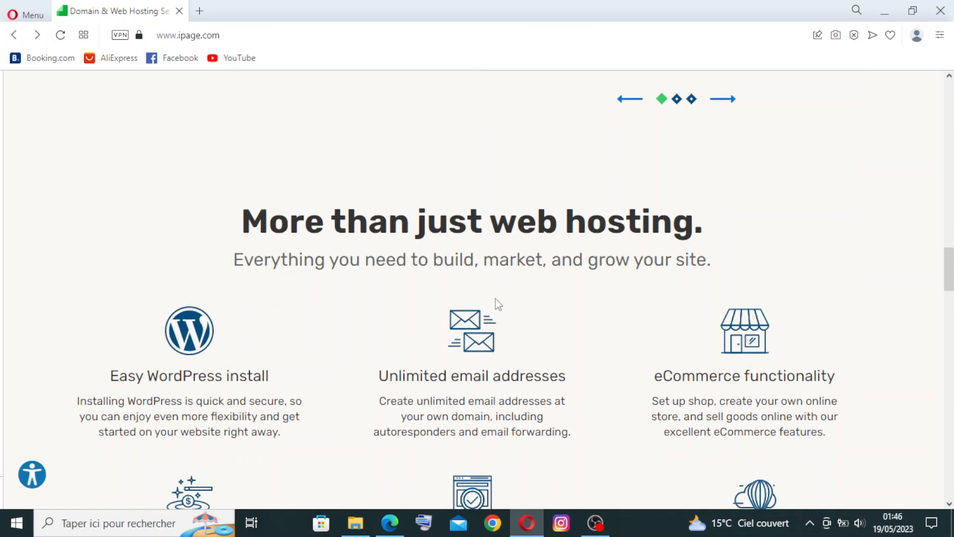
{"action": "scroll", "scroll_direction": "down", "scroll_amount": 3}
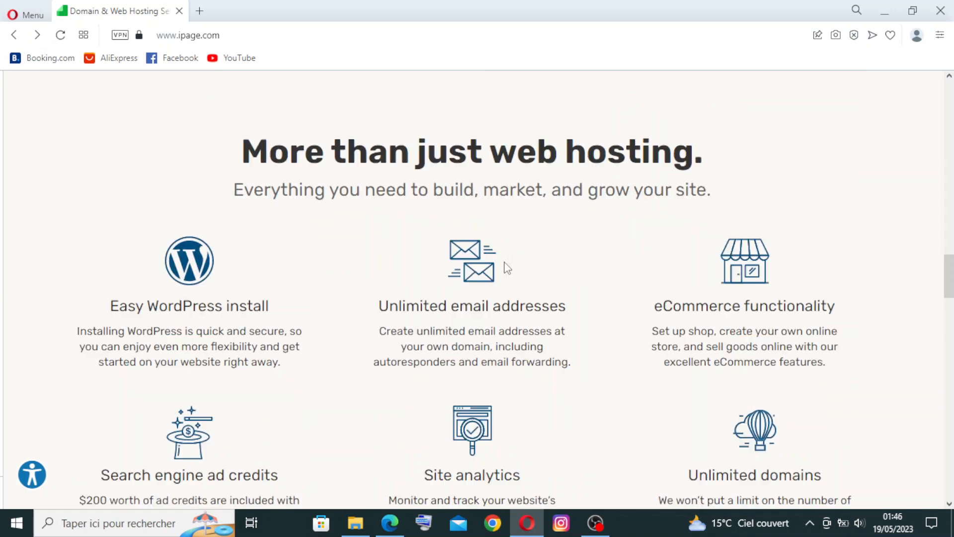
{"action": "scroll", "scroll_direction": "down", "scroll_amount": 3}
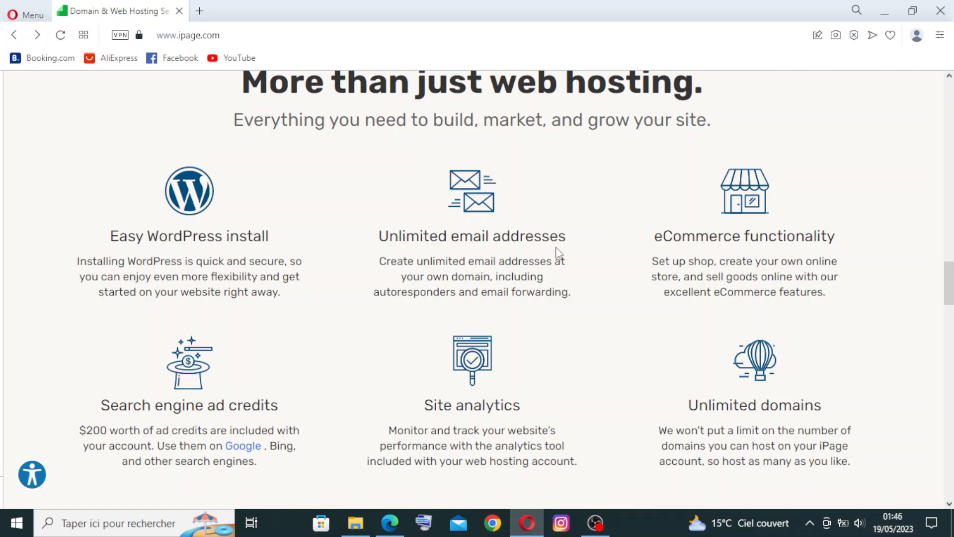
{"action": "mouse_move", "coordinate": [573, 280]}
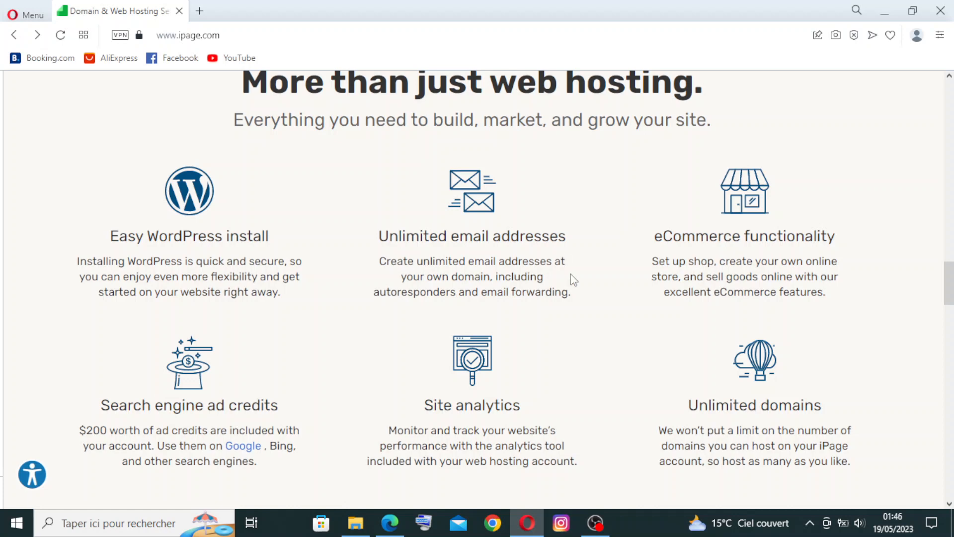
{"action": "mouse_move", "coordinate": [628, 232]}
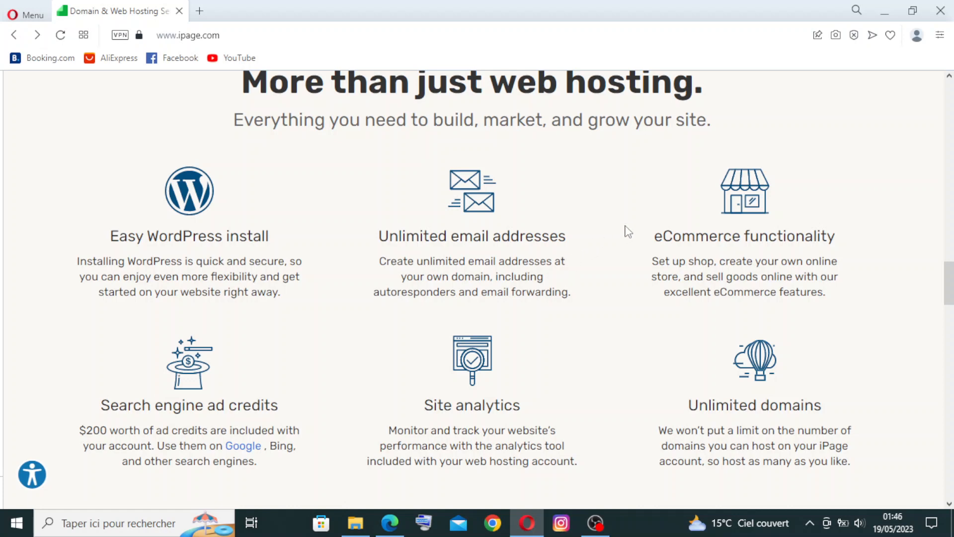
{"action": "scroll", "scroll_direction": "down", "scroll_amount": 3}
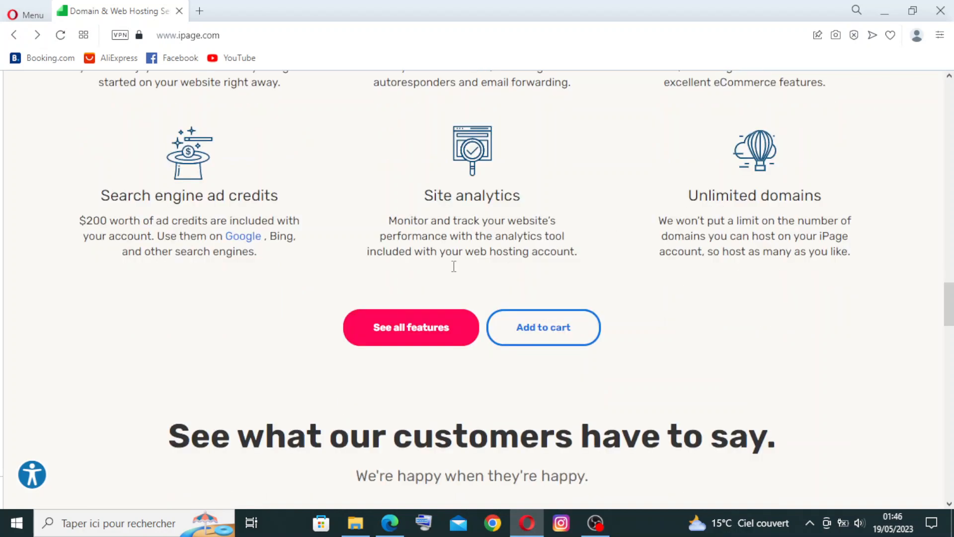
{"action": "mouse_move", "coordinate": [481, 204]}
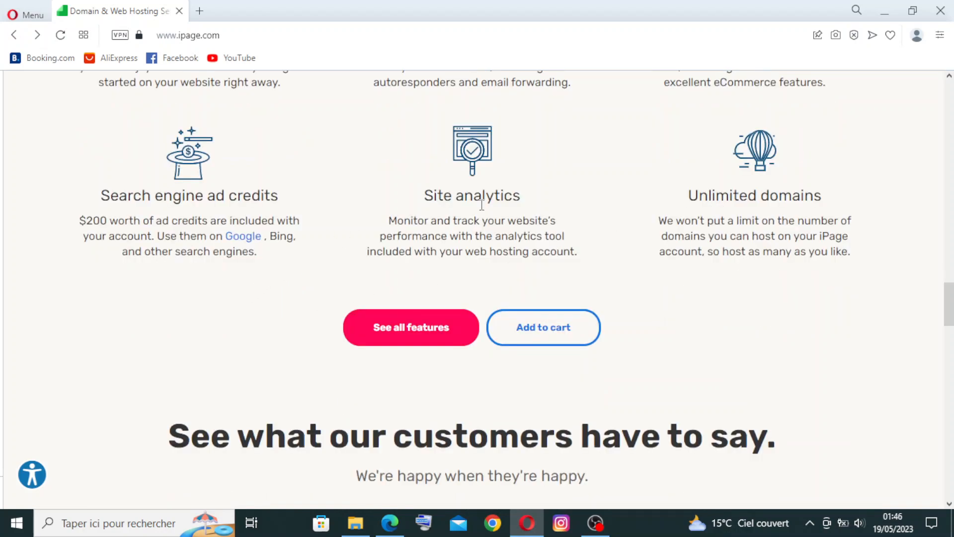
{"action": "scroll", "scroll_direction": "up", "scroll_amount": 3}
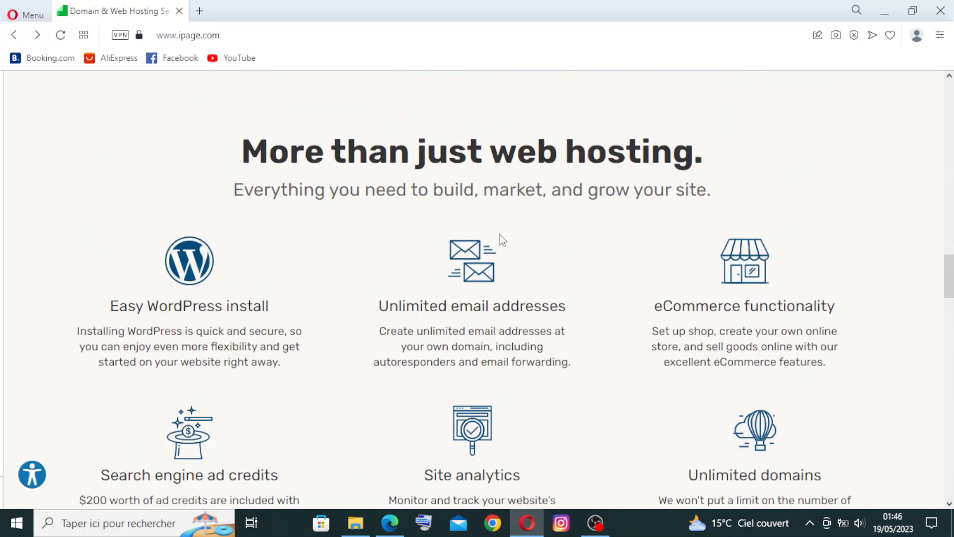
{"action": "mouse_move", "coordinate": [469, 284]}
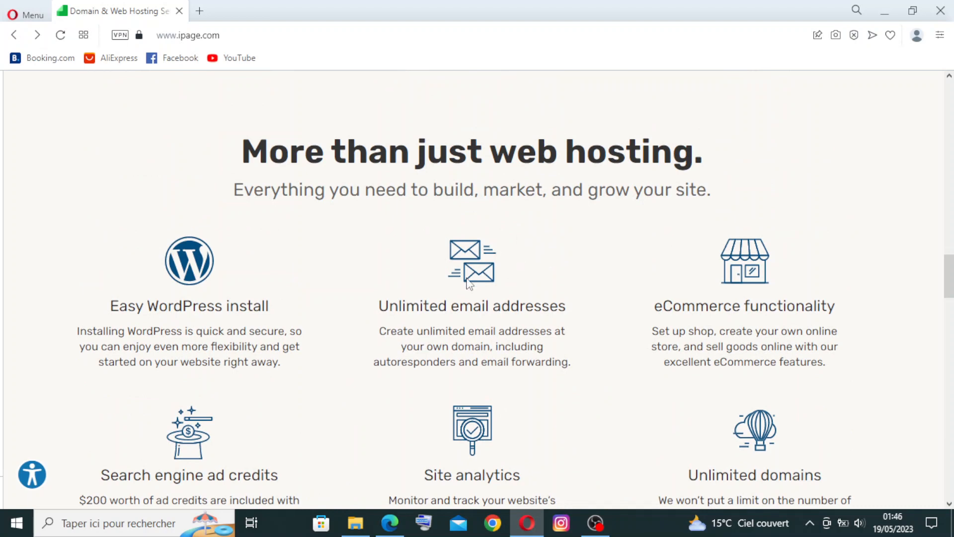
{"action": "mouse_move", "coordinate": [542, 272]}
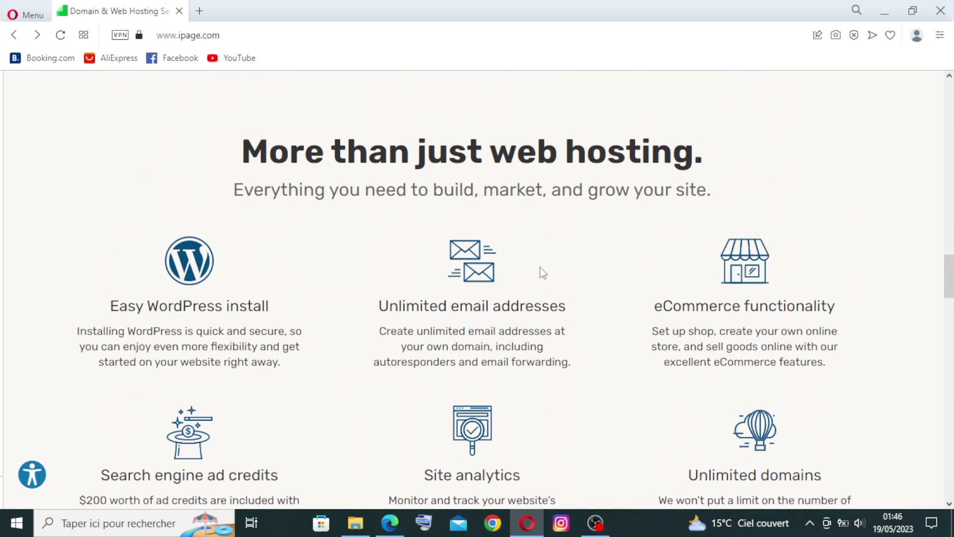
{"action": "scroll", "scroll_direction": "up", "scroll_amount": 3}
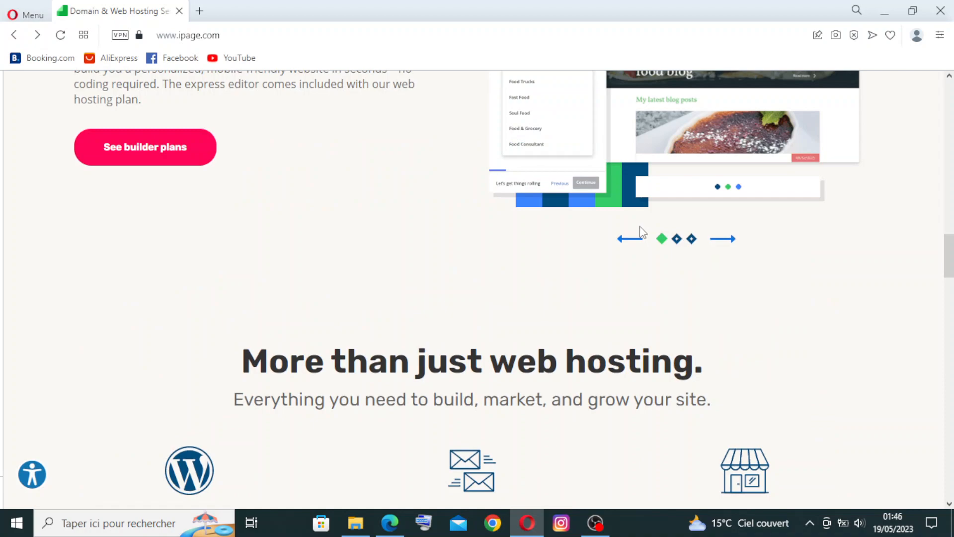
{"action": "scroll", "scroll_direction": "up", "scroll_amount": 3}
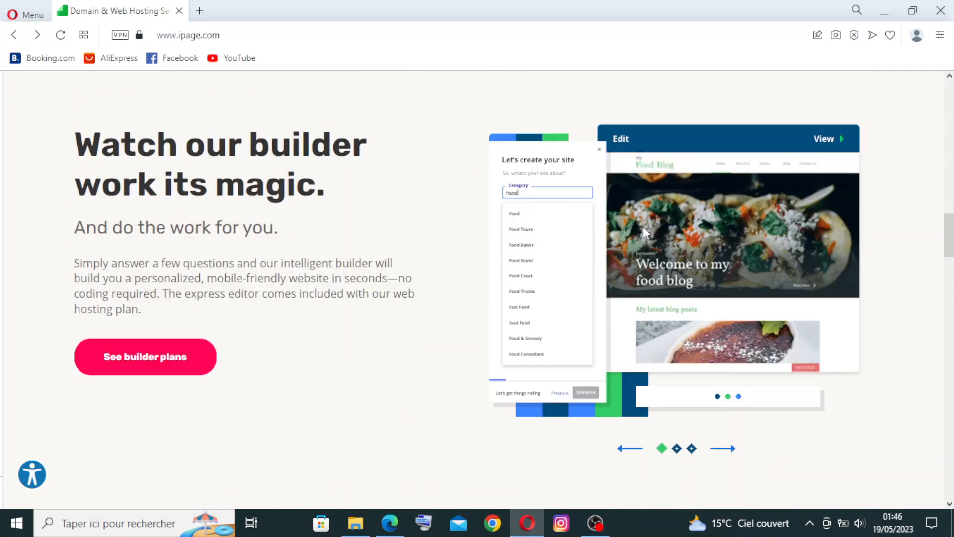
{"action": "scroll", "scroll_direction": "up", "scroll_amount": 3}
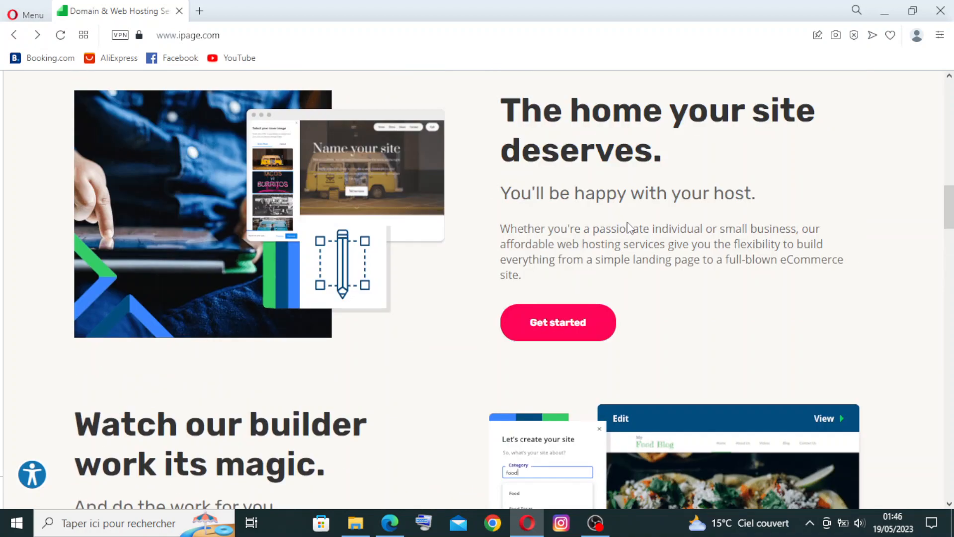
- Return to the top of the homepage showing the $1.99/mo intro pricing hero
{"action": "scroll", "scroll_direction": "up", "scroll_amount": 3}
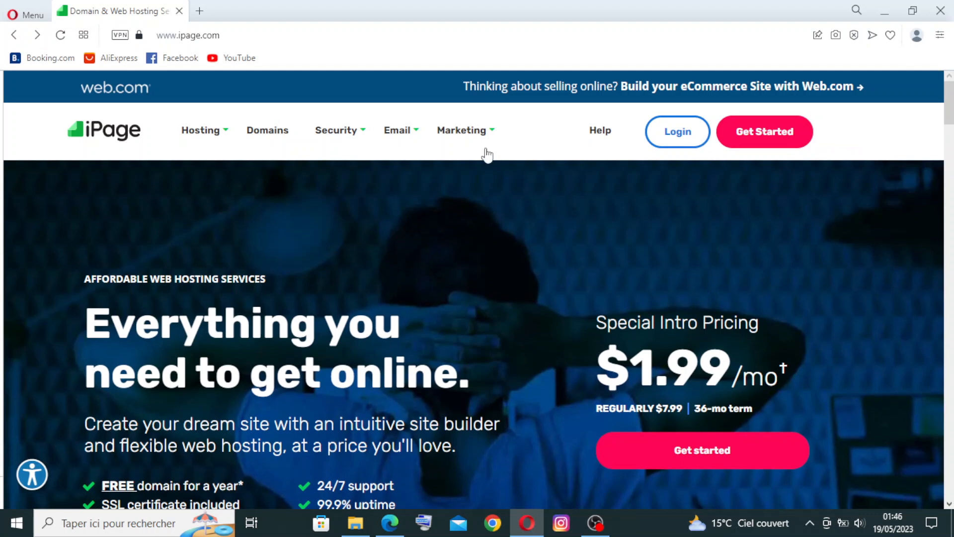
{"action": "mouse_move", "coordinate": [460, 136]}
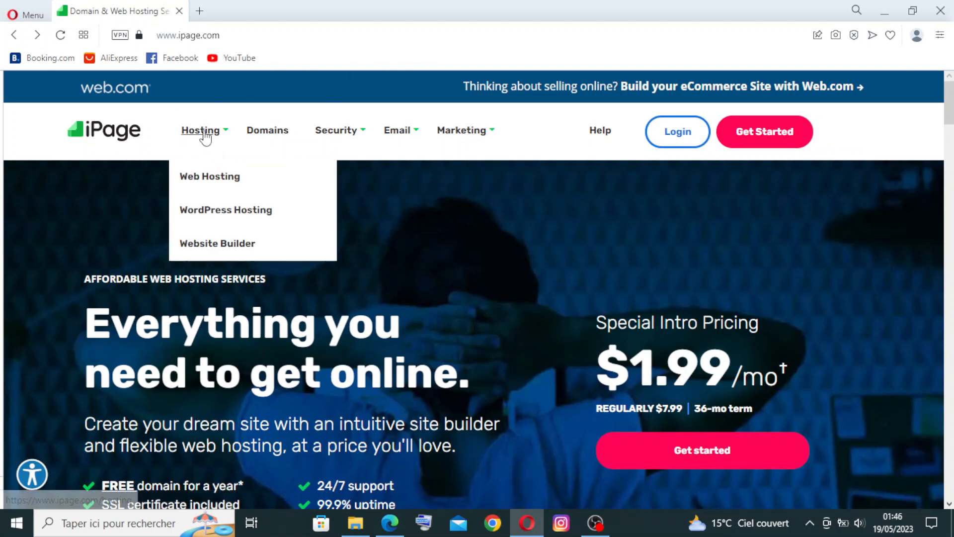
{"action": "mouse_move", "coordinate": [226, 210]}
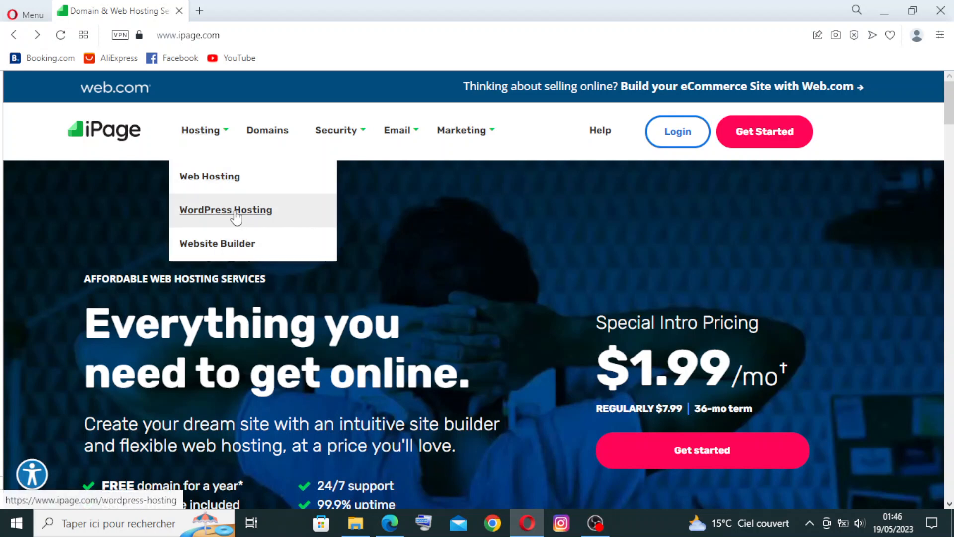
{"action": "mouse_move", "coordinate": [244, 221]}
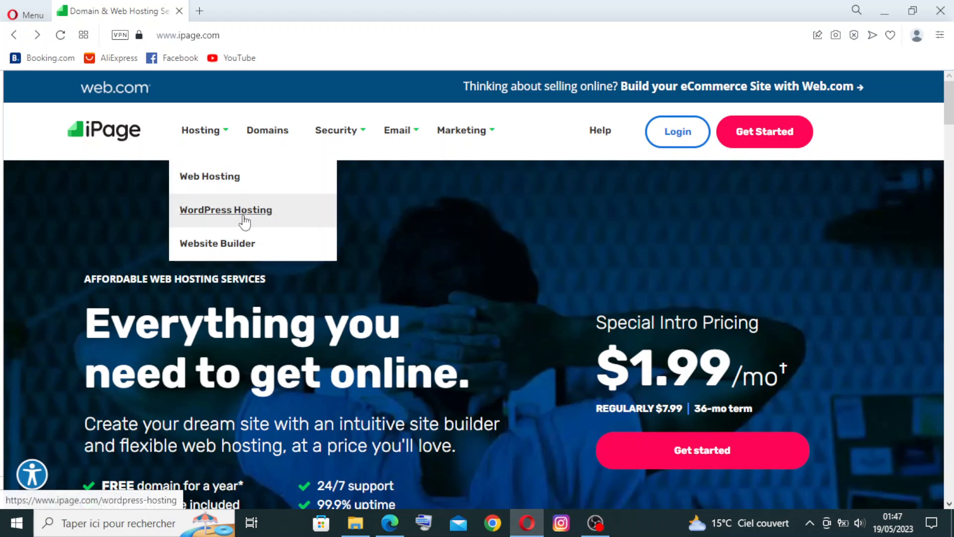
{"action": "mouse_move", "coordinate": [235, 239]}
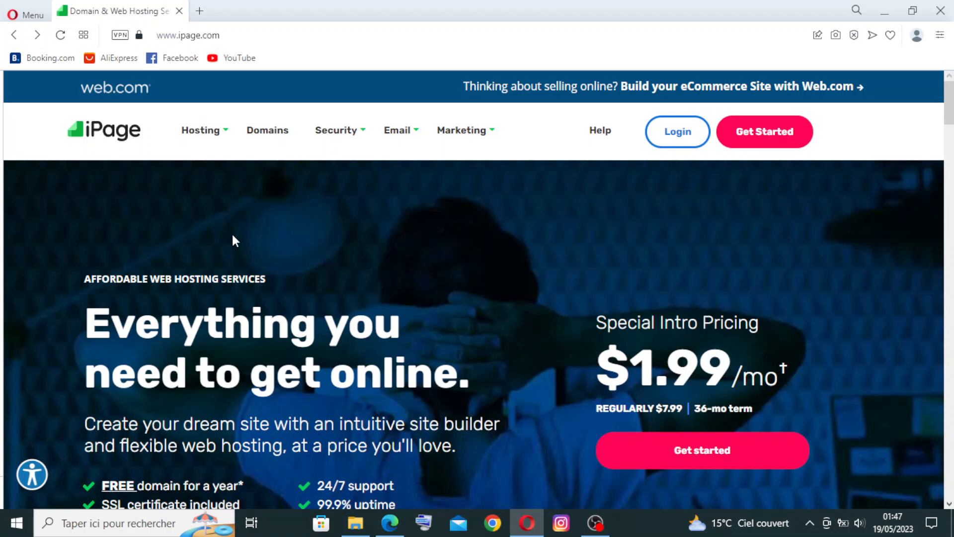
{"action": "mouse_move", "coordinate": [263, 145]}
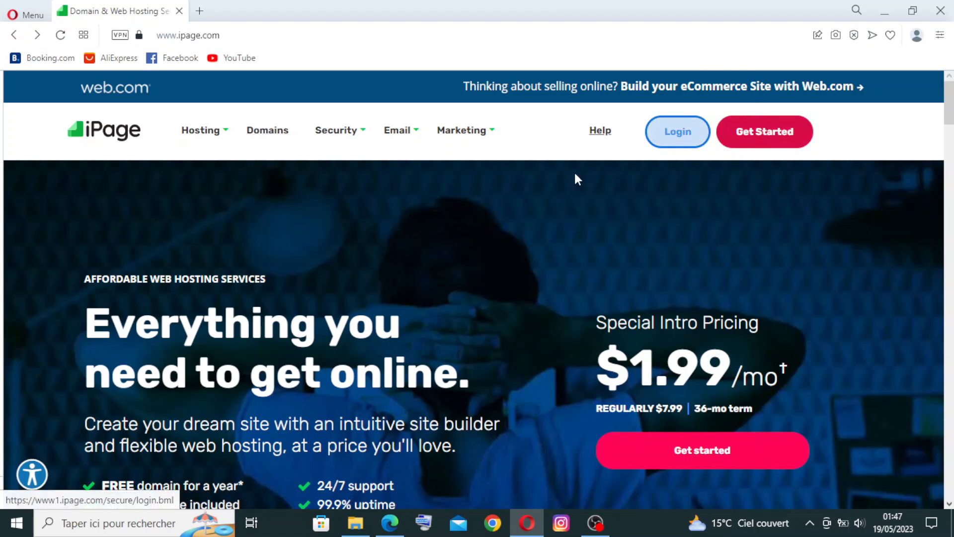
{"action": "mouse_move", "coordinate": [251, 146]}
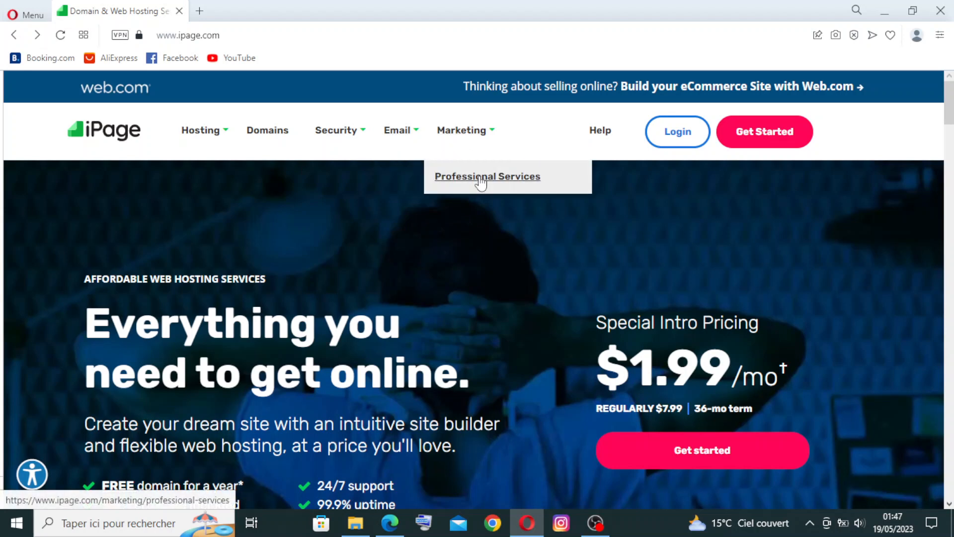
{"action": "mouse_move", "coordinate": [577, 236]}
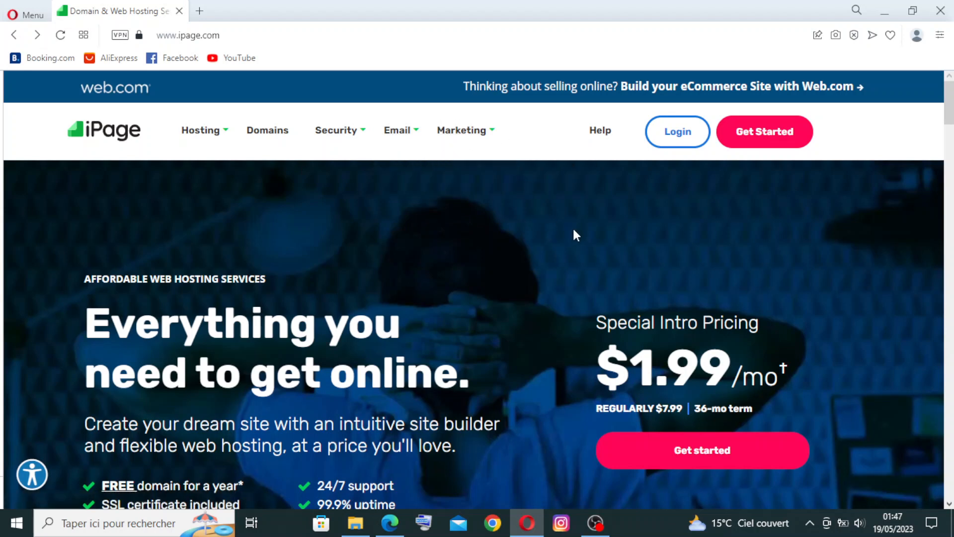
{"action": "mouse_move", "coordinate": [453, 252]}
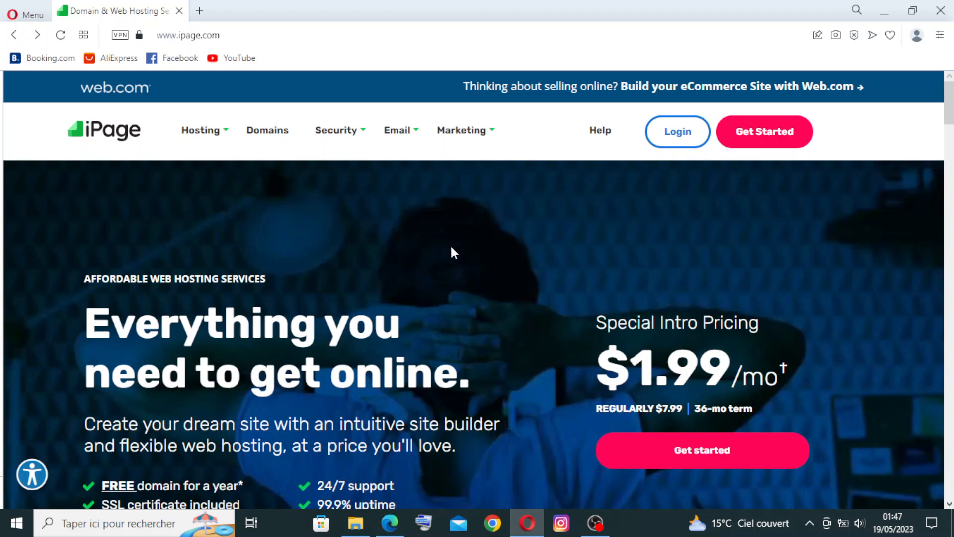
- Review the Help support and FAQ options, then scroll to the quick-and-easy site-building section with find-in-page open
{"action": "left_click", "coordinate": [600, 130]}
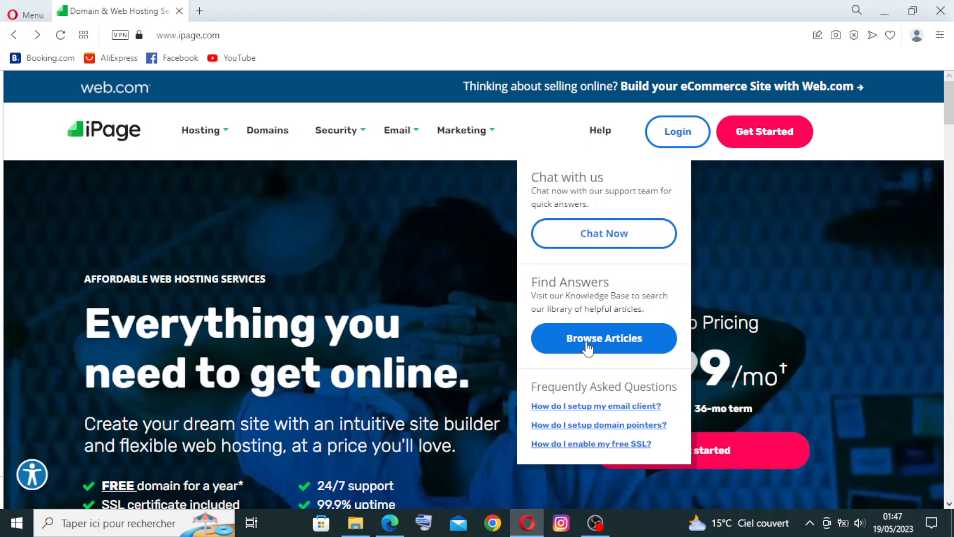
{"action": "key", "text": "ctrl+f"}
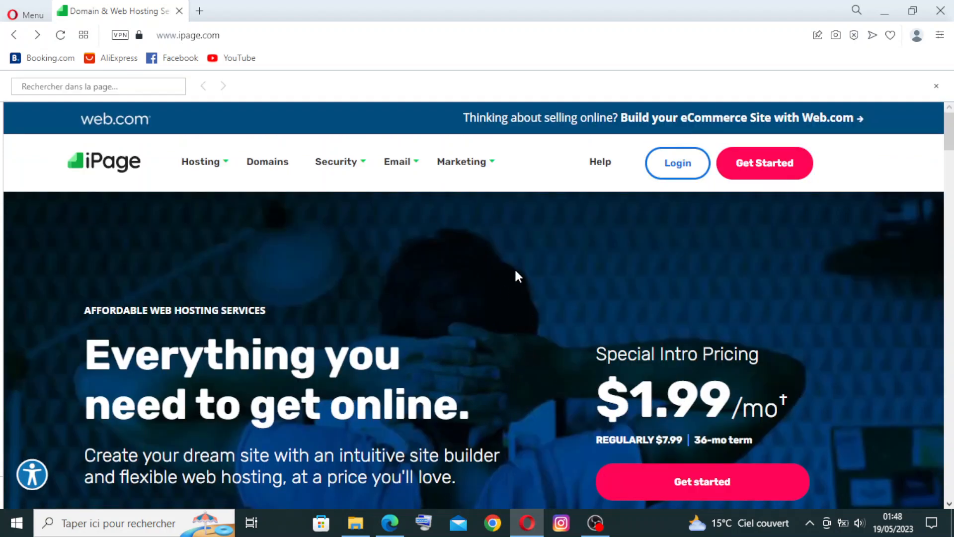
{"action": "scroll", "scroll_direction": "down", "scroll_amount": 3}
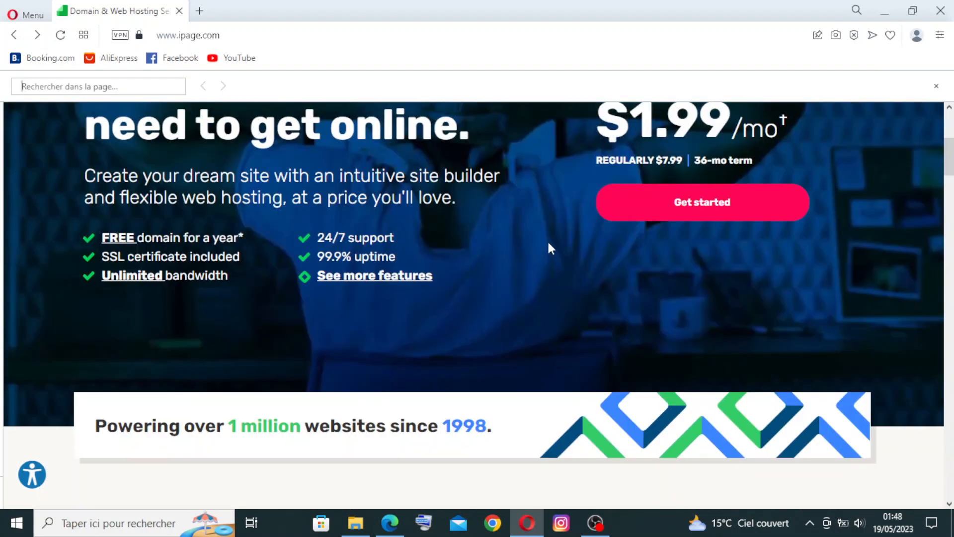
{"action": "scroll", "scroll_direction": "down", "scroll_amount": 3}
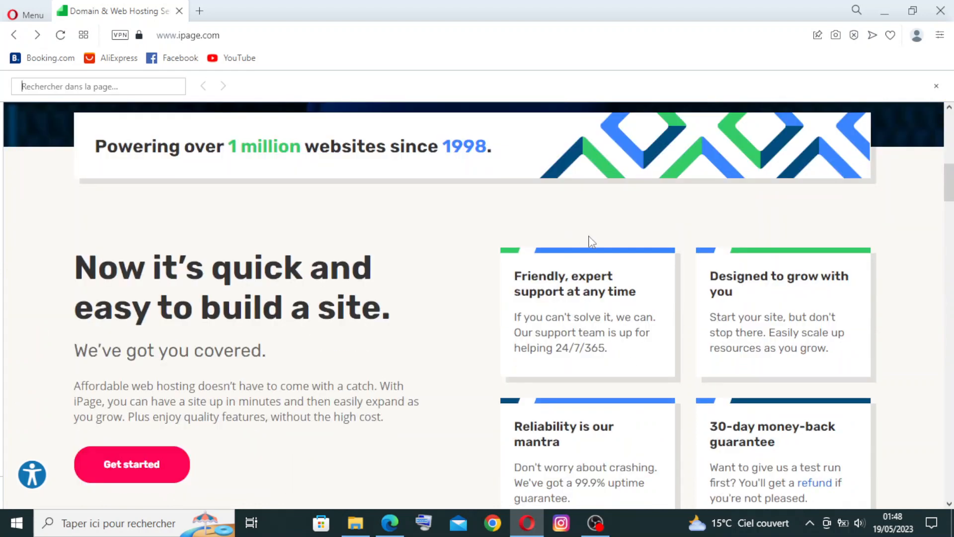